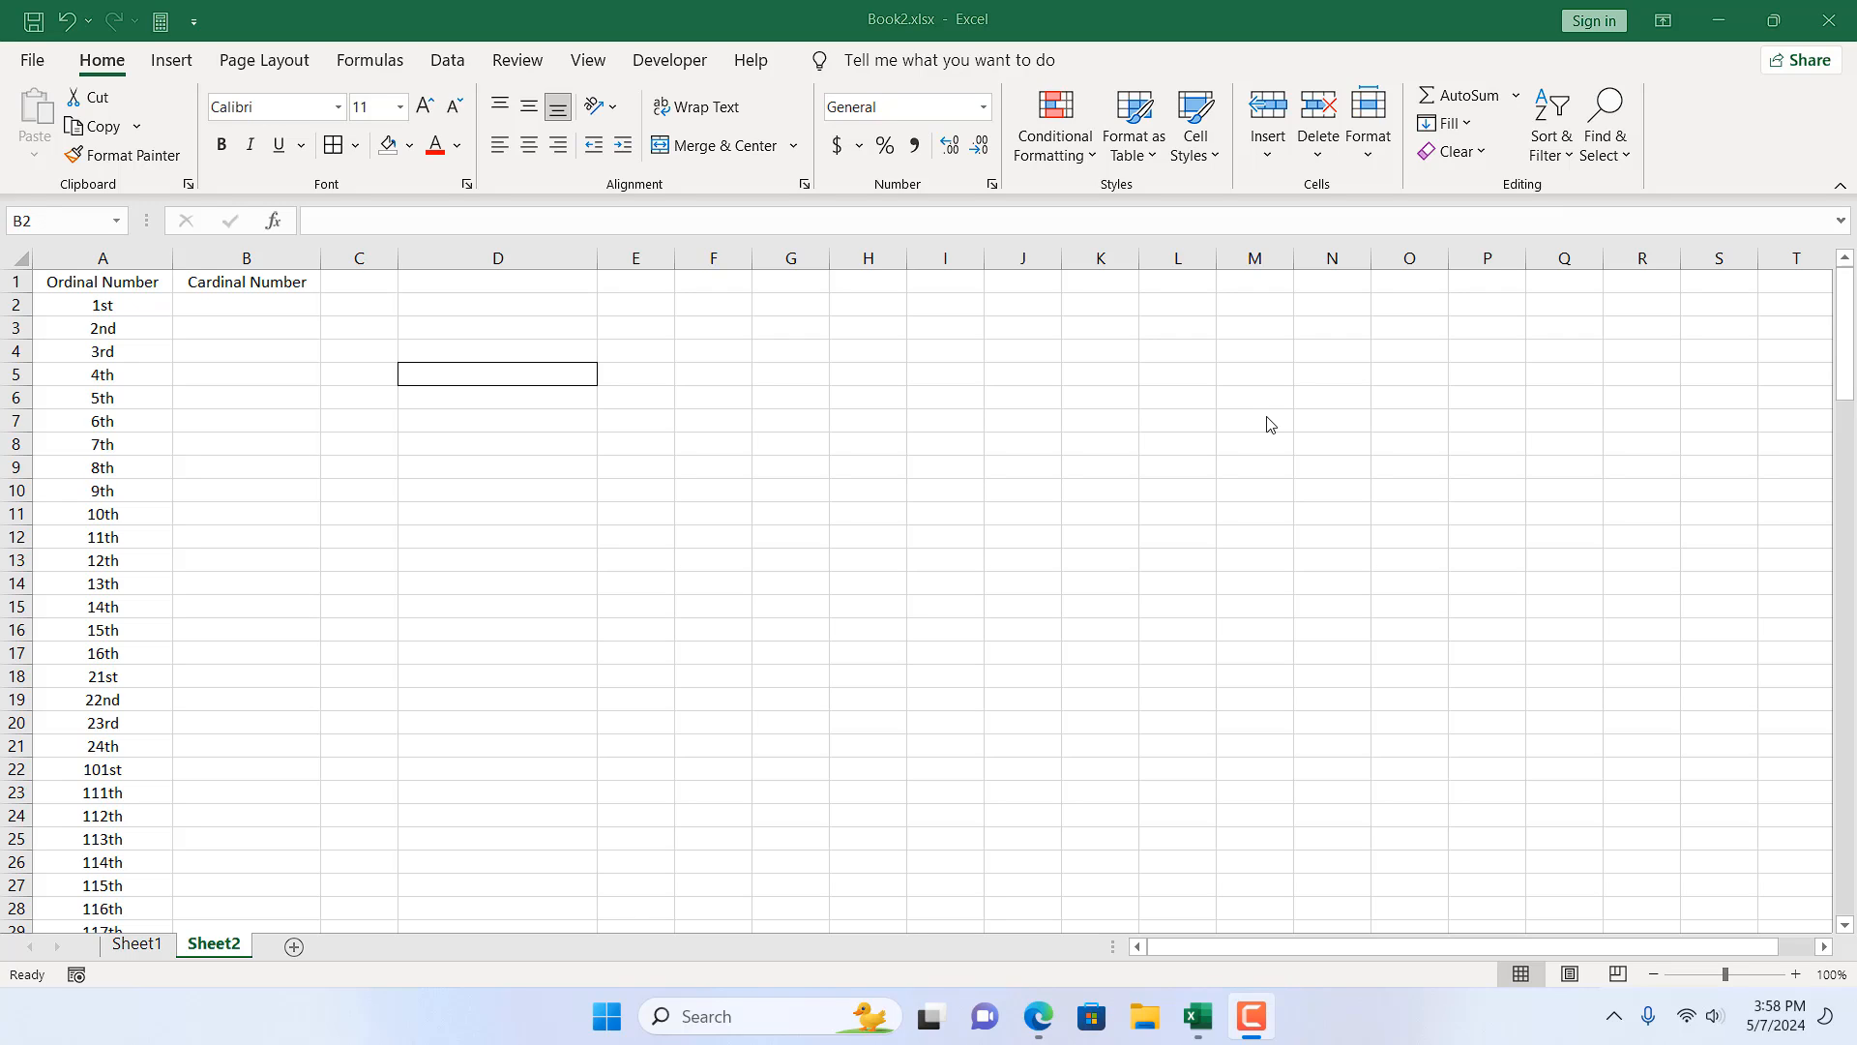
{"action": "mouse_move", "coordinate": [189, 306]}
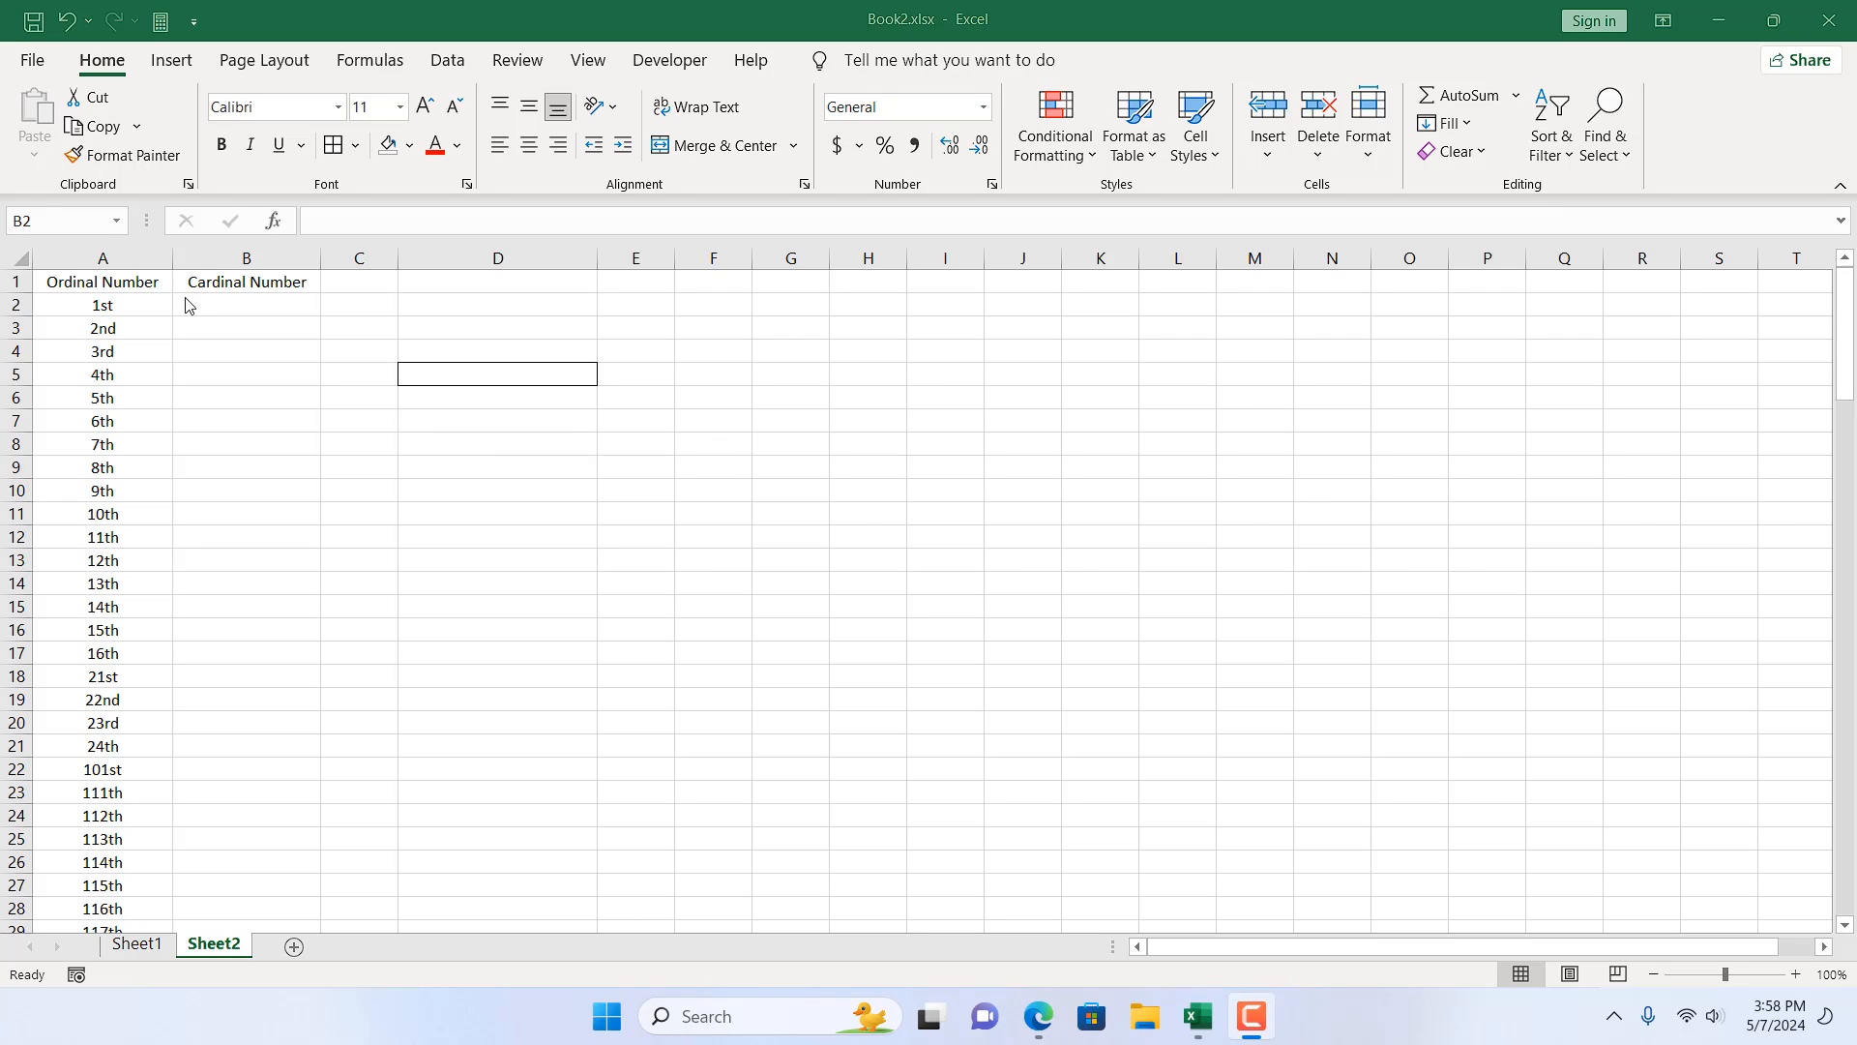
Inspect ordinals 1st and 3rd, clear trial numbers, then select the first Cardinal Number cell B2.
{"action": "left_click", "coordinate": [102, 305]}
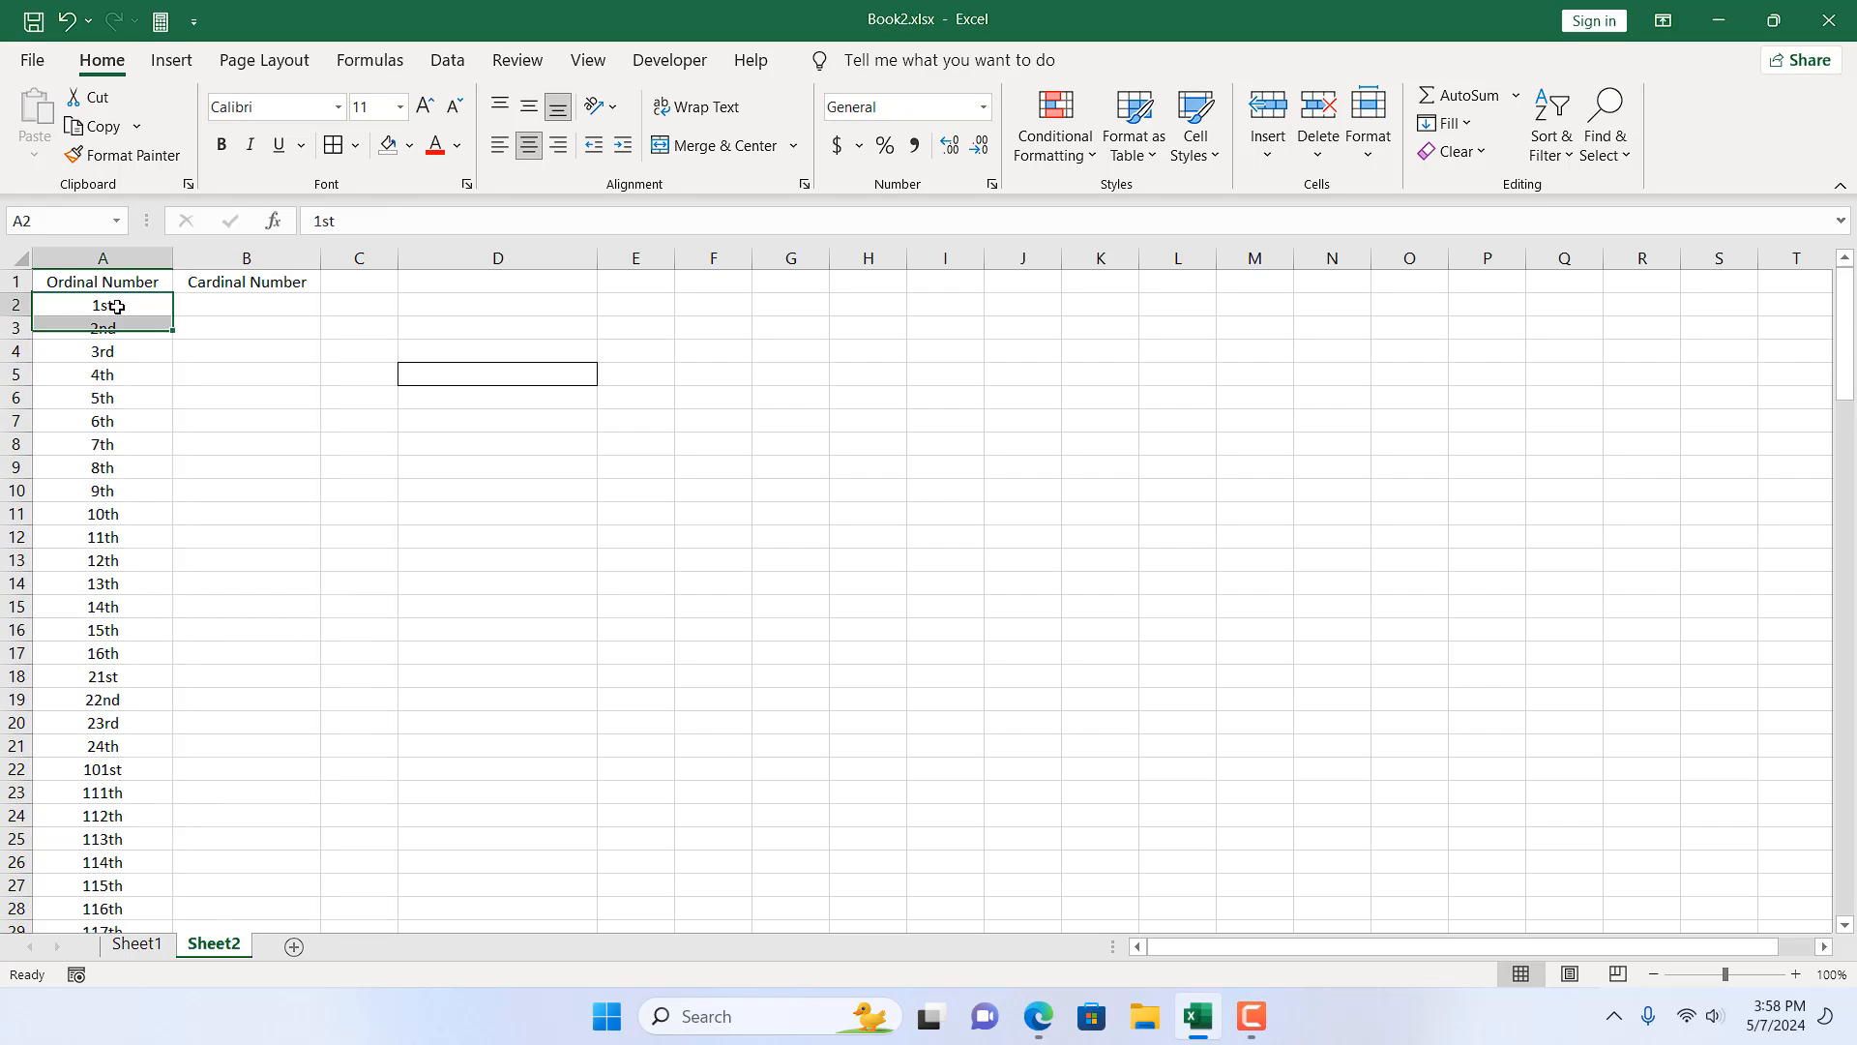
{"action": "left_click", "coordinate": [101, 351]}
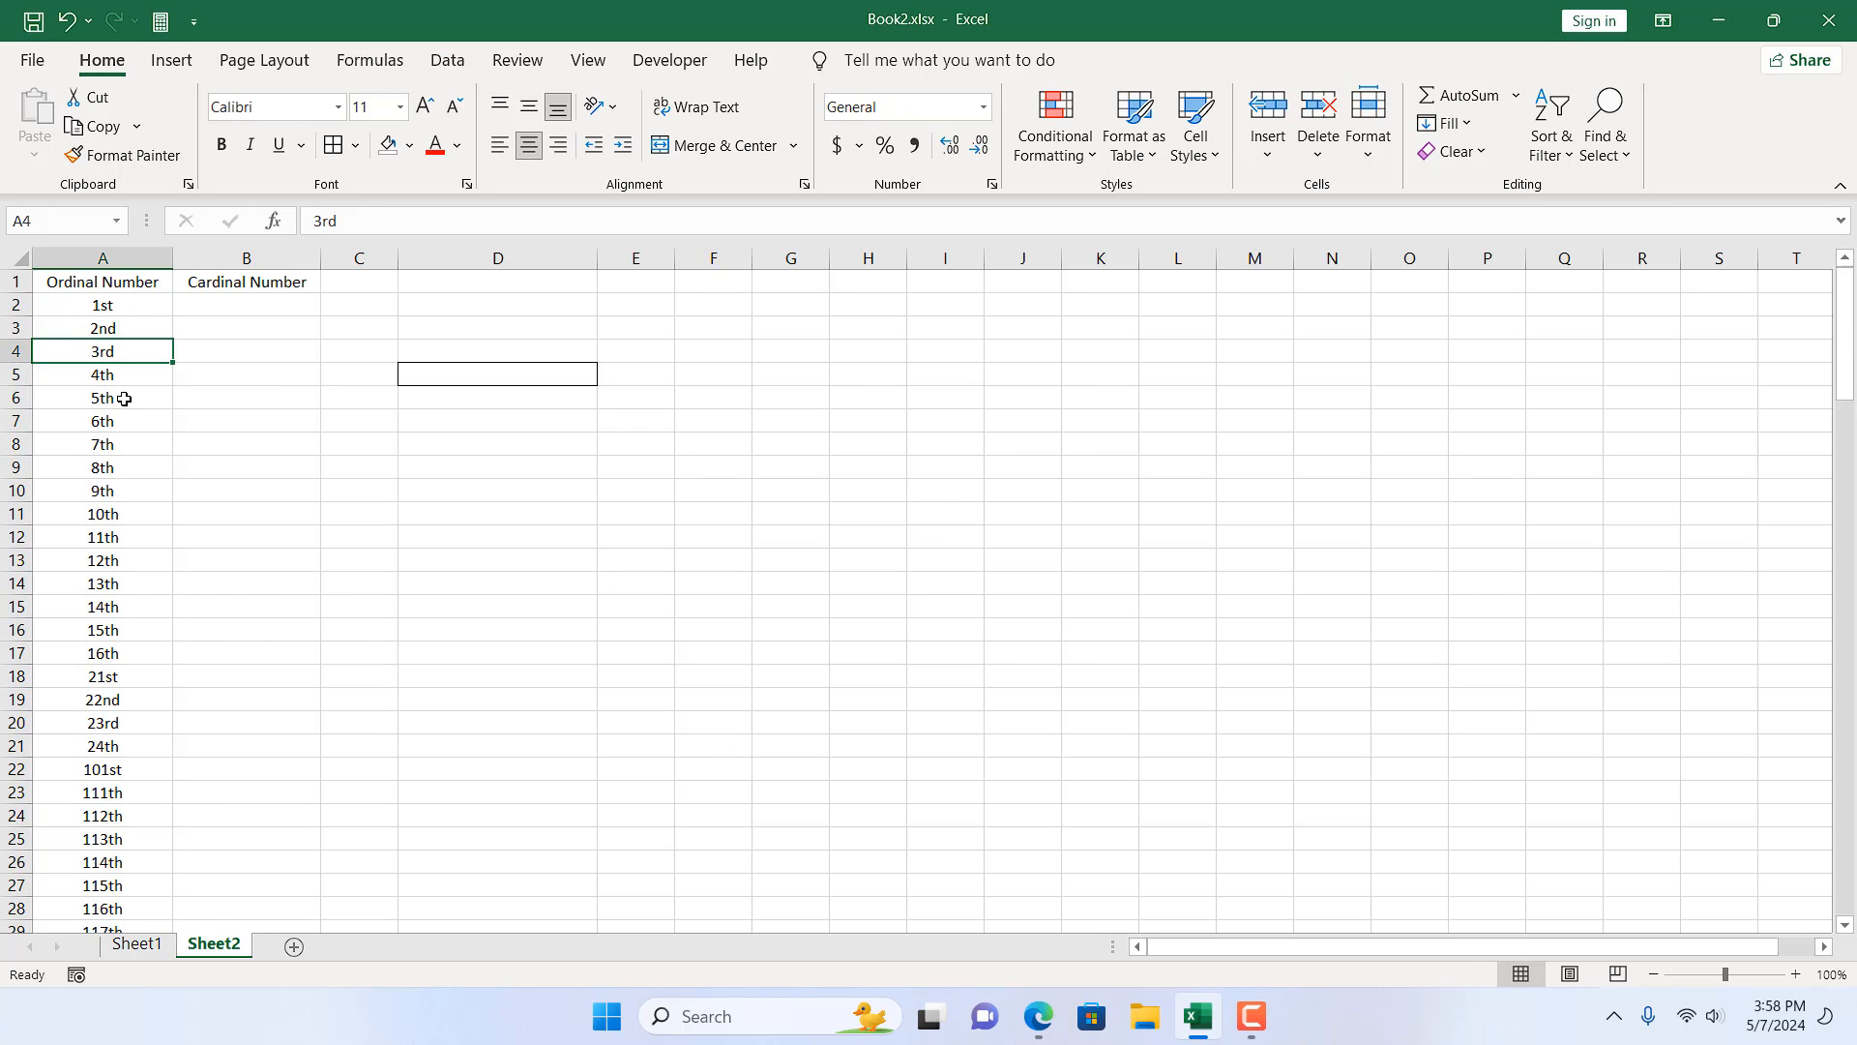
{"action": "type", "text": "1"}
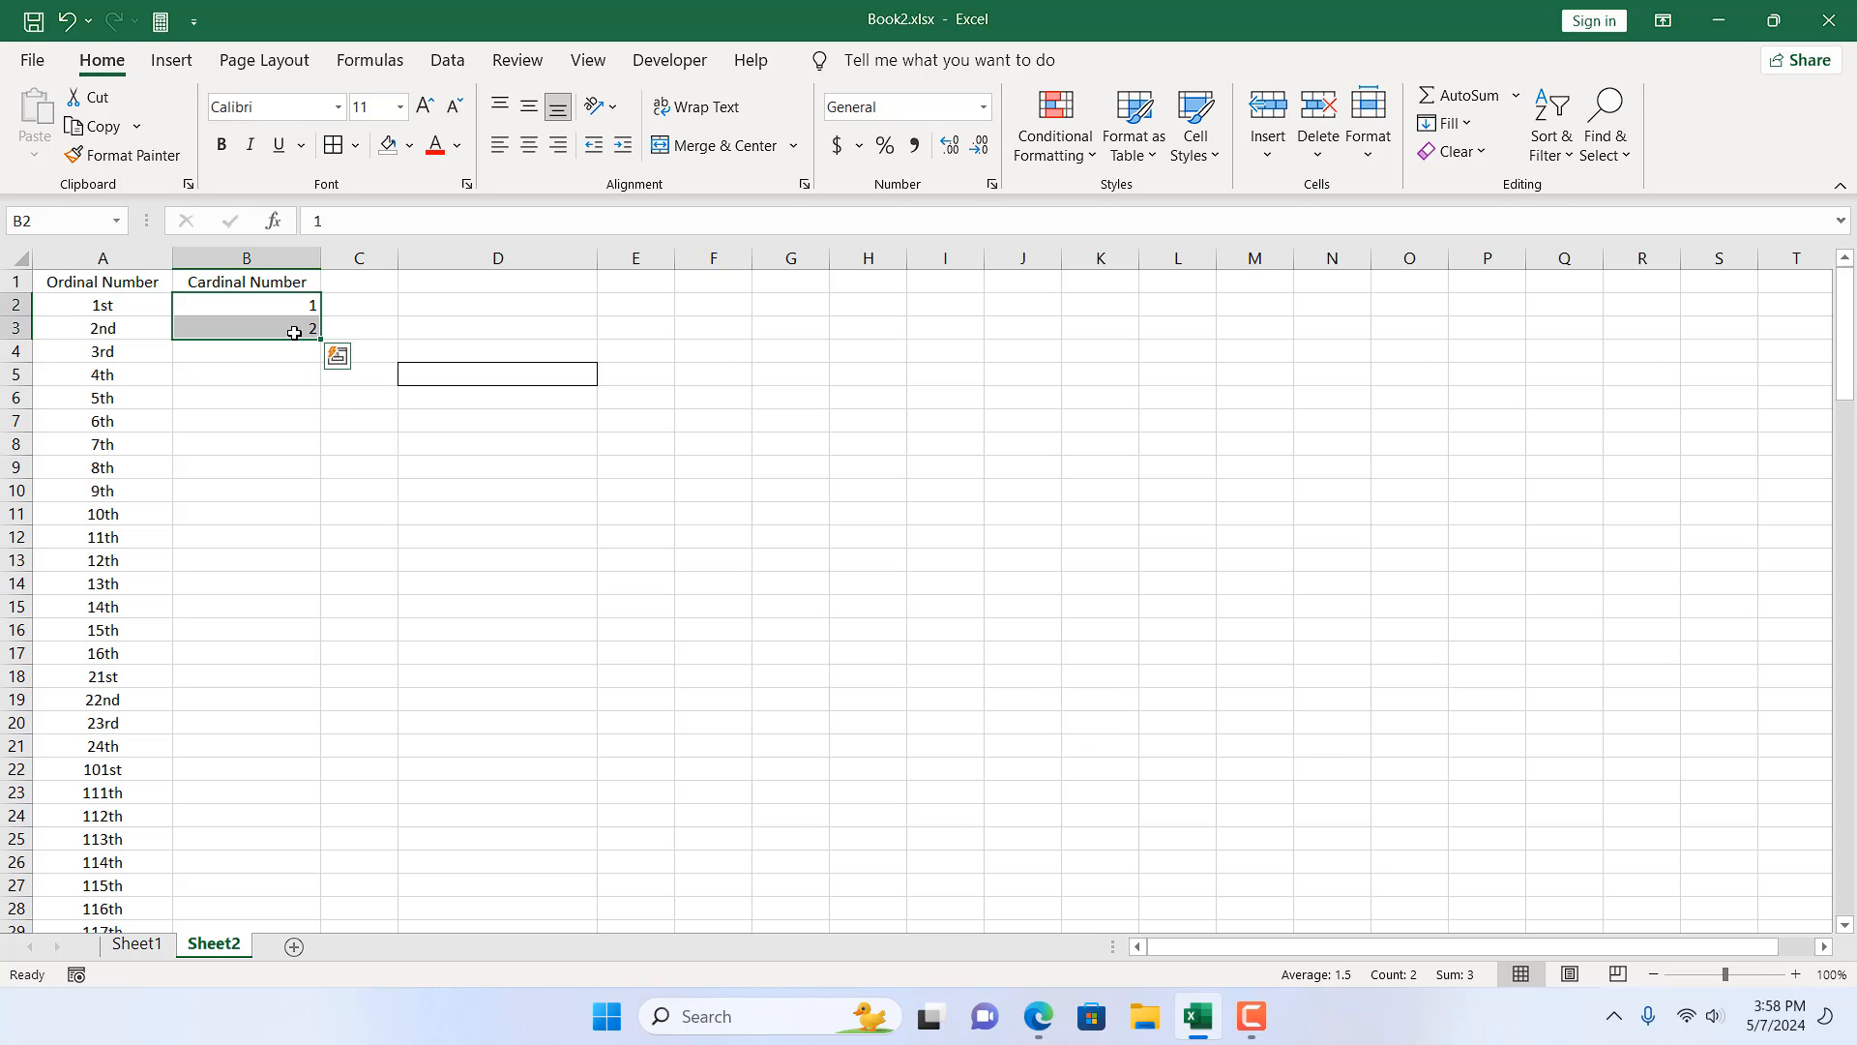
{"action": "key", "text": "Delete"}
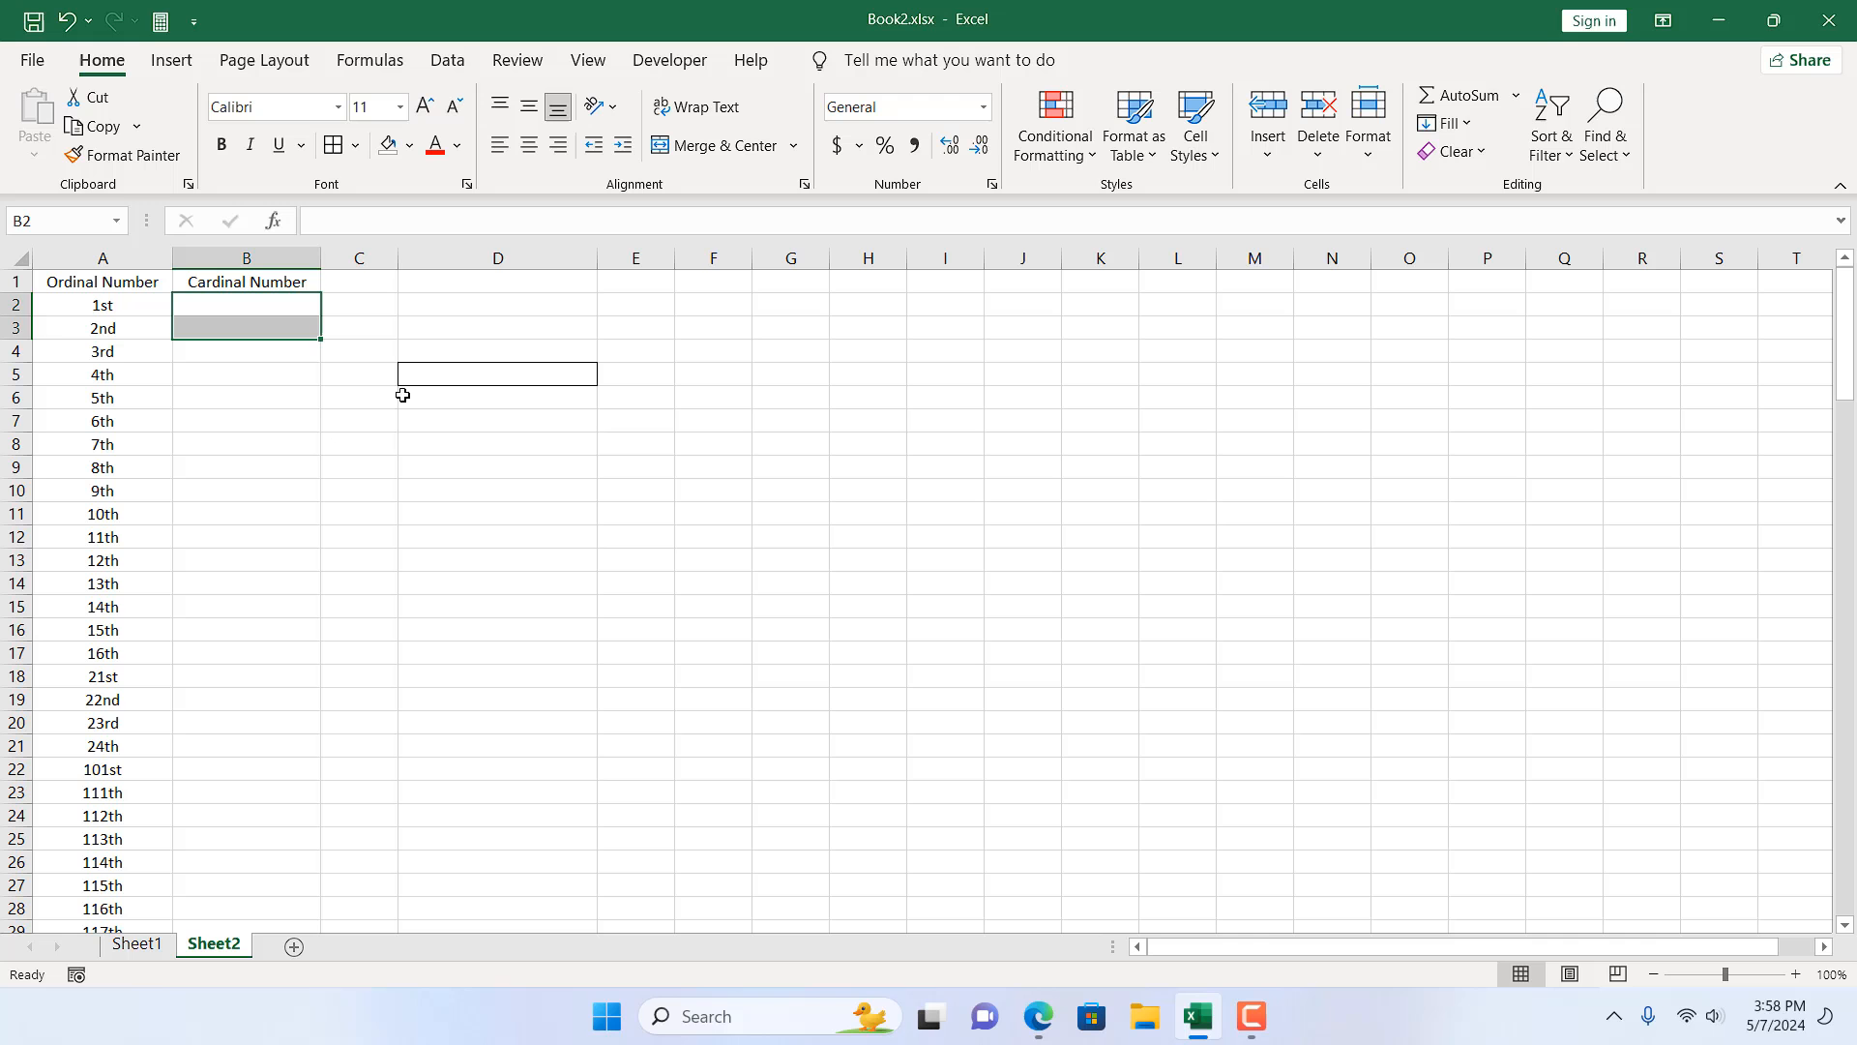
{"action": "left_click", "coordinate": [100, 260]}
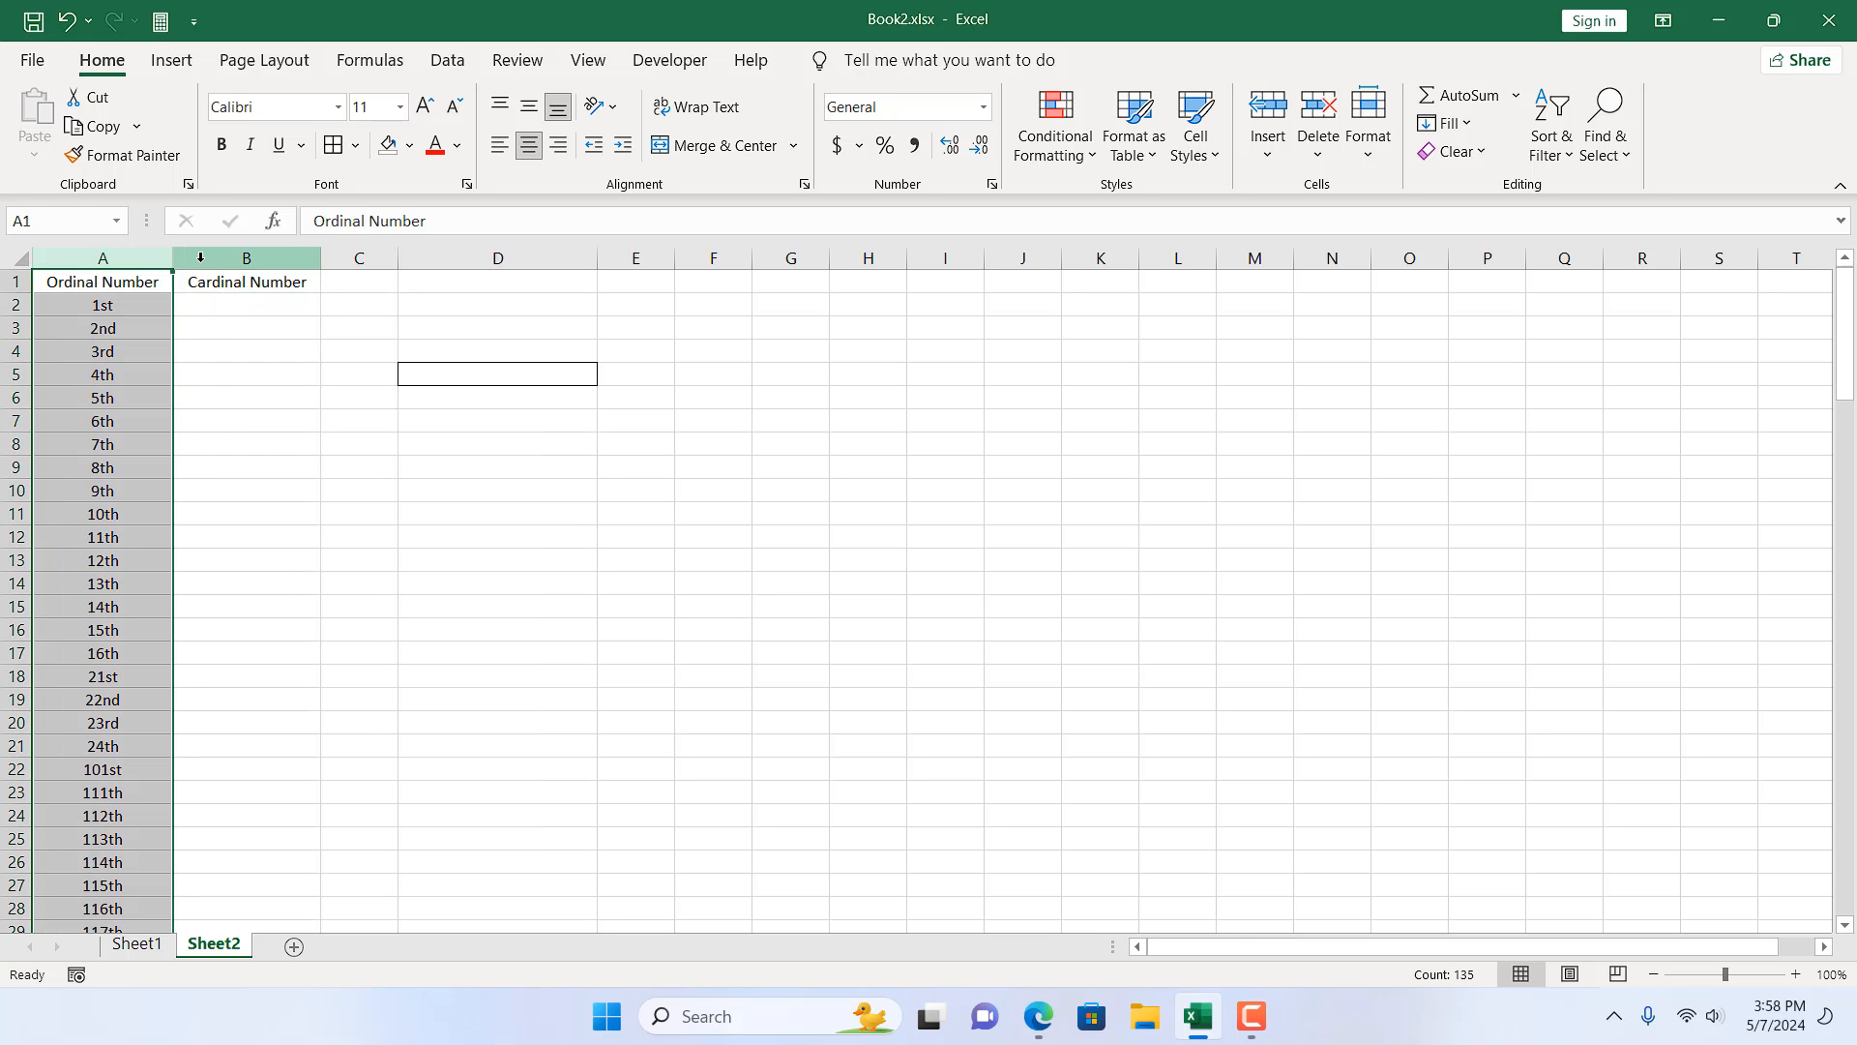
{"action": "left_click", "coordinate": [246, 306]}
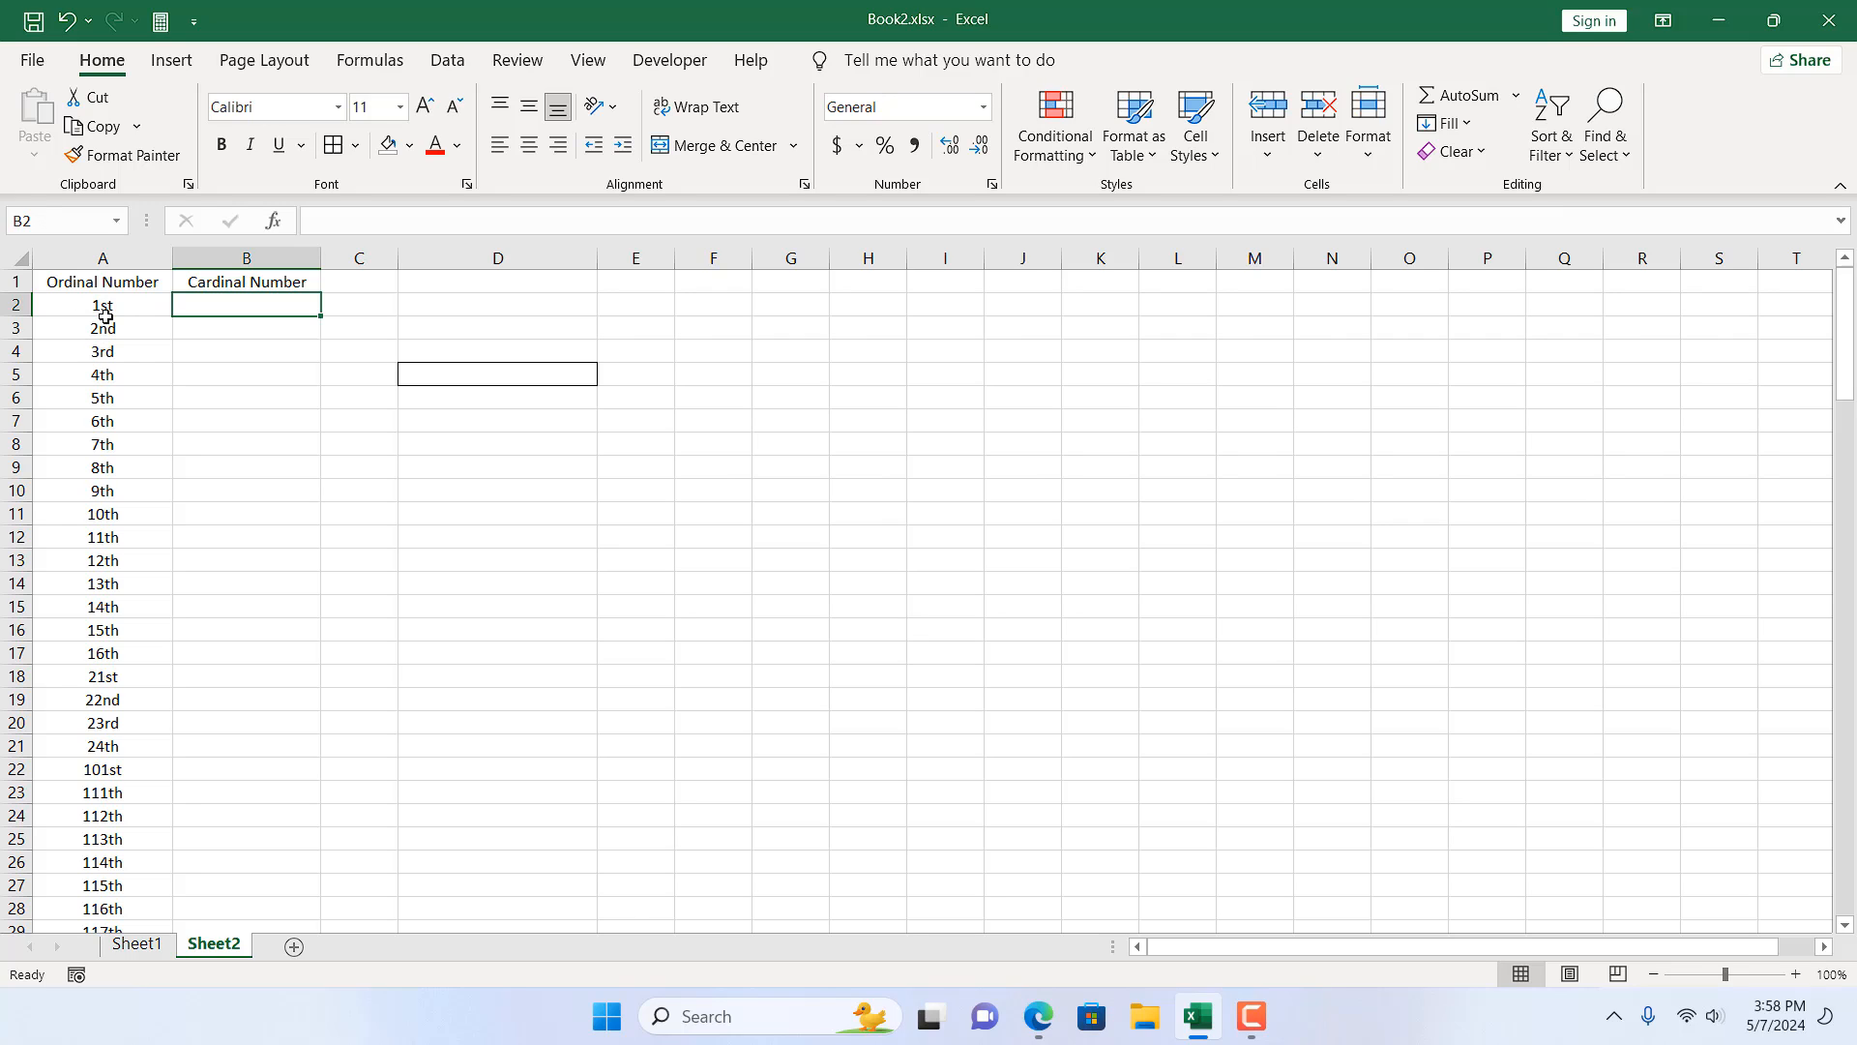
{"action": "mouse_move", "coordinate": [249, 340]}
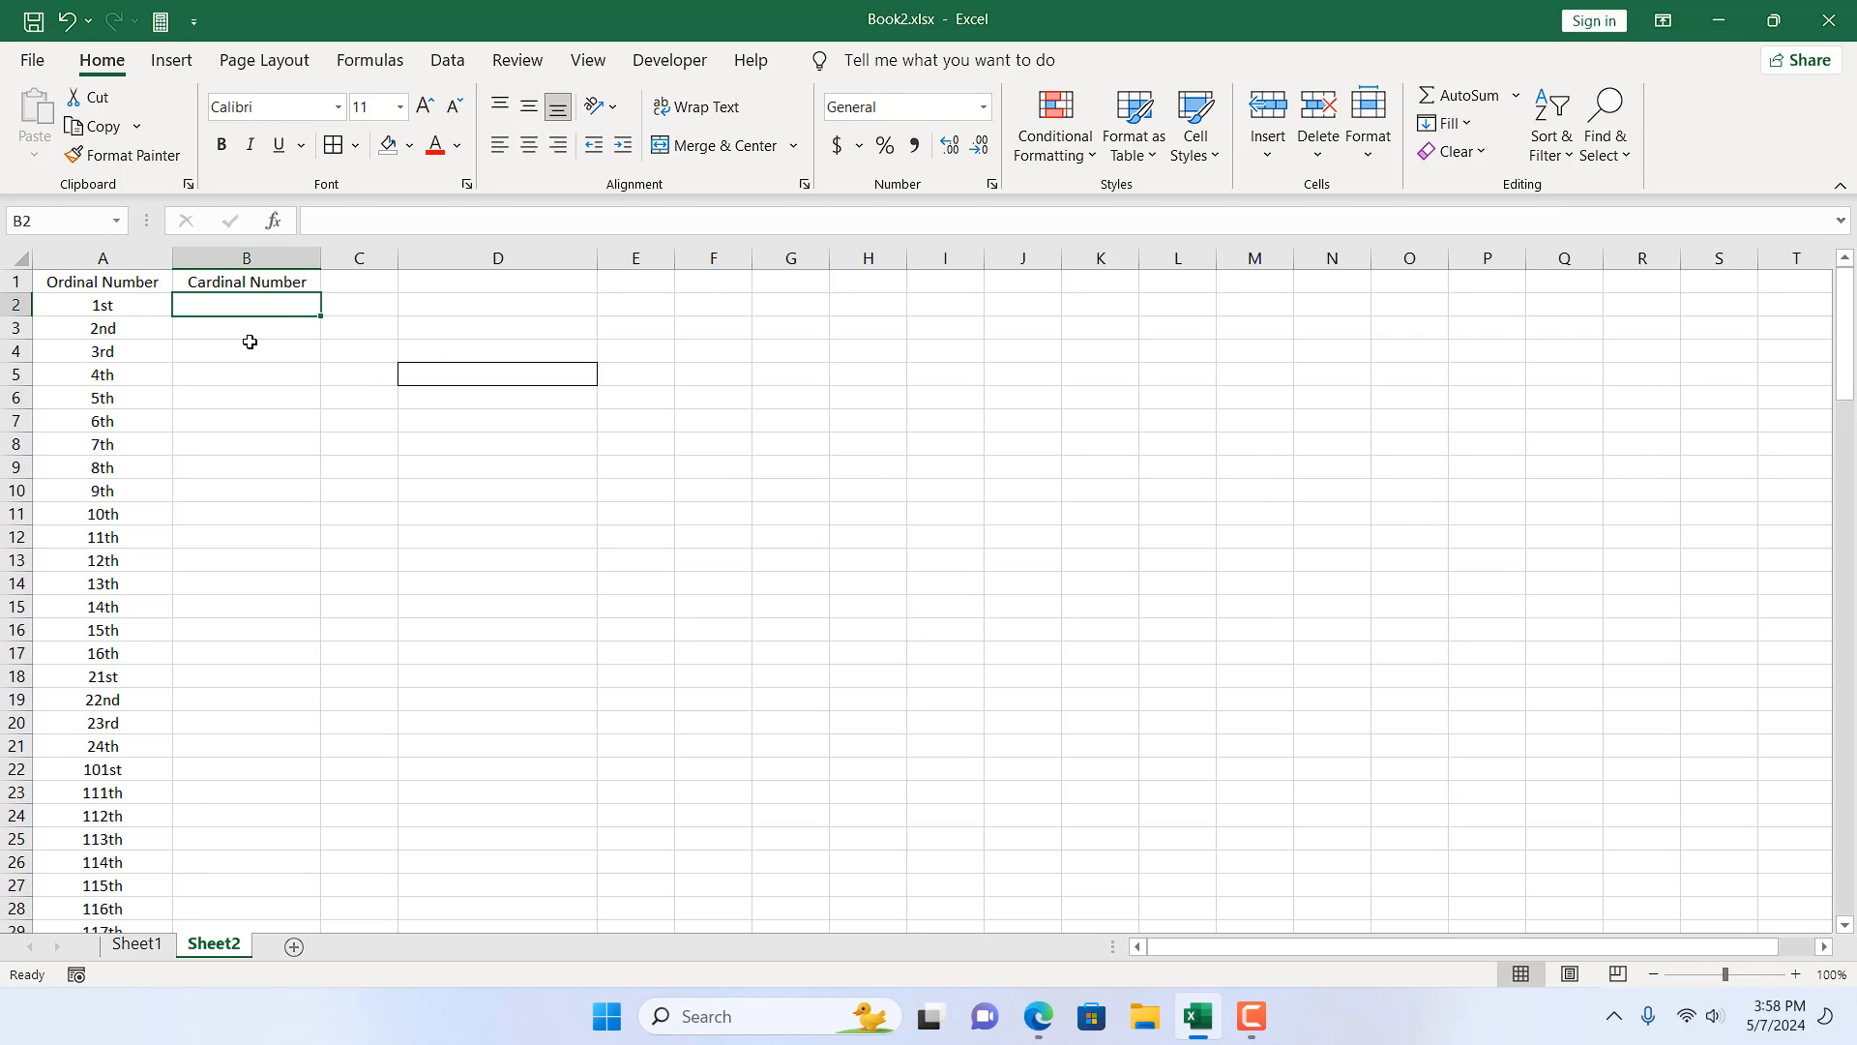
{"action": "mouse_move", "coordinate": [275, 299]}
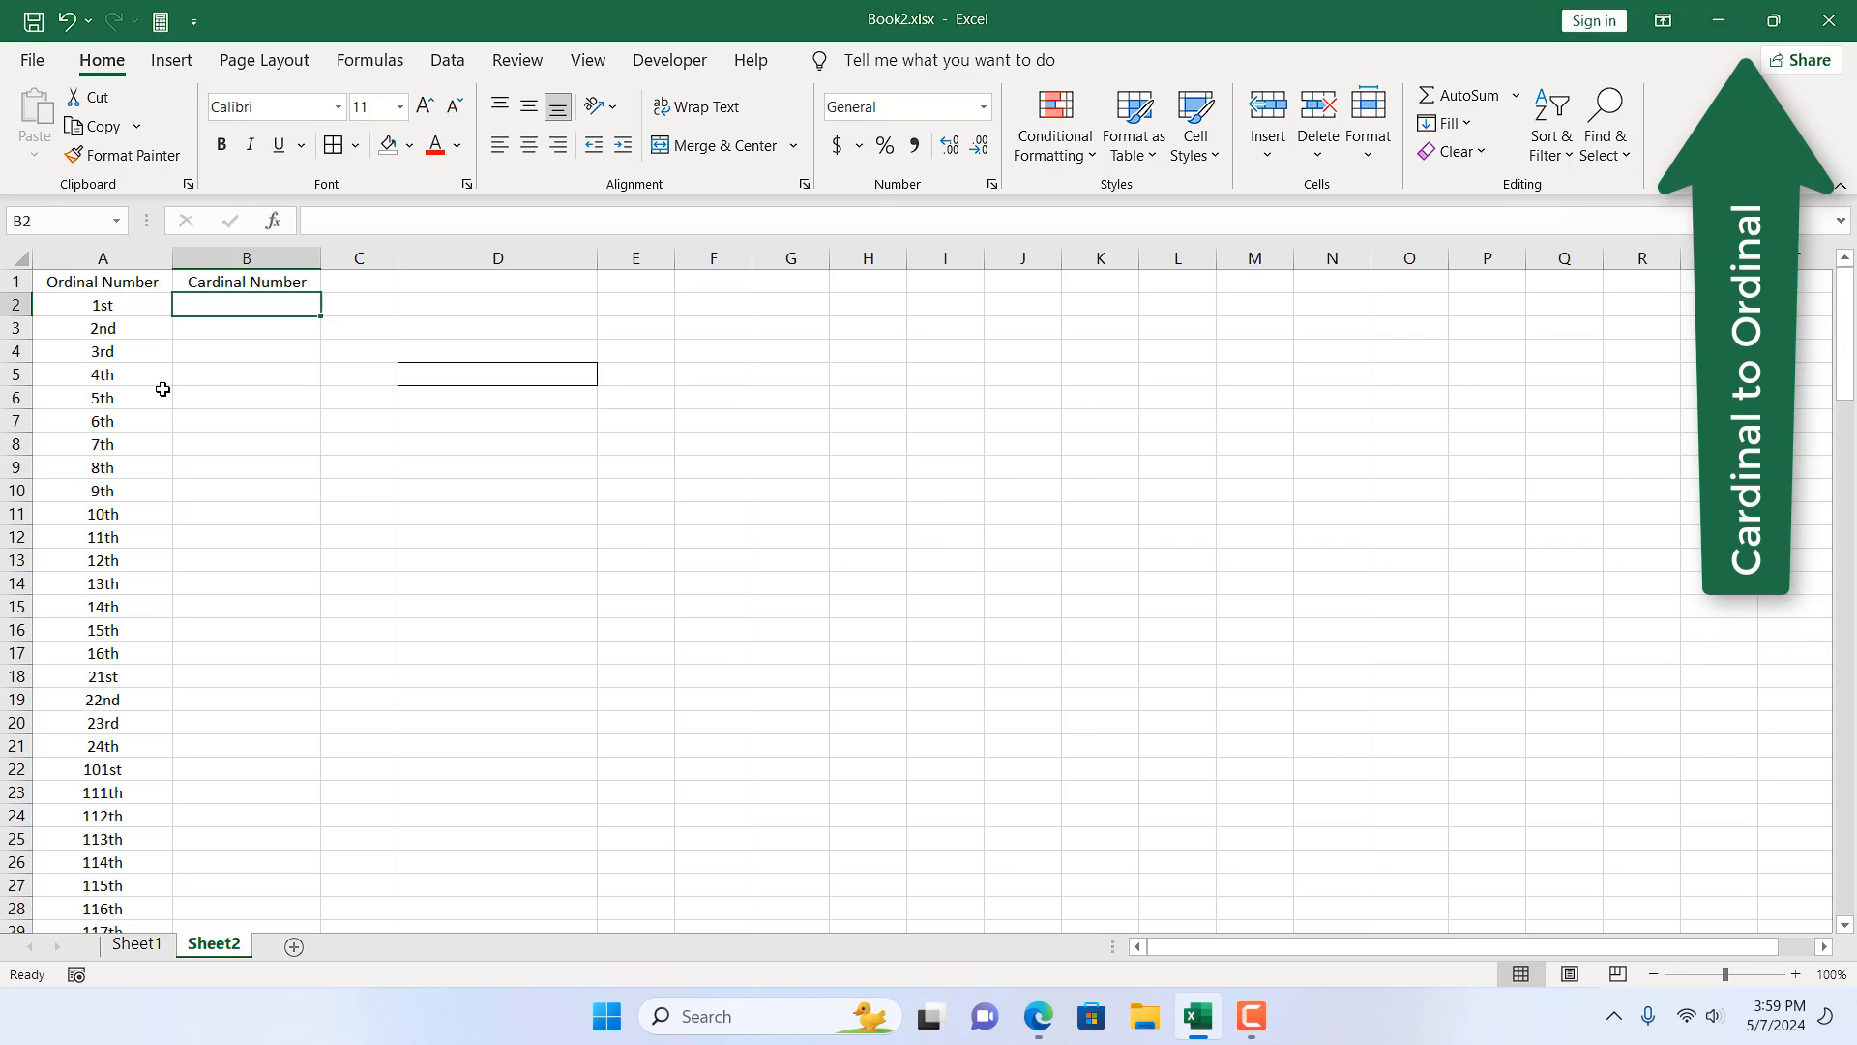
{"action": "scroll", "scroll_direction": "down", "scroll_amount": 3}
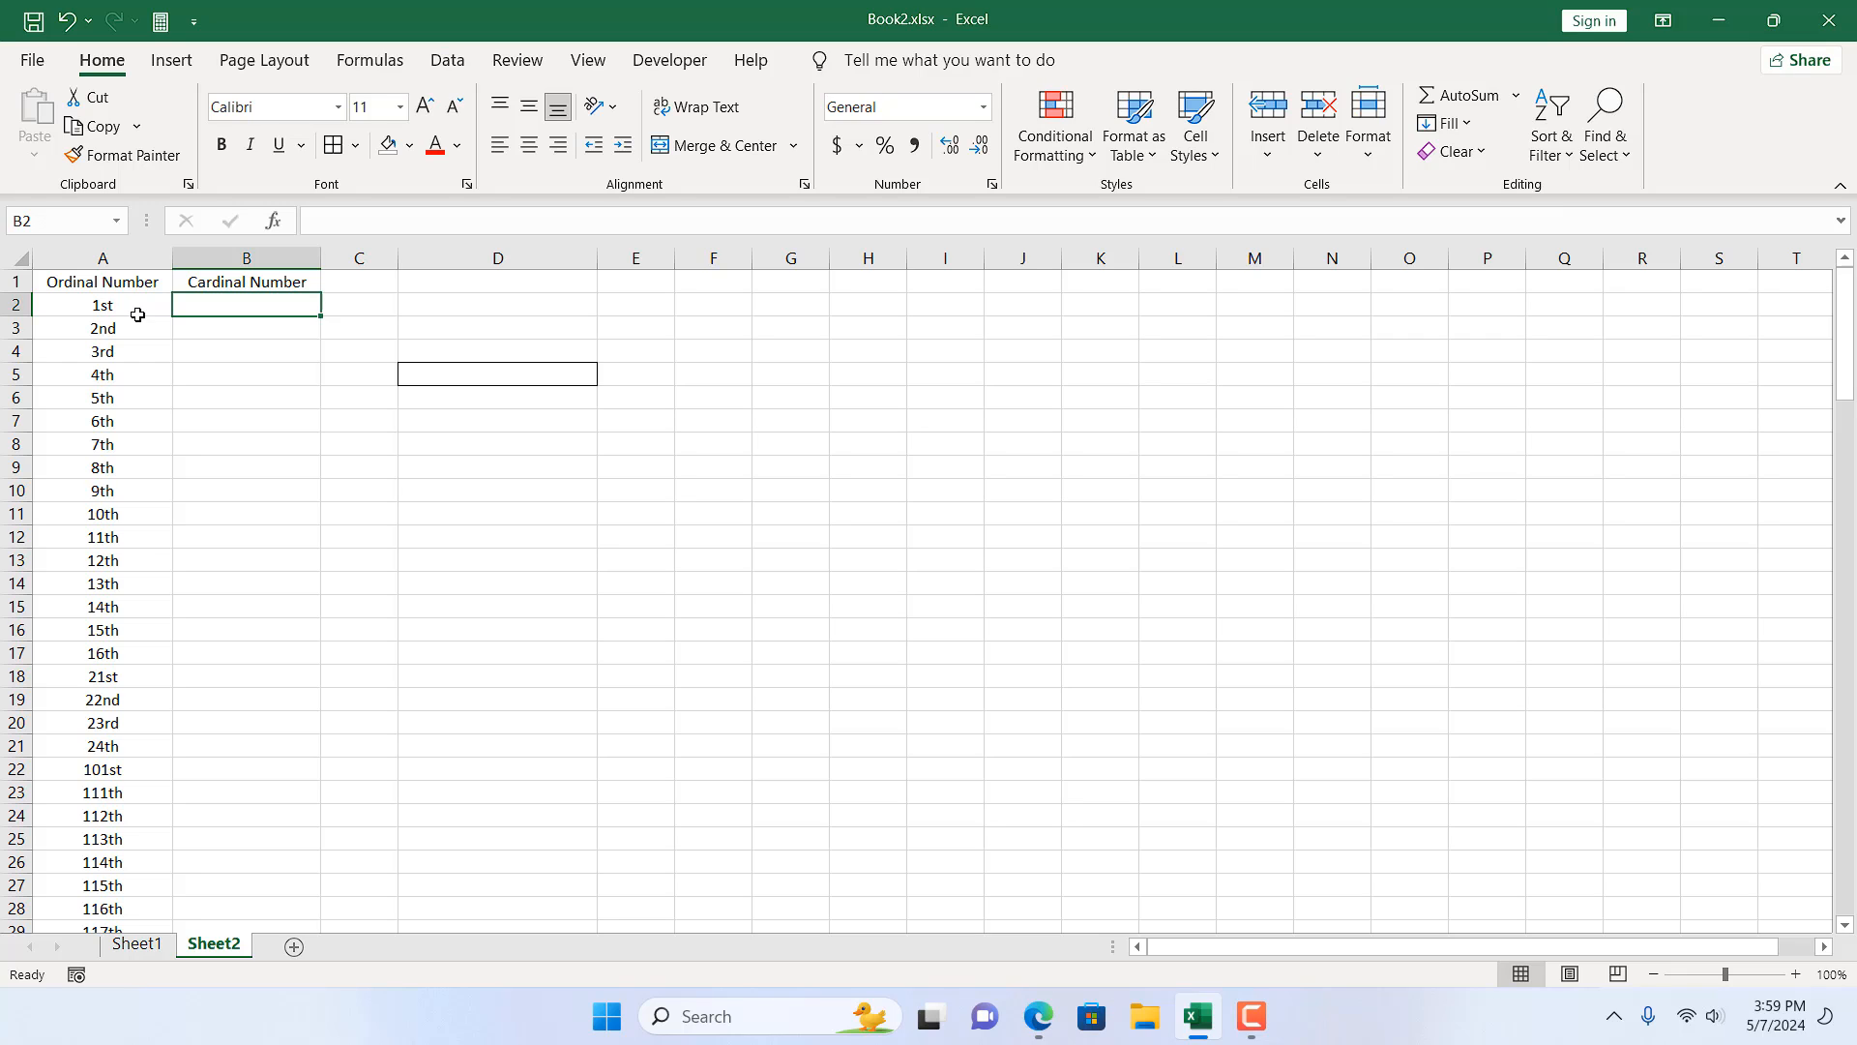
Build =LEFT(A2,LEN(A2)-2) in B2 to drop the last two characters of A2.
{"action": "type", "text": "=LEFT("}
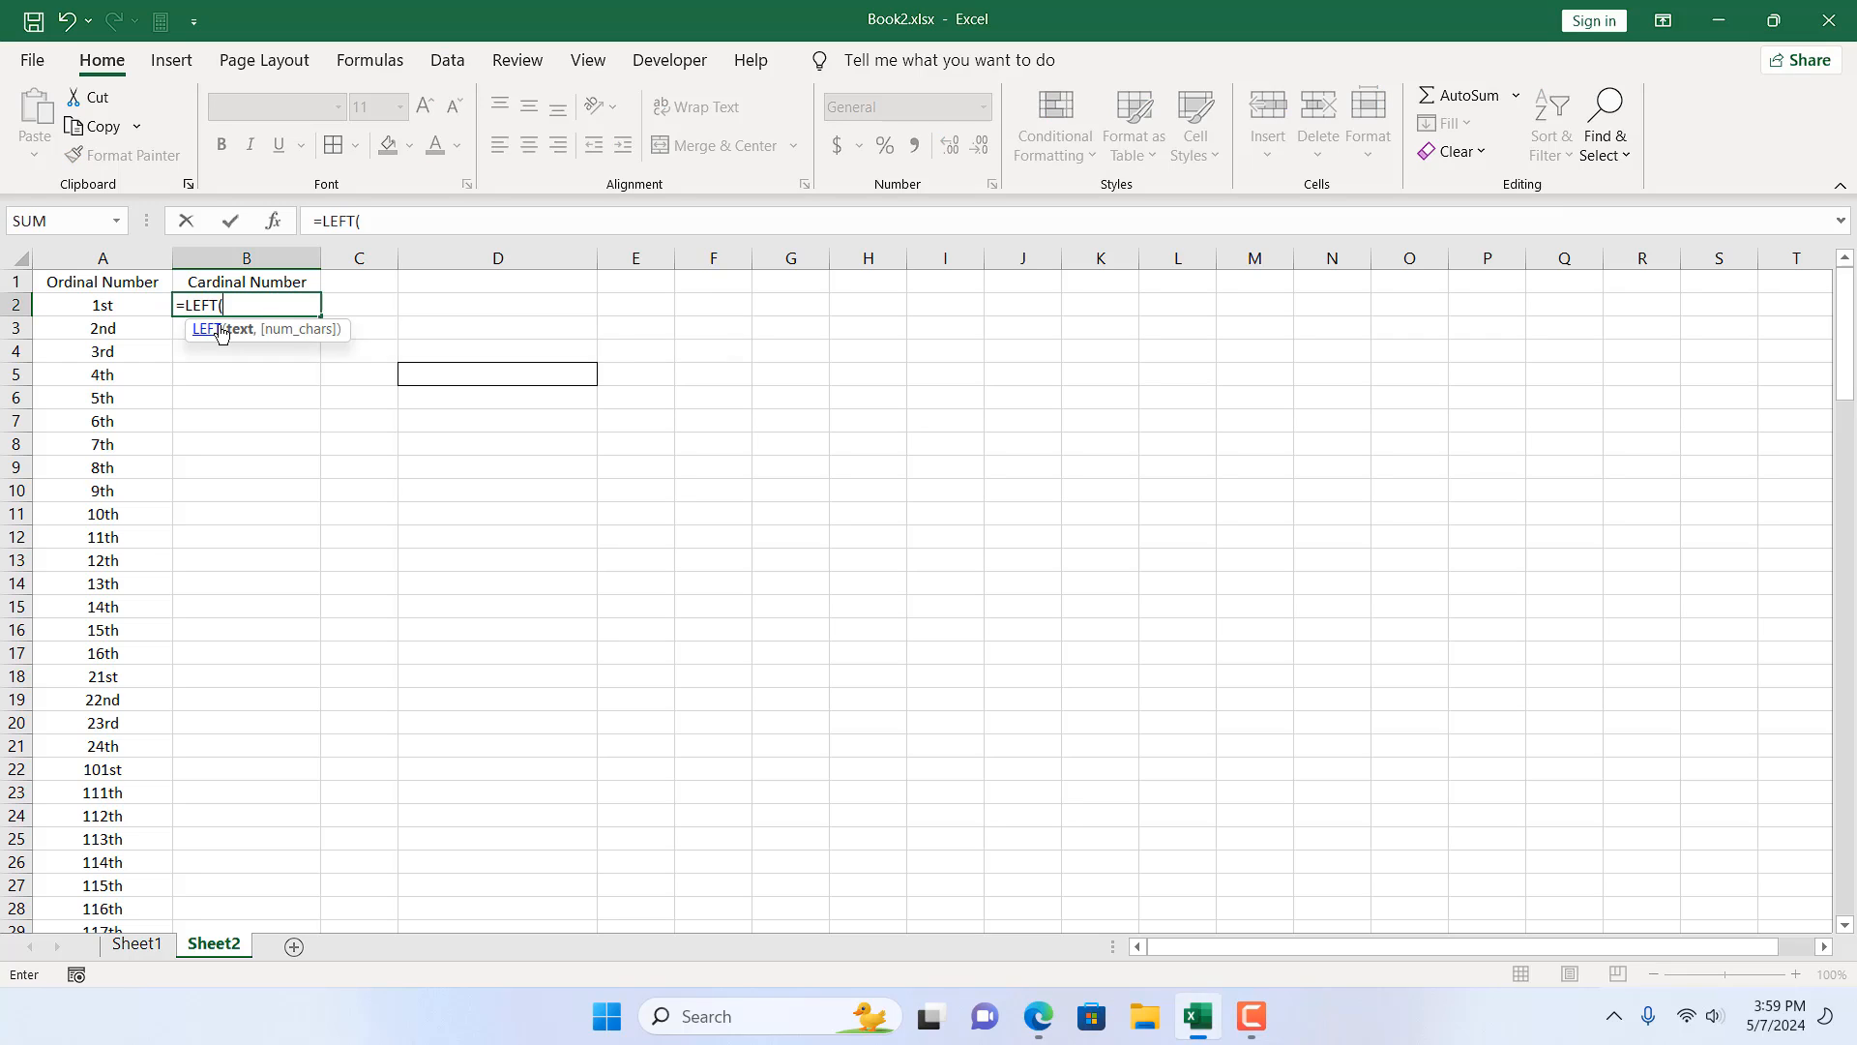
{"action": "left_click", "coordinate": [101, 304]}
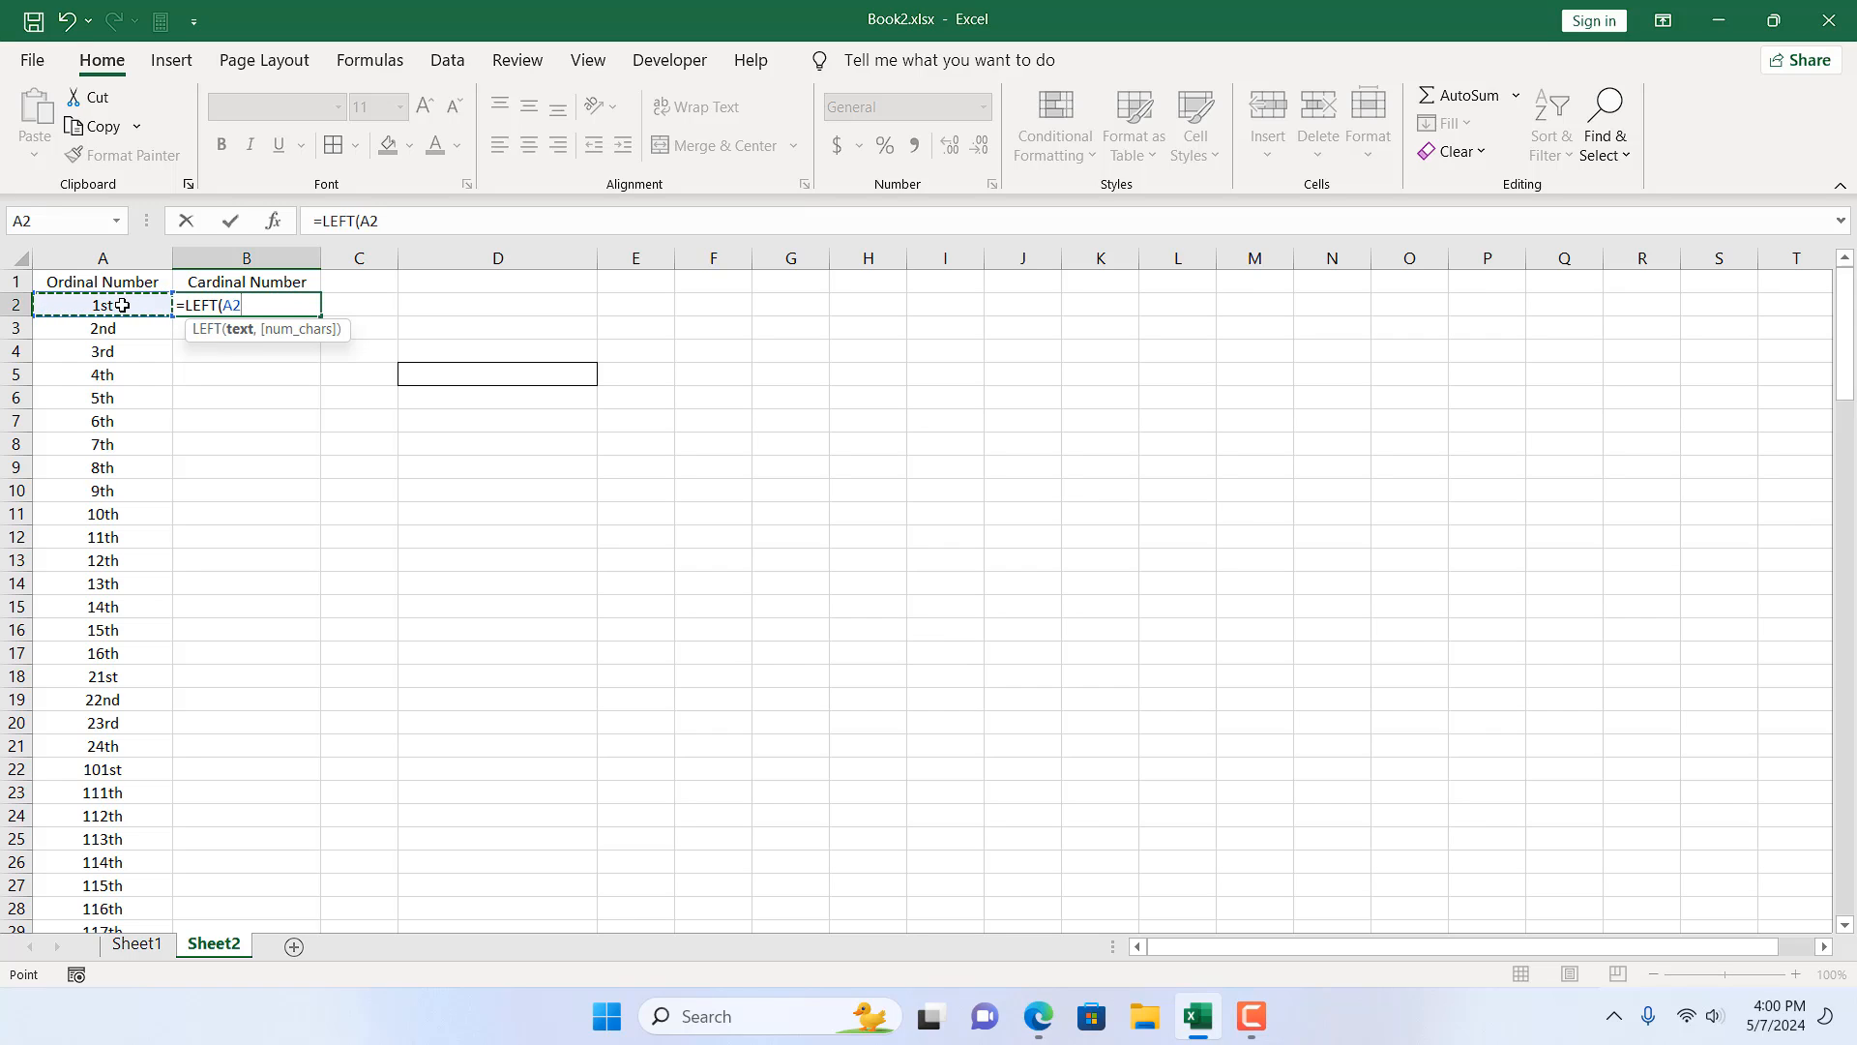
{"action": "type", "text": ","}
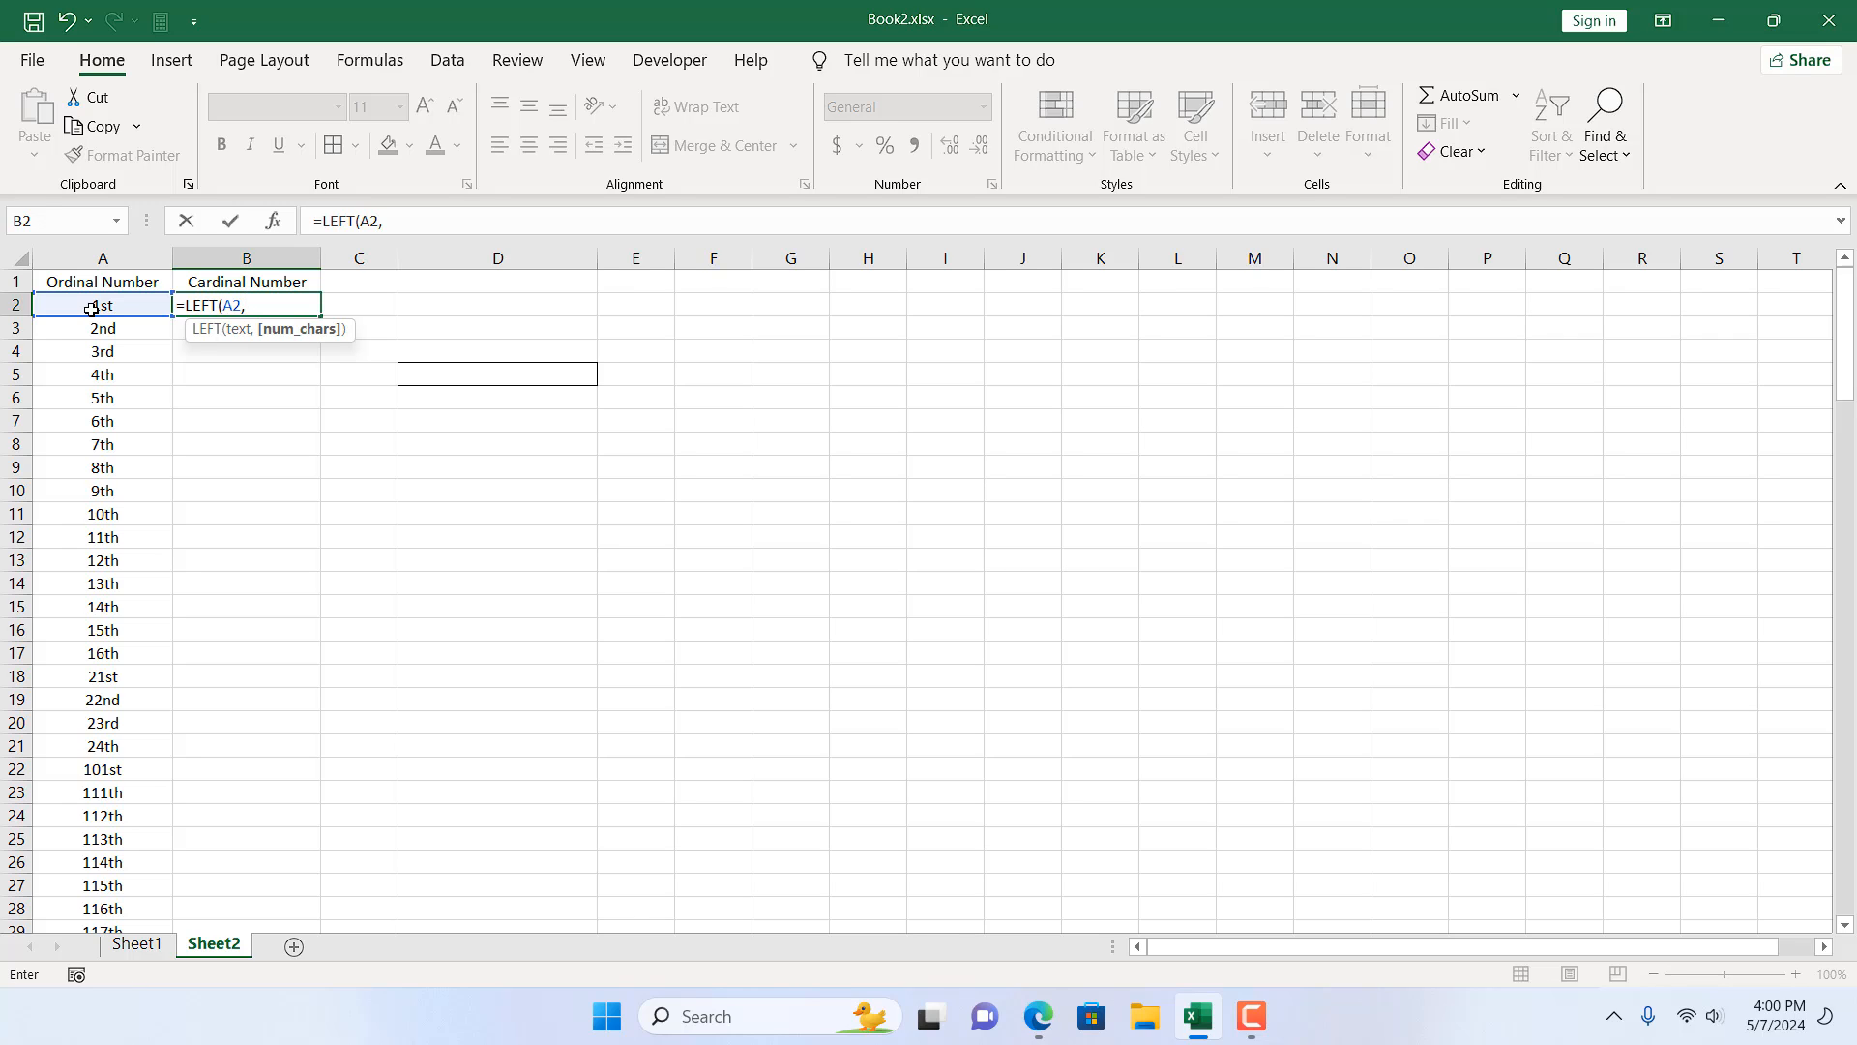
{"action": "mouse_move", "coordinate": [120, 305]}
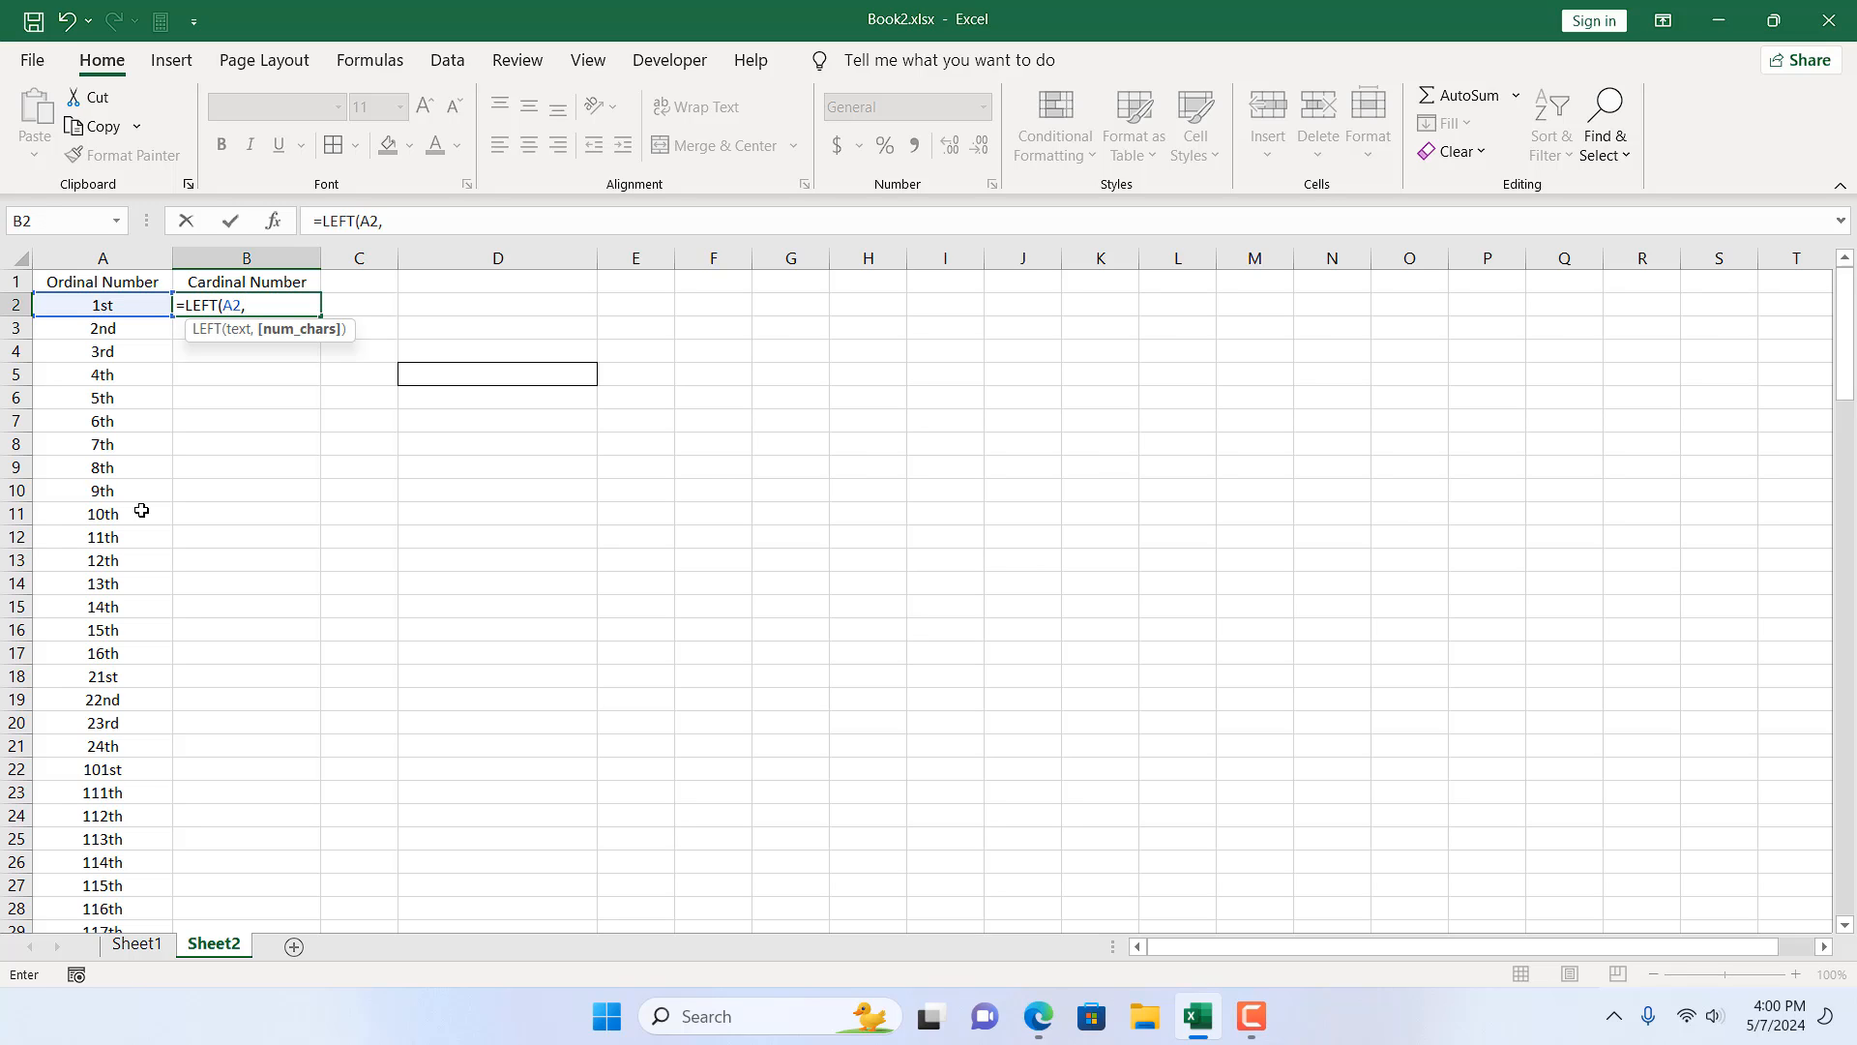
{"action": "type", "text": "Len"}
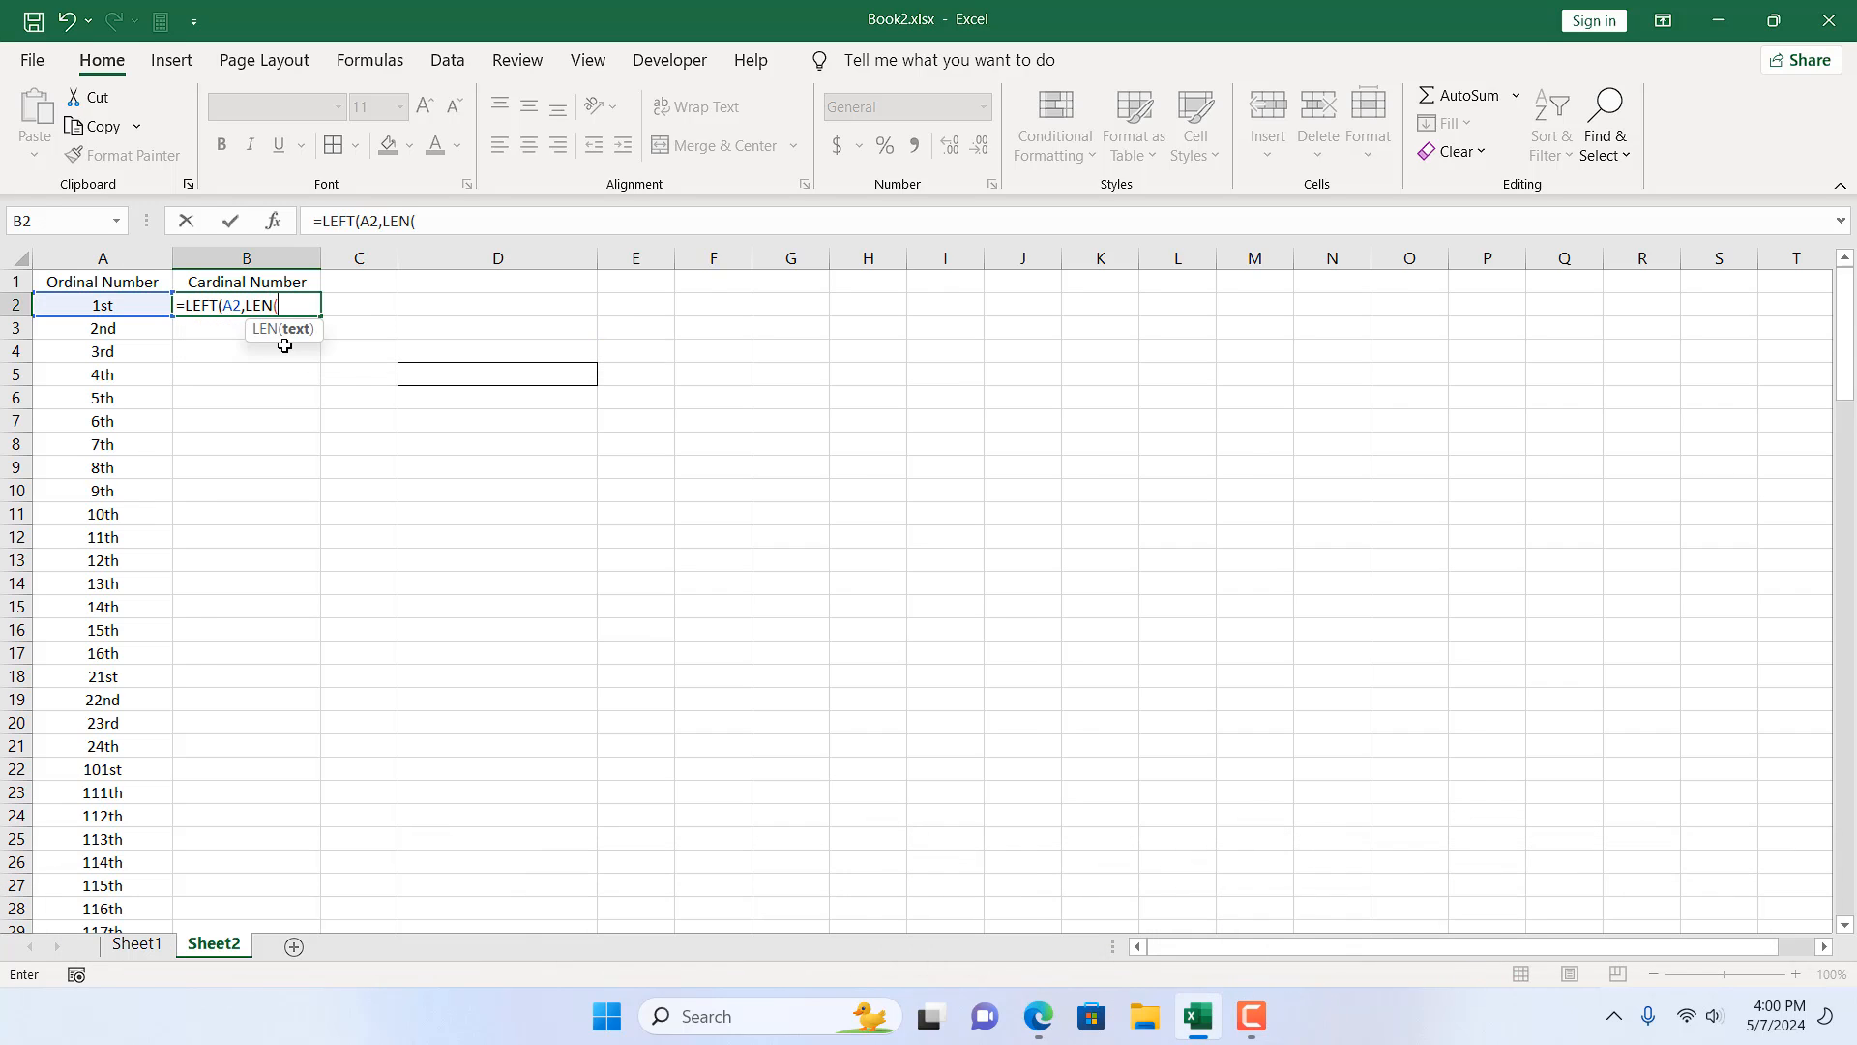
{"action": "mouse_move", "coordinate": [73, 306]}
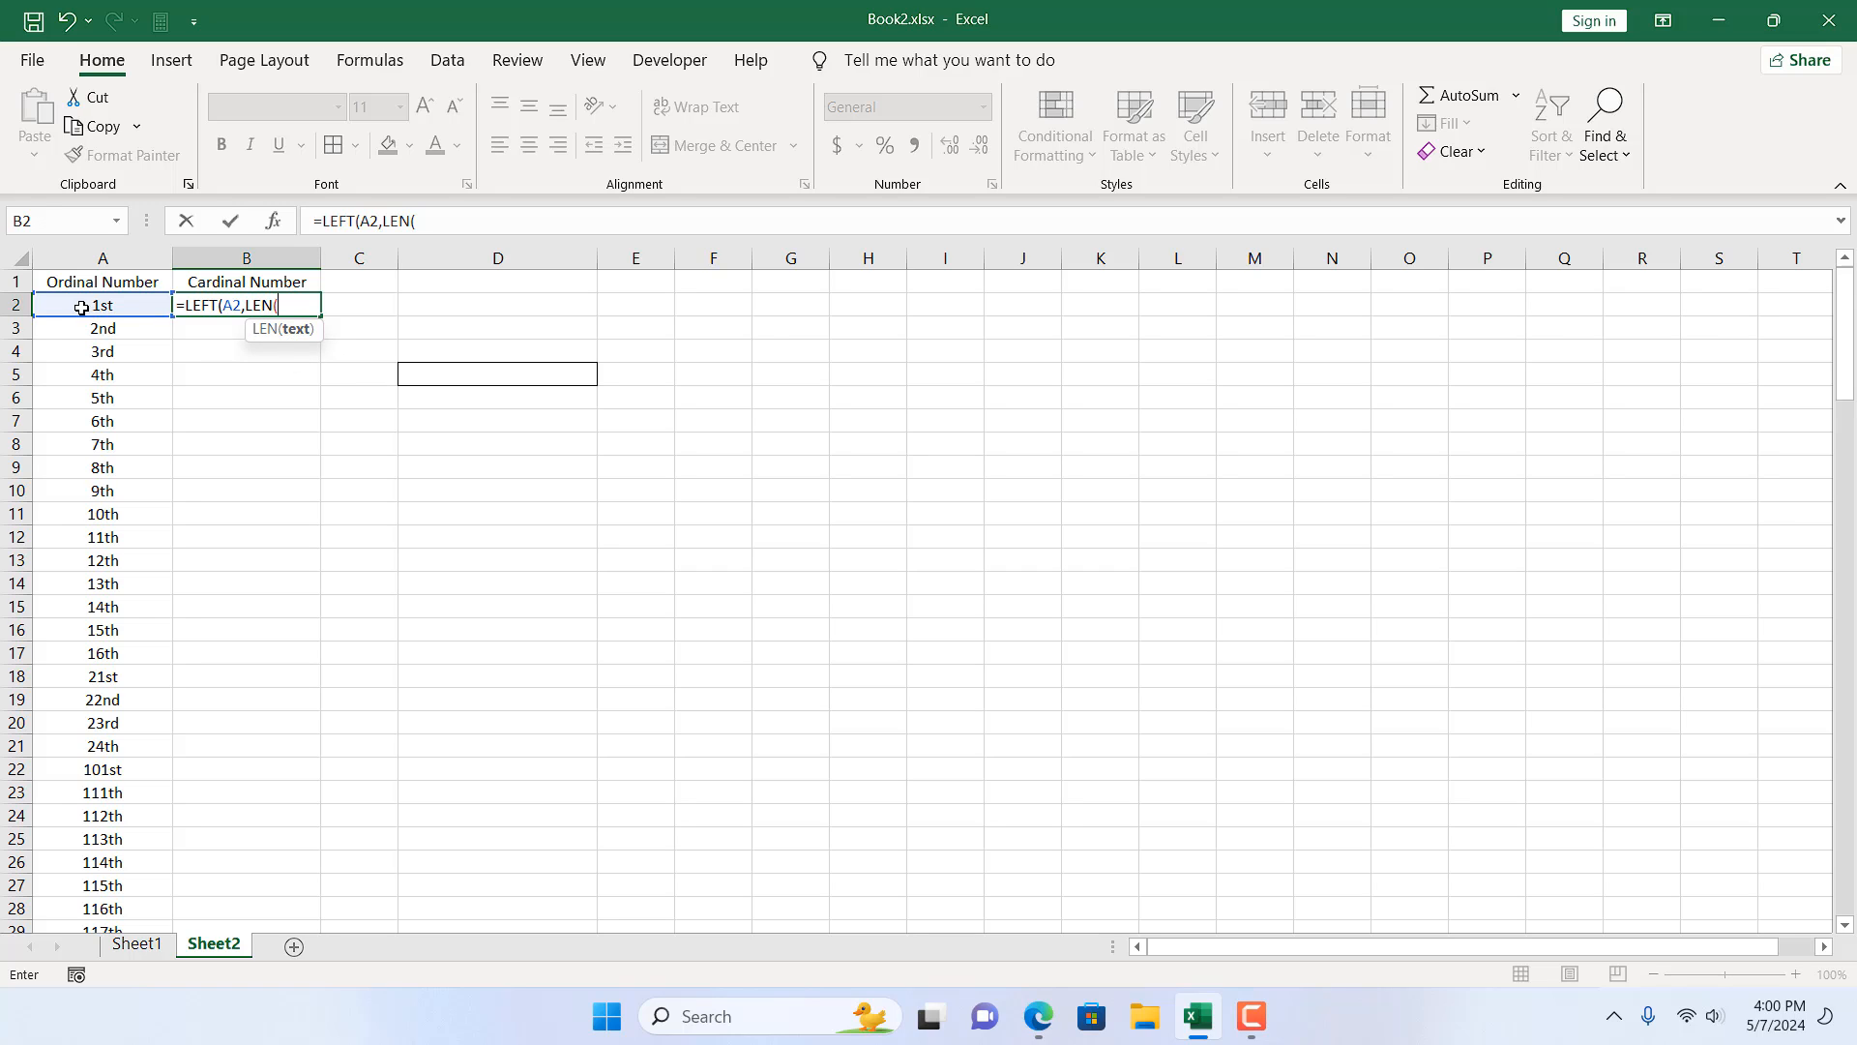
{"action": "left_click", "coordinate": [101, 306]}
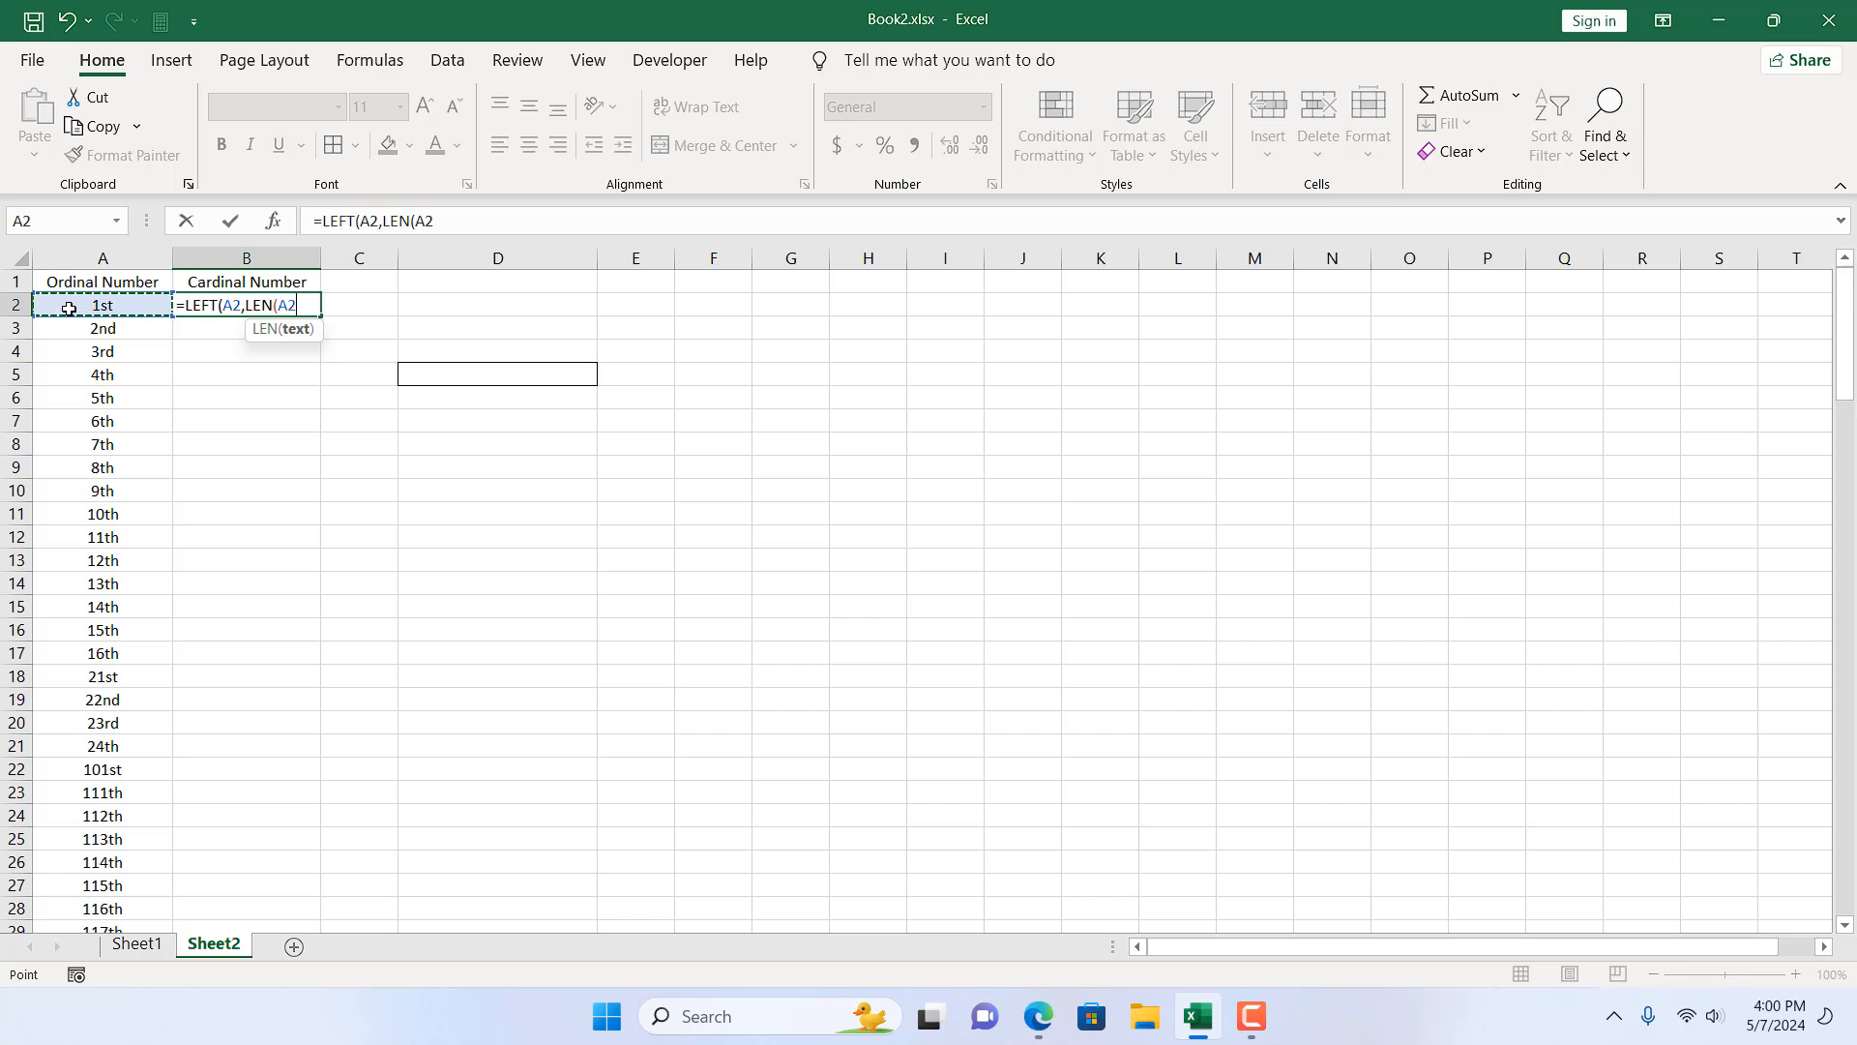
{"action": "type", "text": ")"}
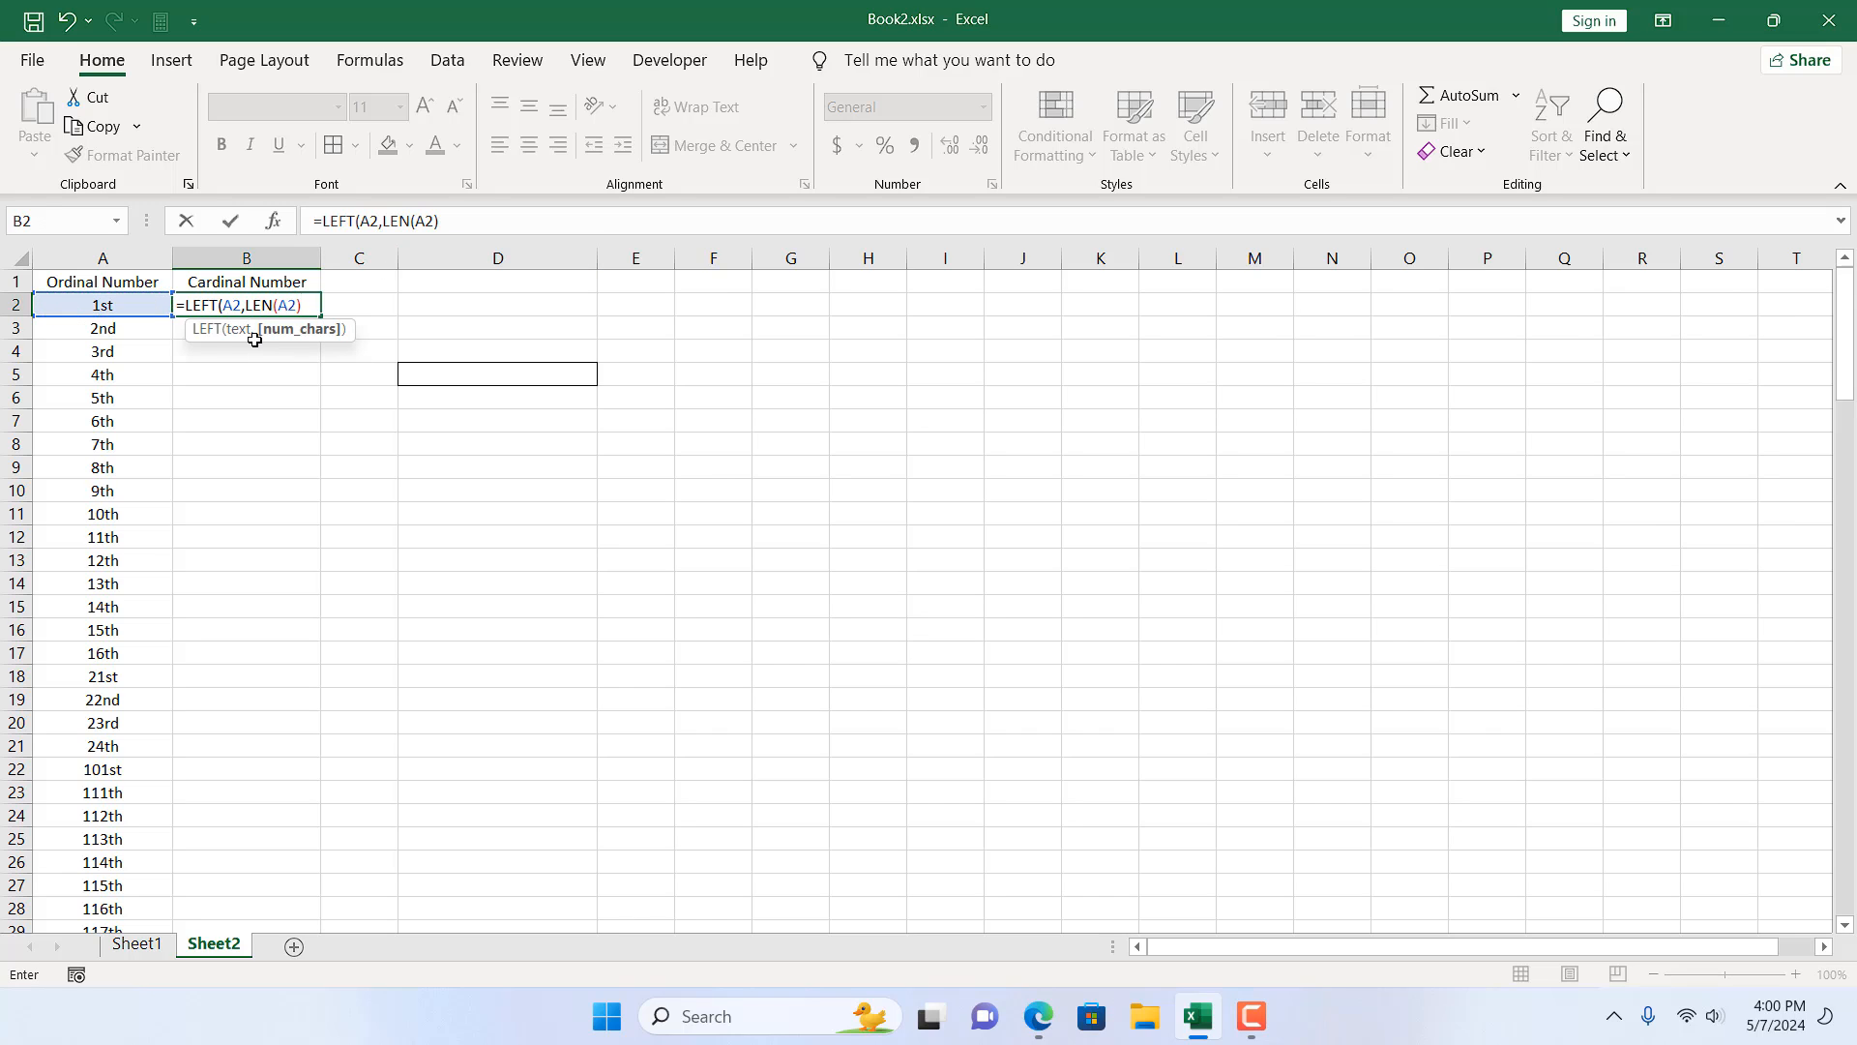
{"action": "mouse_move", "coordinate": [97, 317]}
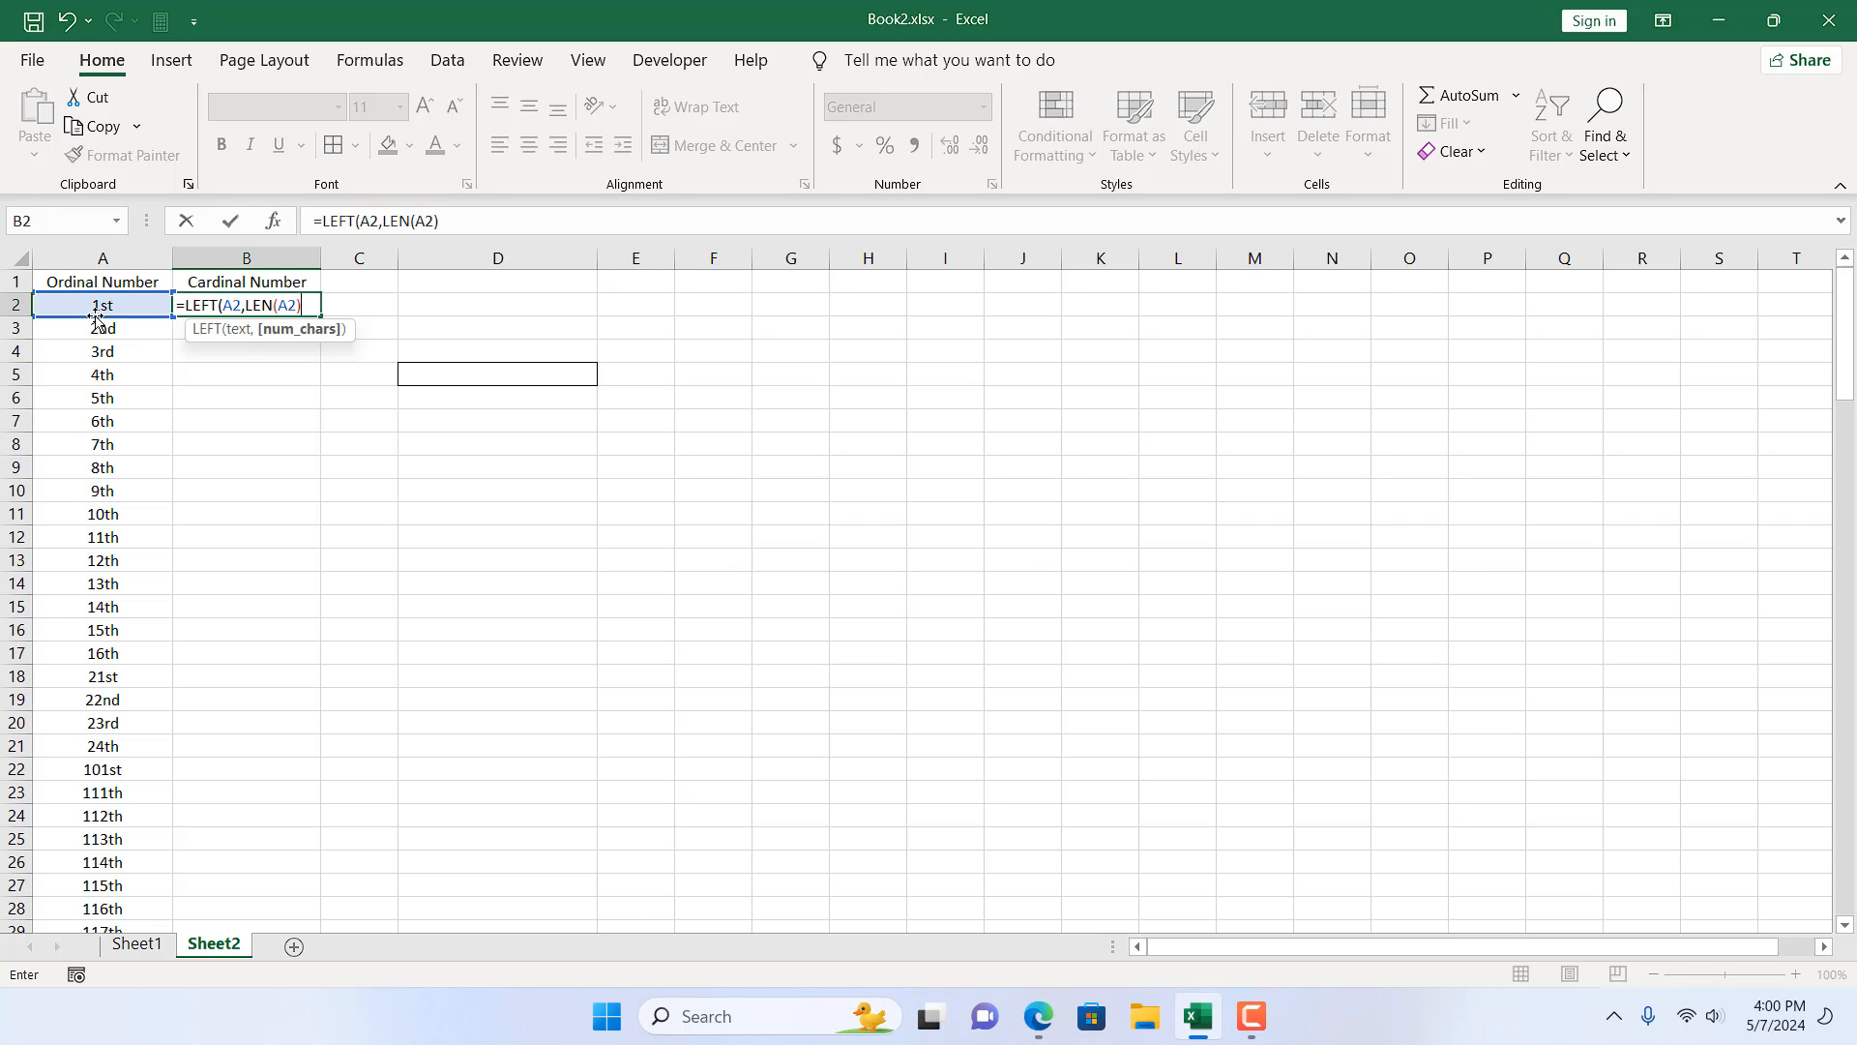
{"action": "type", "text": "-2)"}
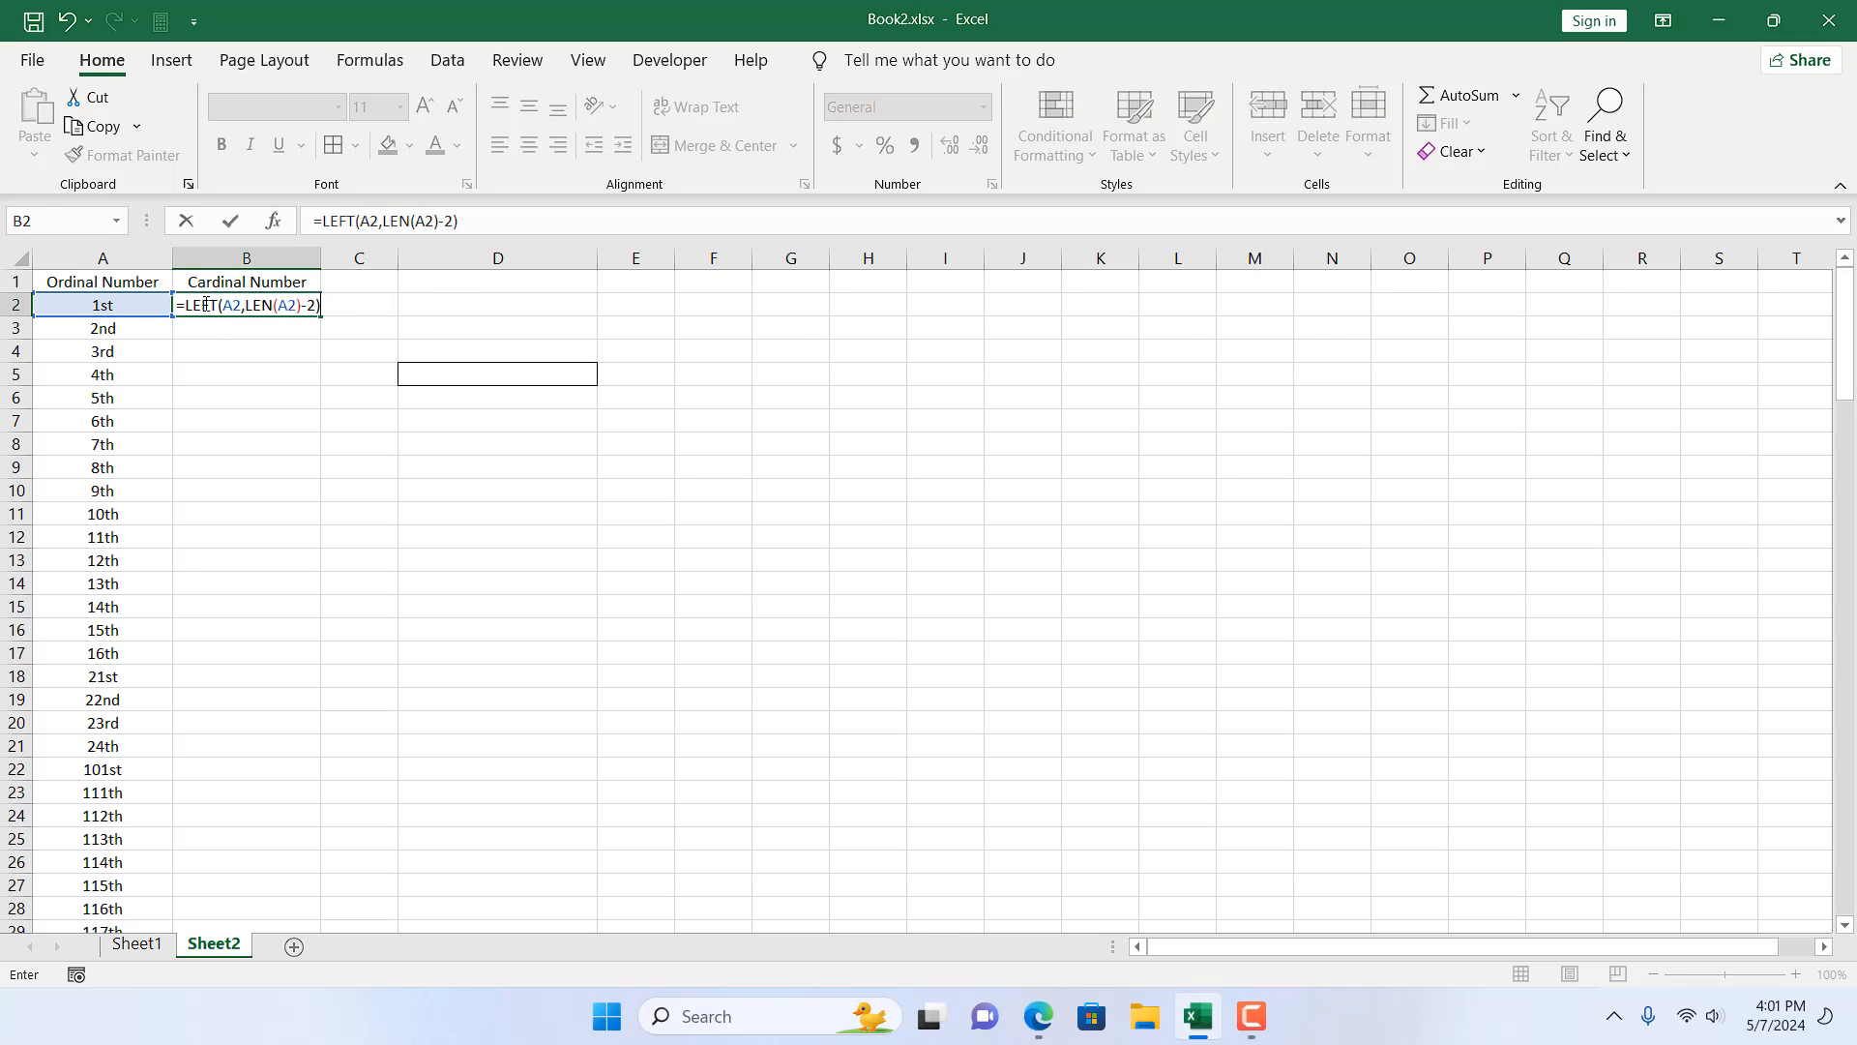
{"action": "mouse_move", "coordinate": [116, 306]}
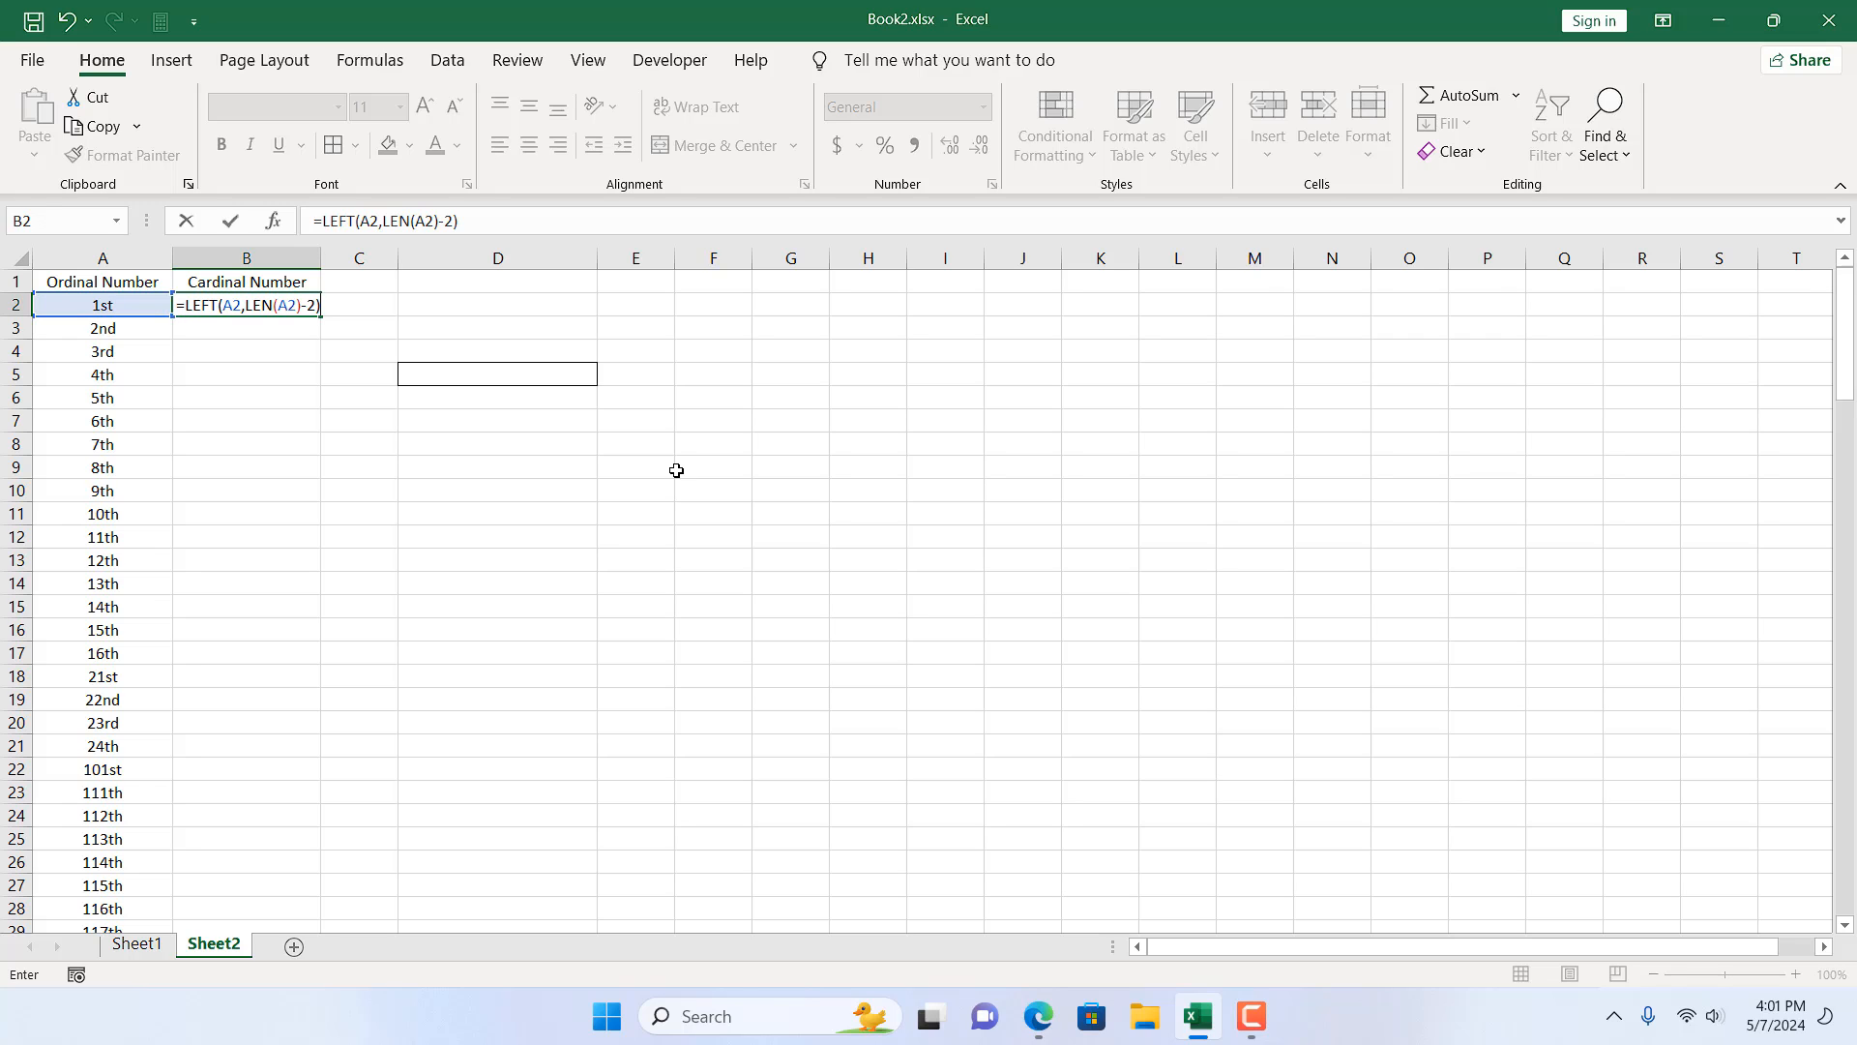
Enter the formula, then wrap it as =VALUE(LEFT(A2,LEN(A2)-2)) so B2 returns a true number.
{"action": "key", "text": "Enter"}
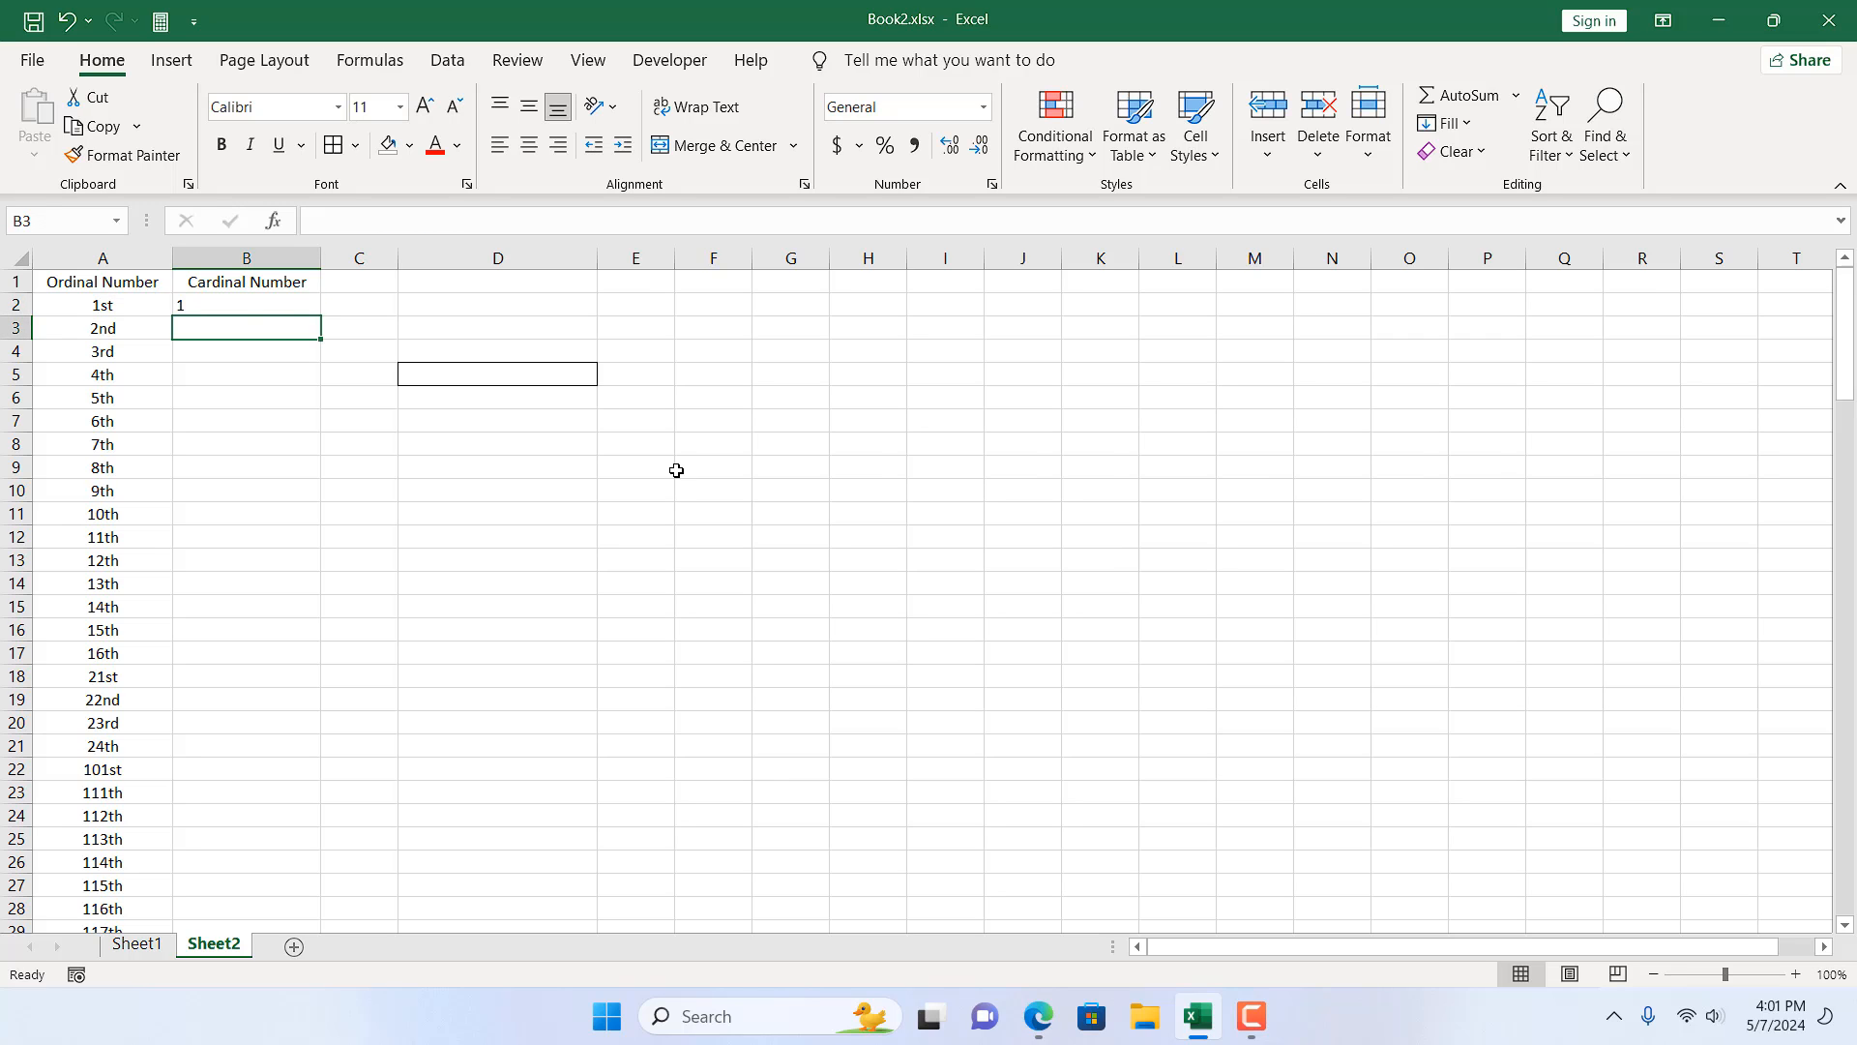
{"action": "left_click", "coordinate": [246, 305]}
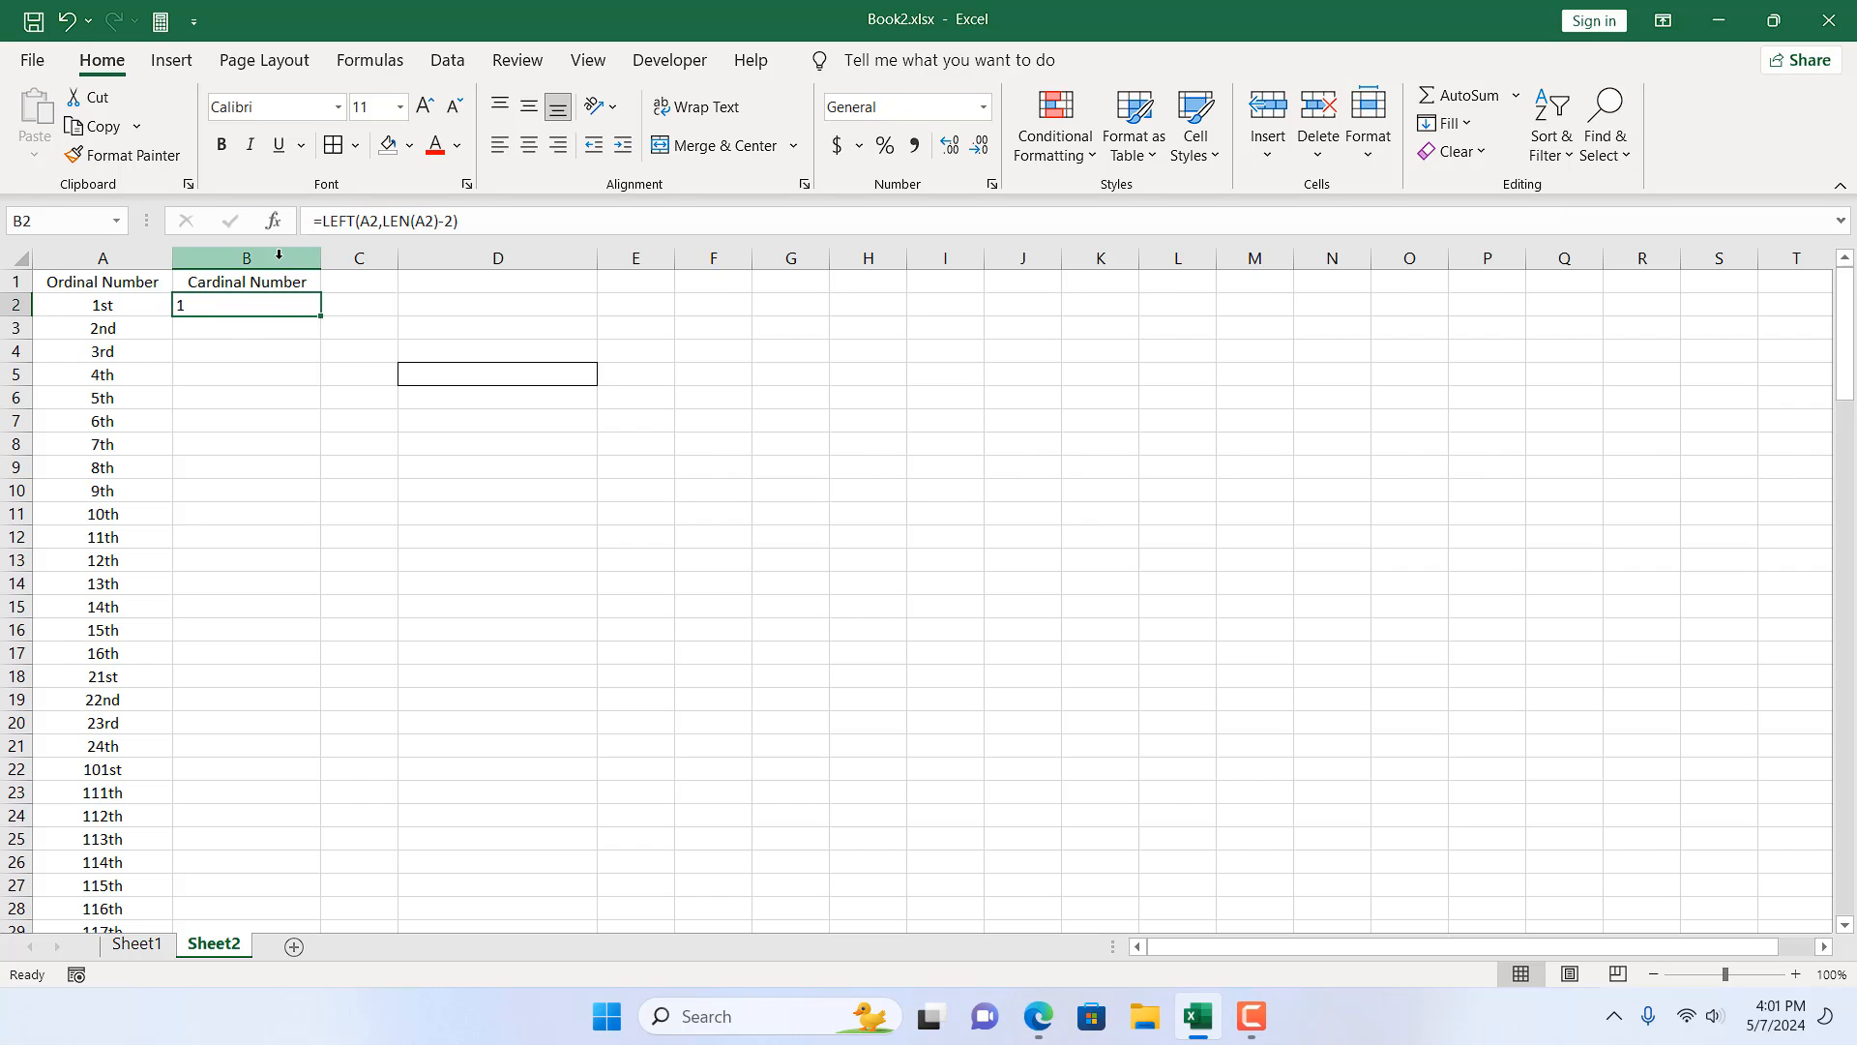
{"action": "double_click", "coordinate": [245, 306]}
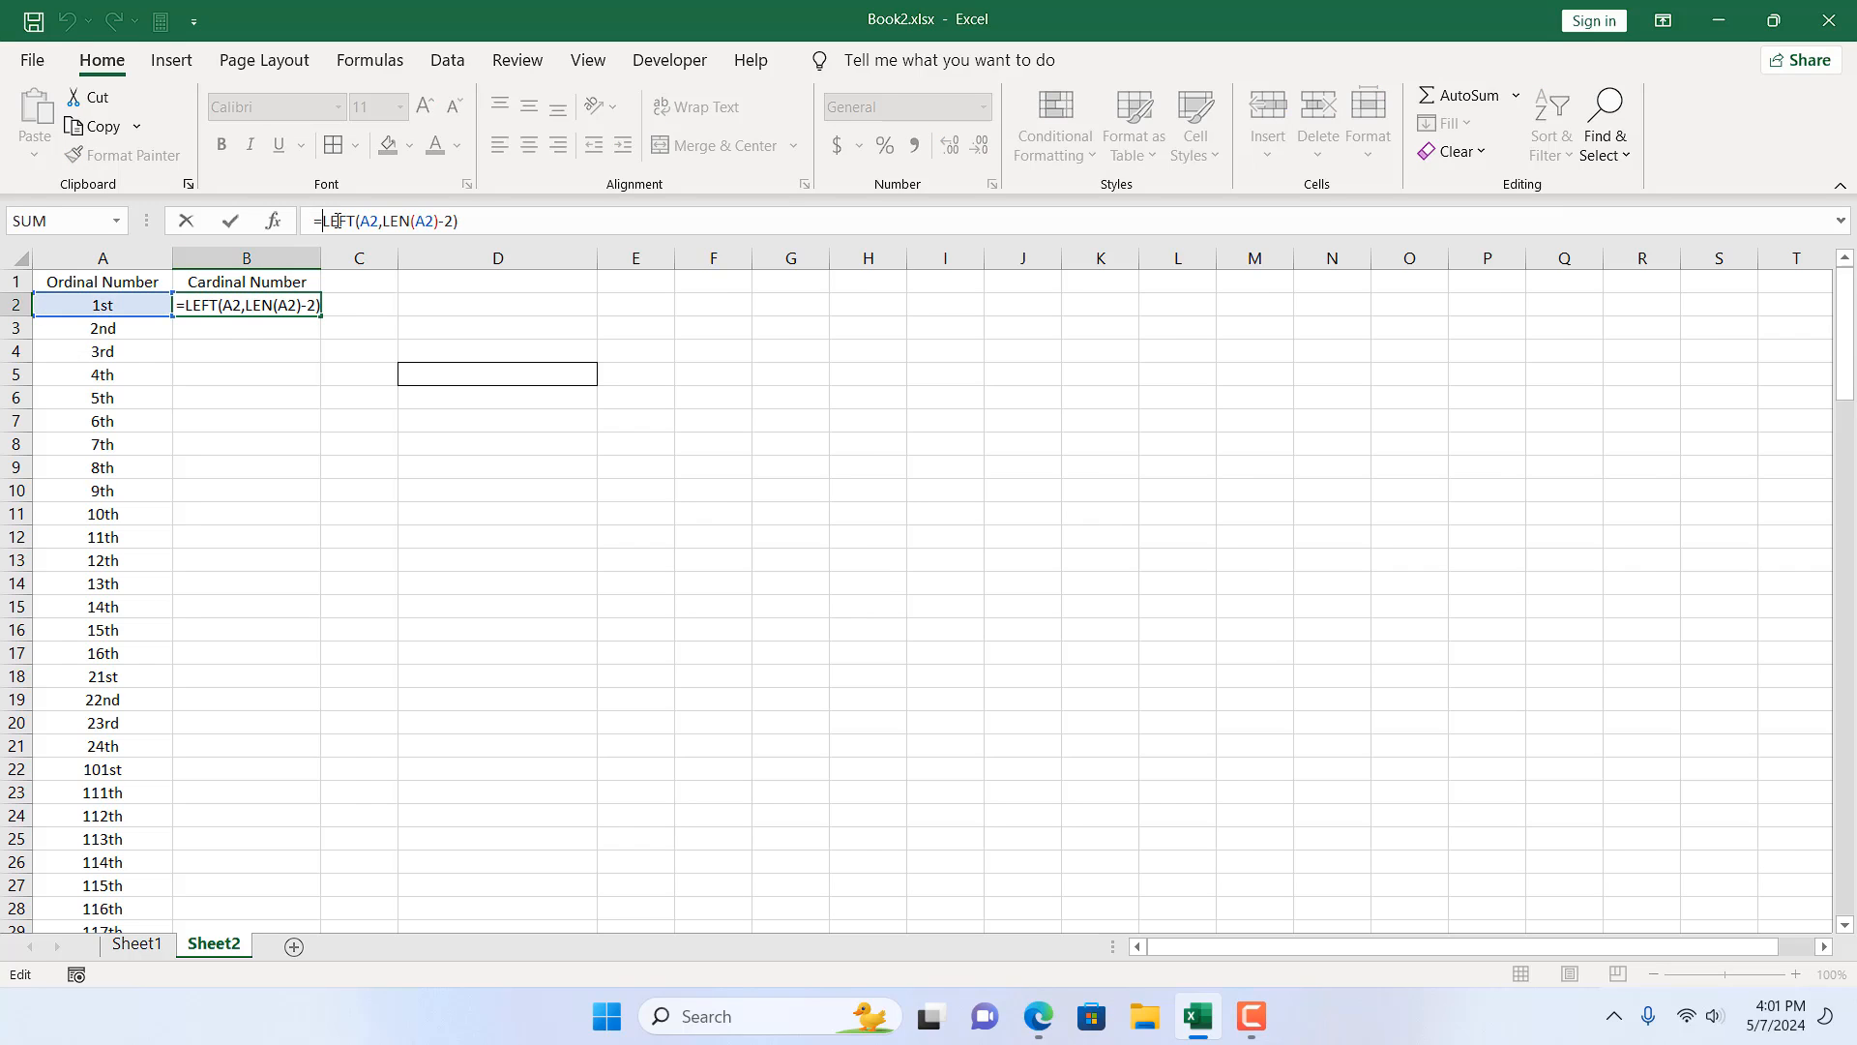
{"action": "type", "text": "VALUE("}
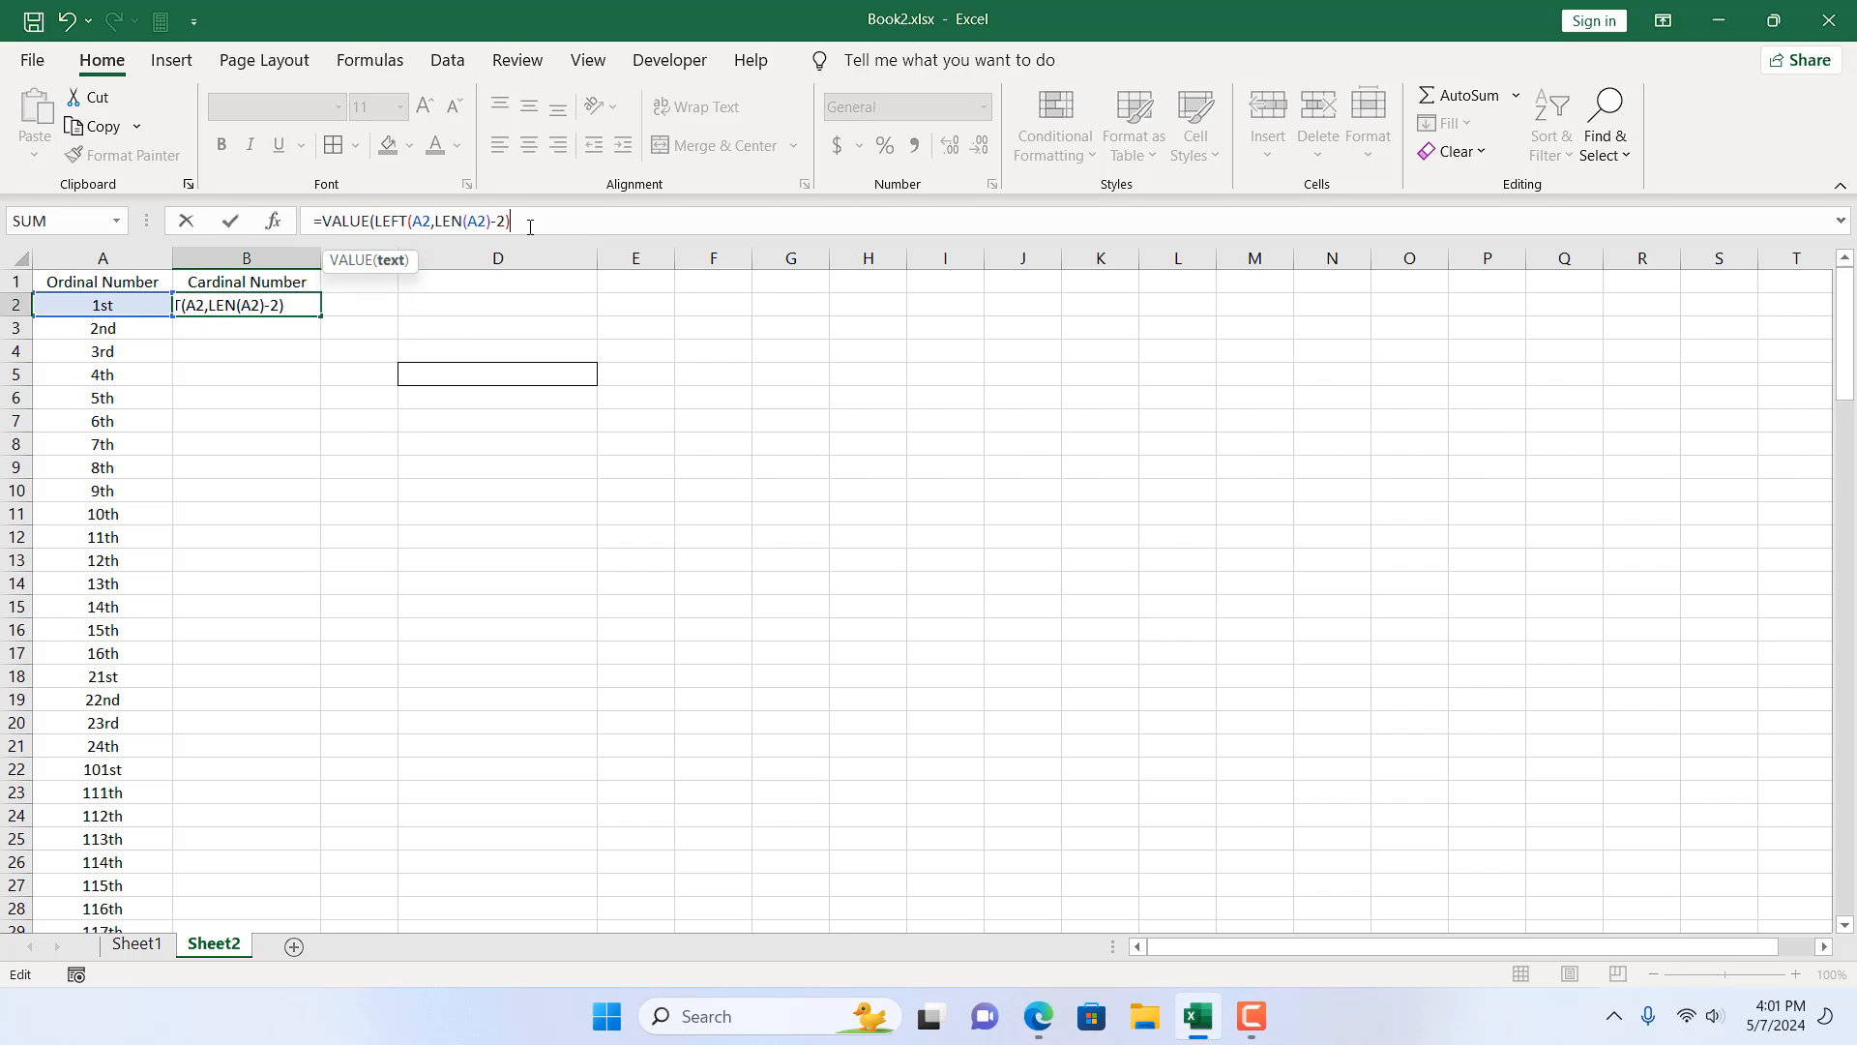
{"action": "key", "text": "Enter"}
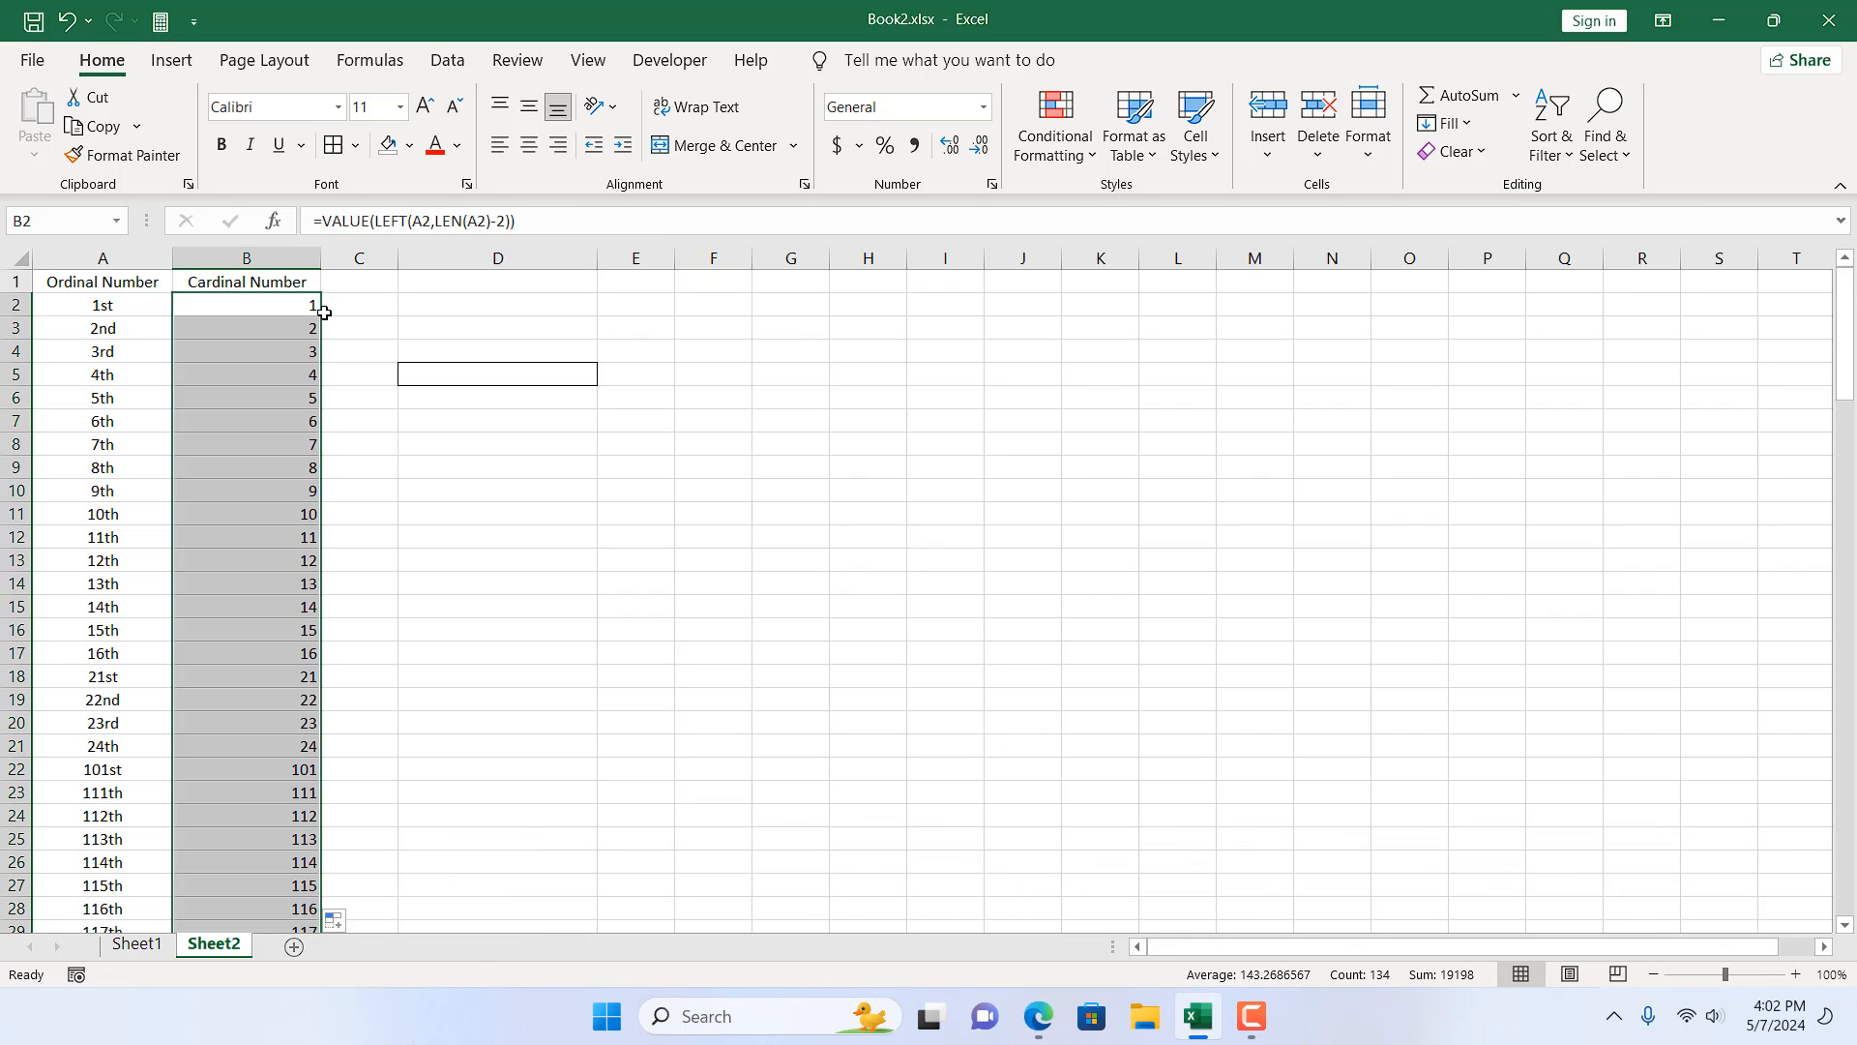
Copy the formula down the Cardinal Number column and check B12 returns 11 from '11th'.
{"action": "scroll", "scroll_direction": "down", "scroll_amount": 3}
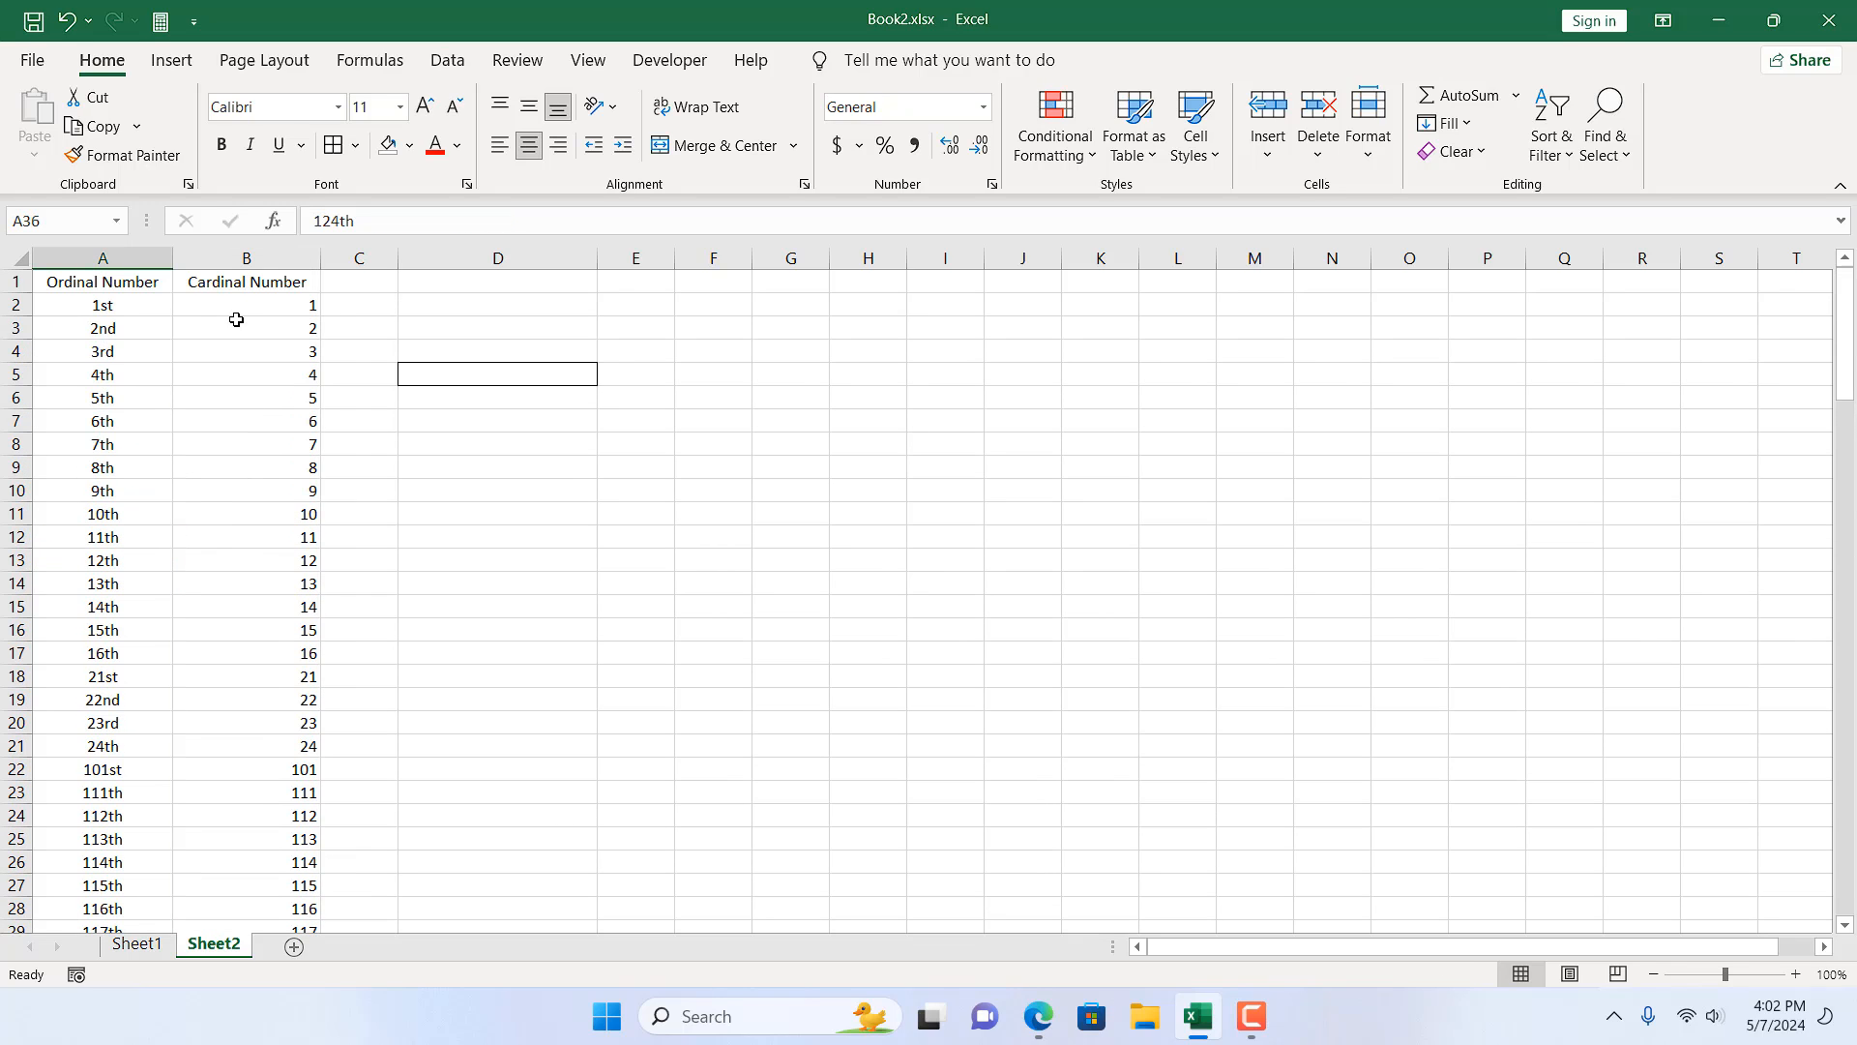
{"action": "left_click", "coordinate": [245, 537]}
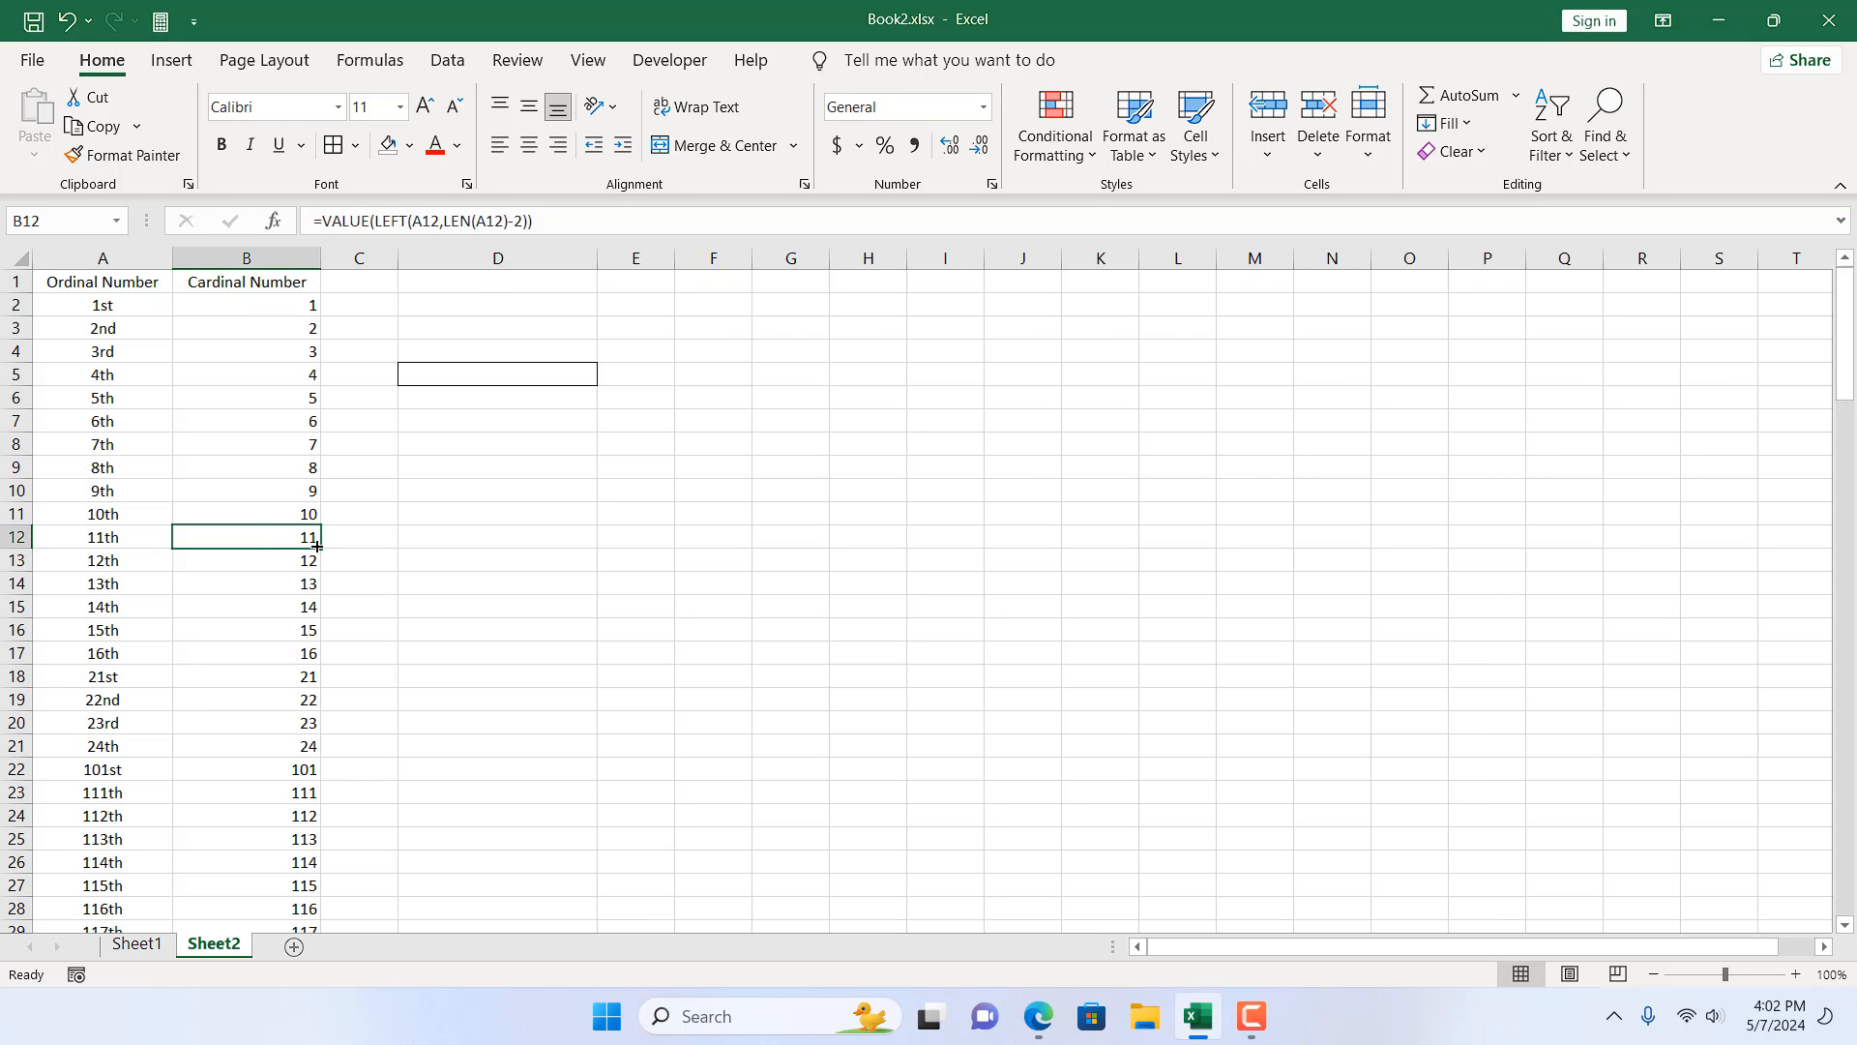
{"action": "mouse_move", "coordinate": [333, 546]}
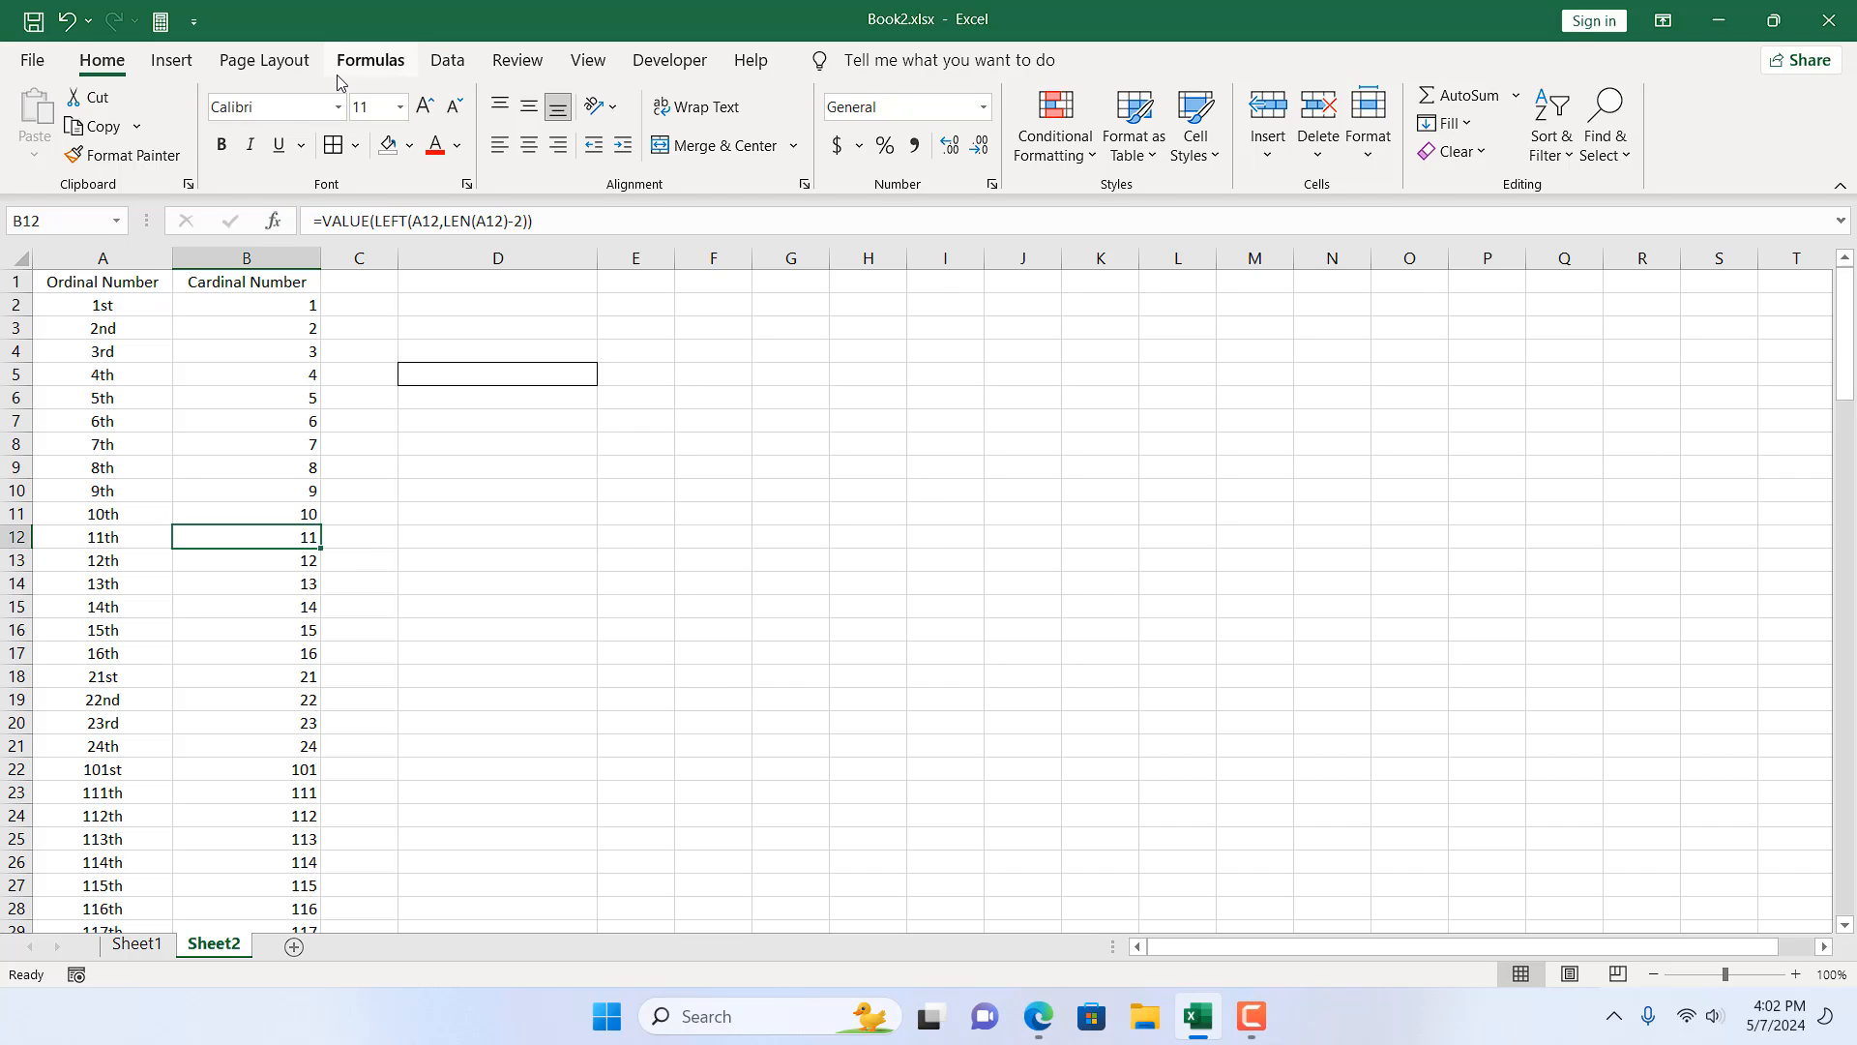
Start Evaluate Formula on B12 and resolve its first A12 reference to "11th".
{"action": "left_click", "coordinate": [372, 58]}
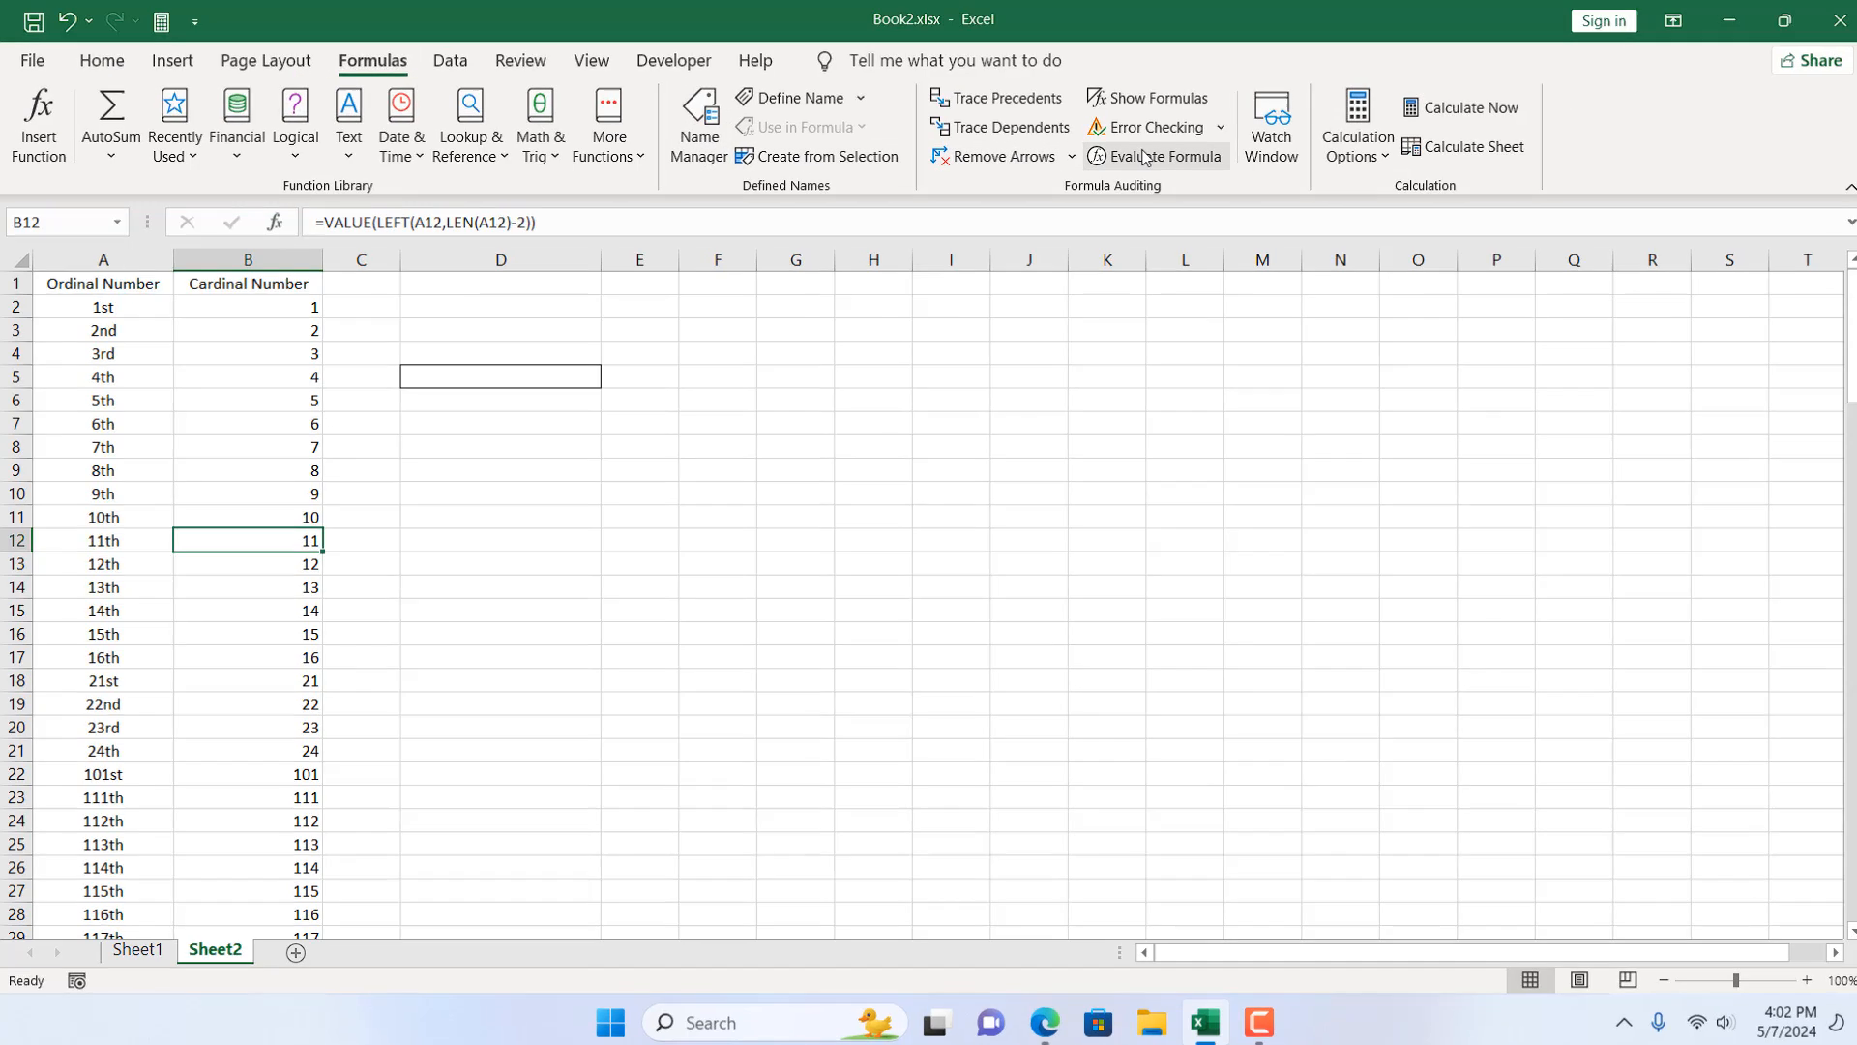
{"action": "left_click", "coordinate": [1166, 154]}
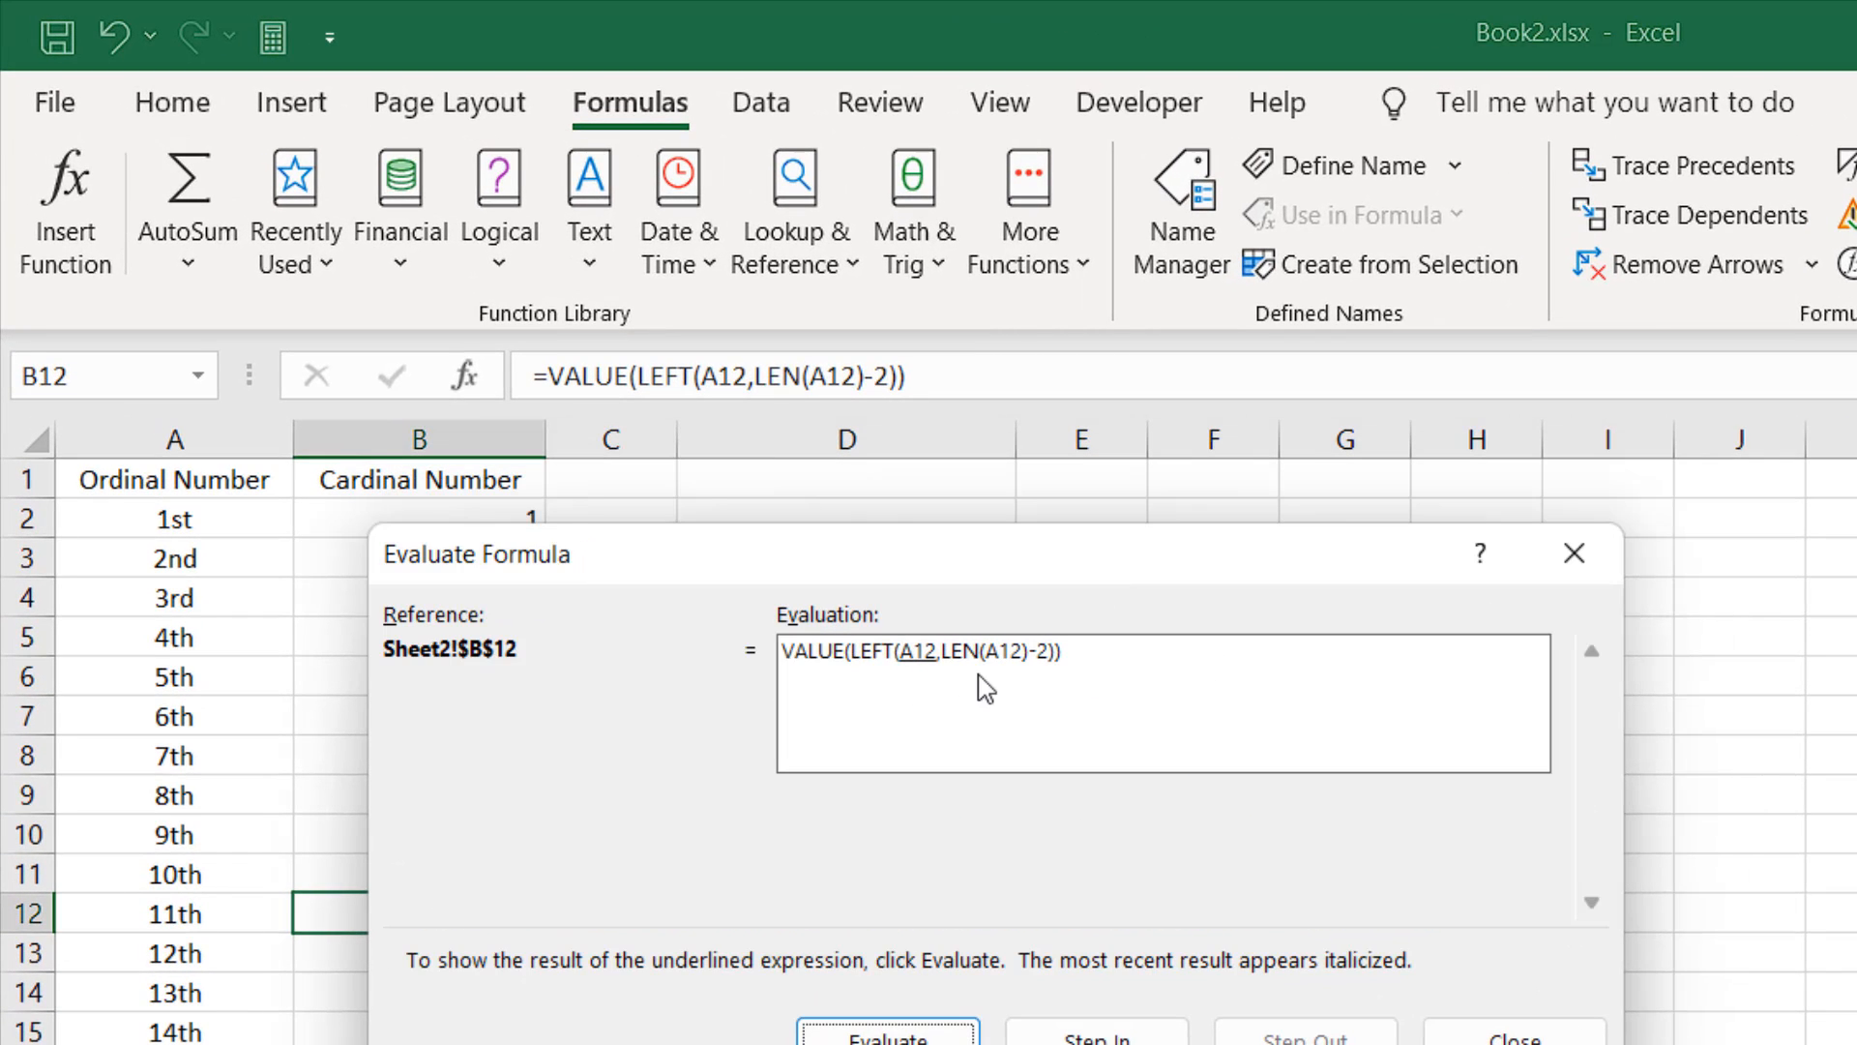
{"action": "mouse_move", "coordinate": [893, 743]}
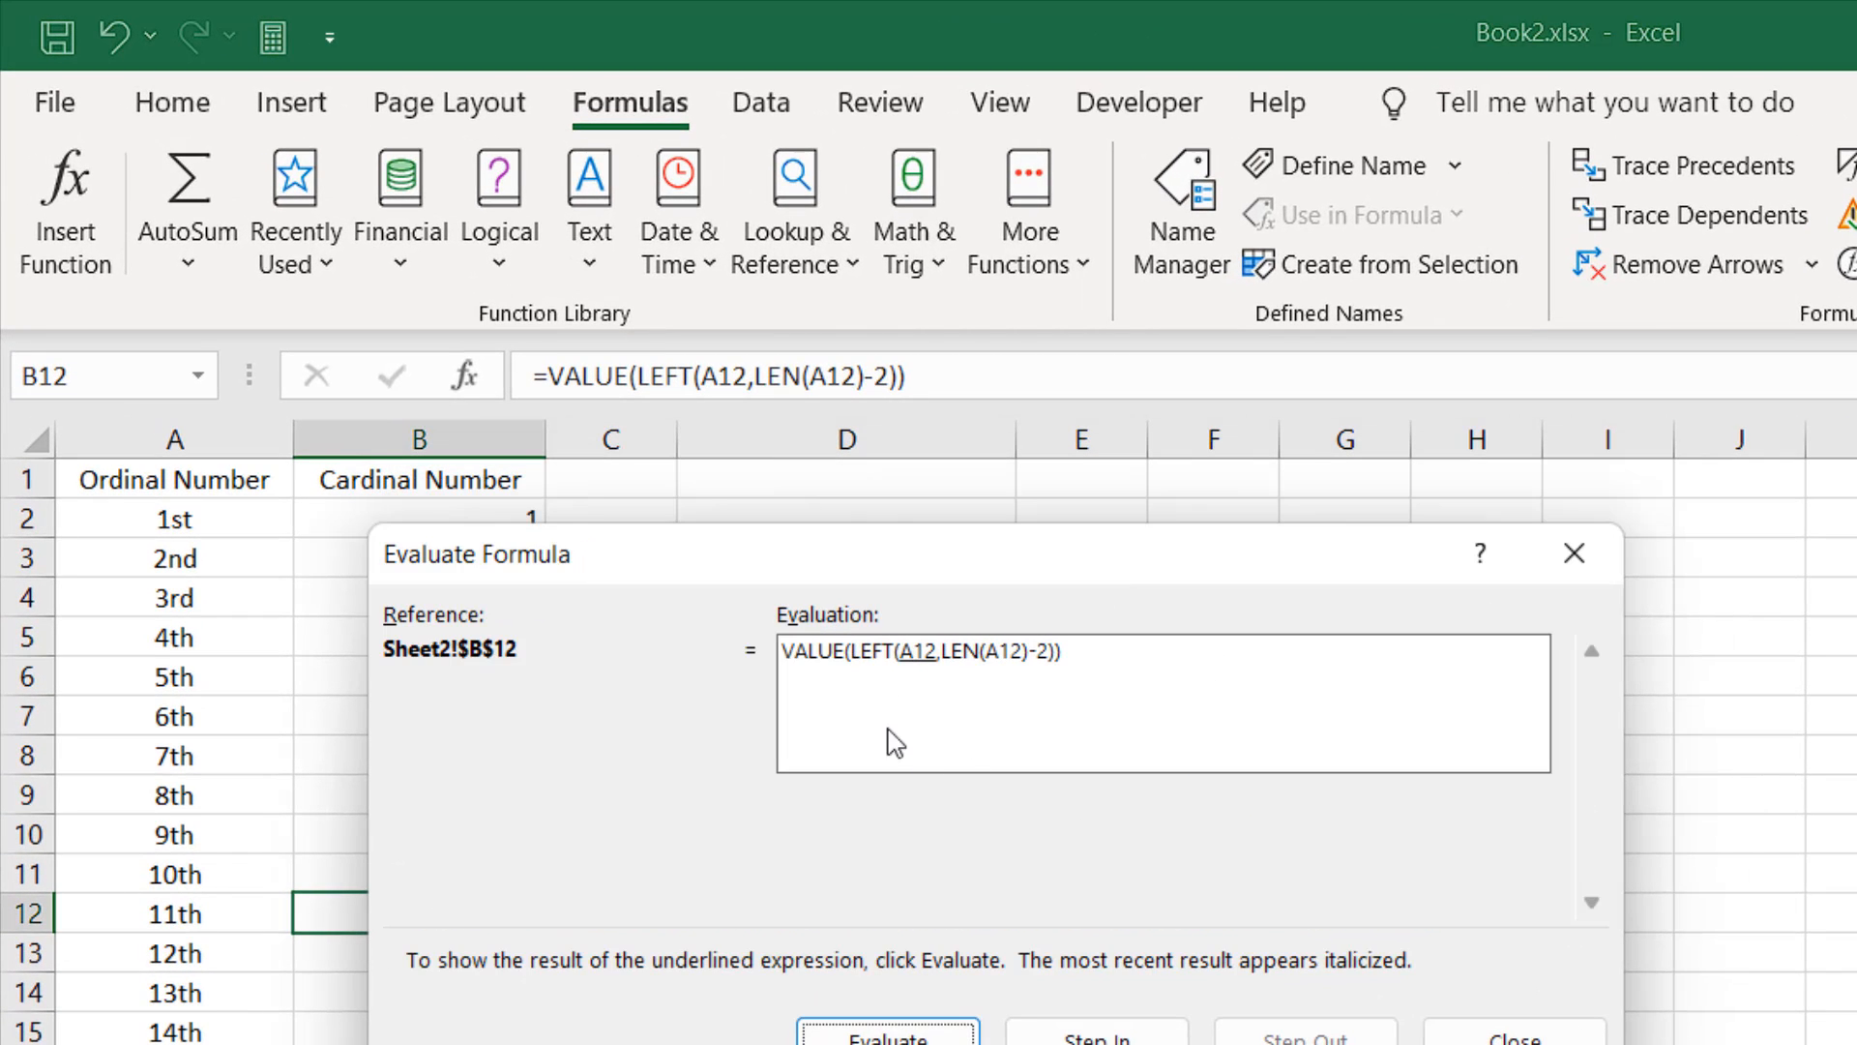
{"action": "mouse_move", "coordinate": [925, 685]}
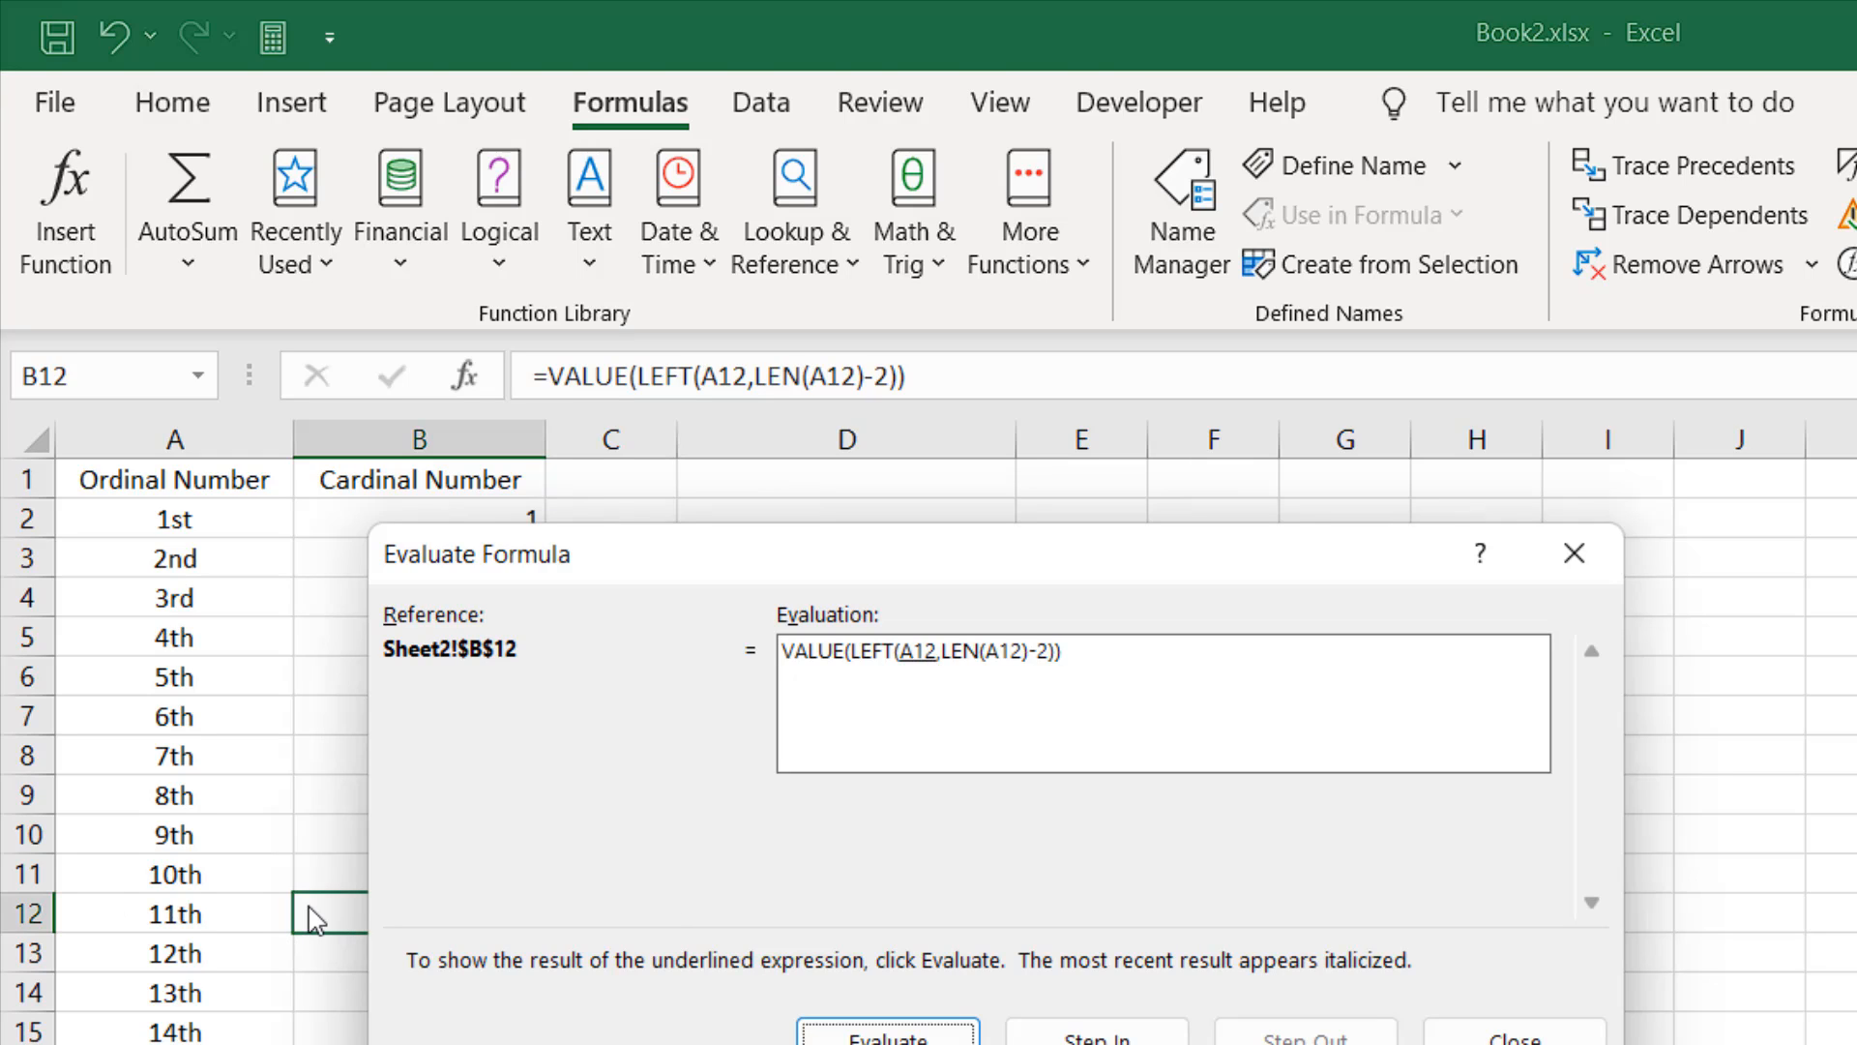
{"action": "mouse_move", "coordinate": [456, 665]}
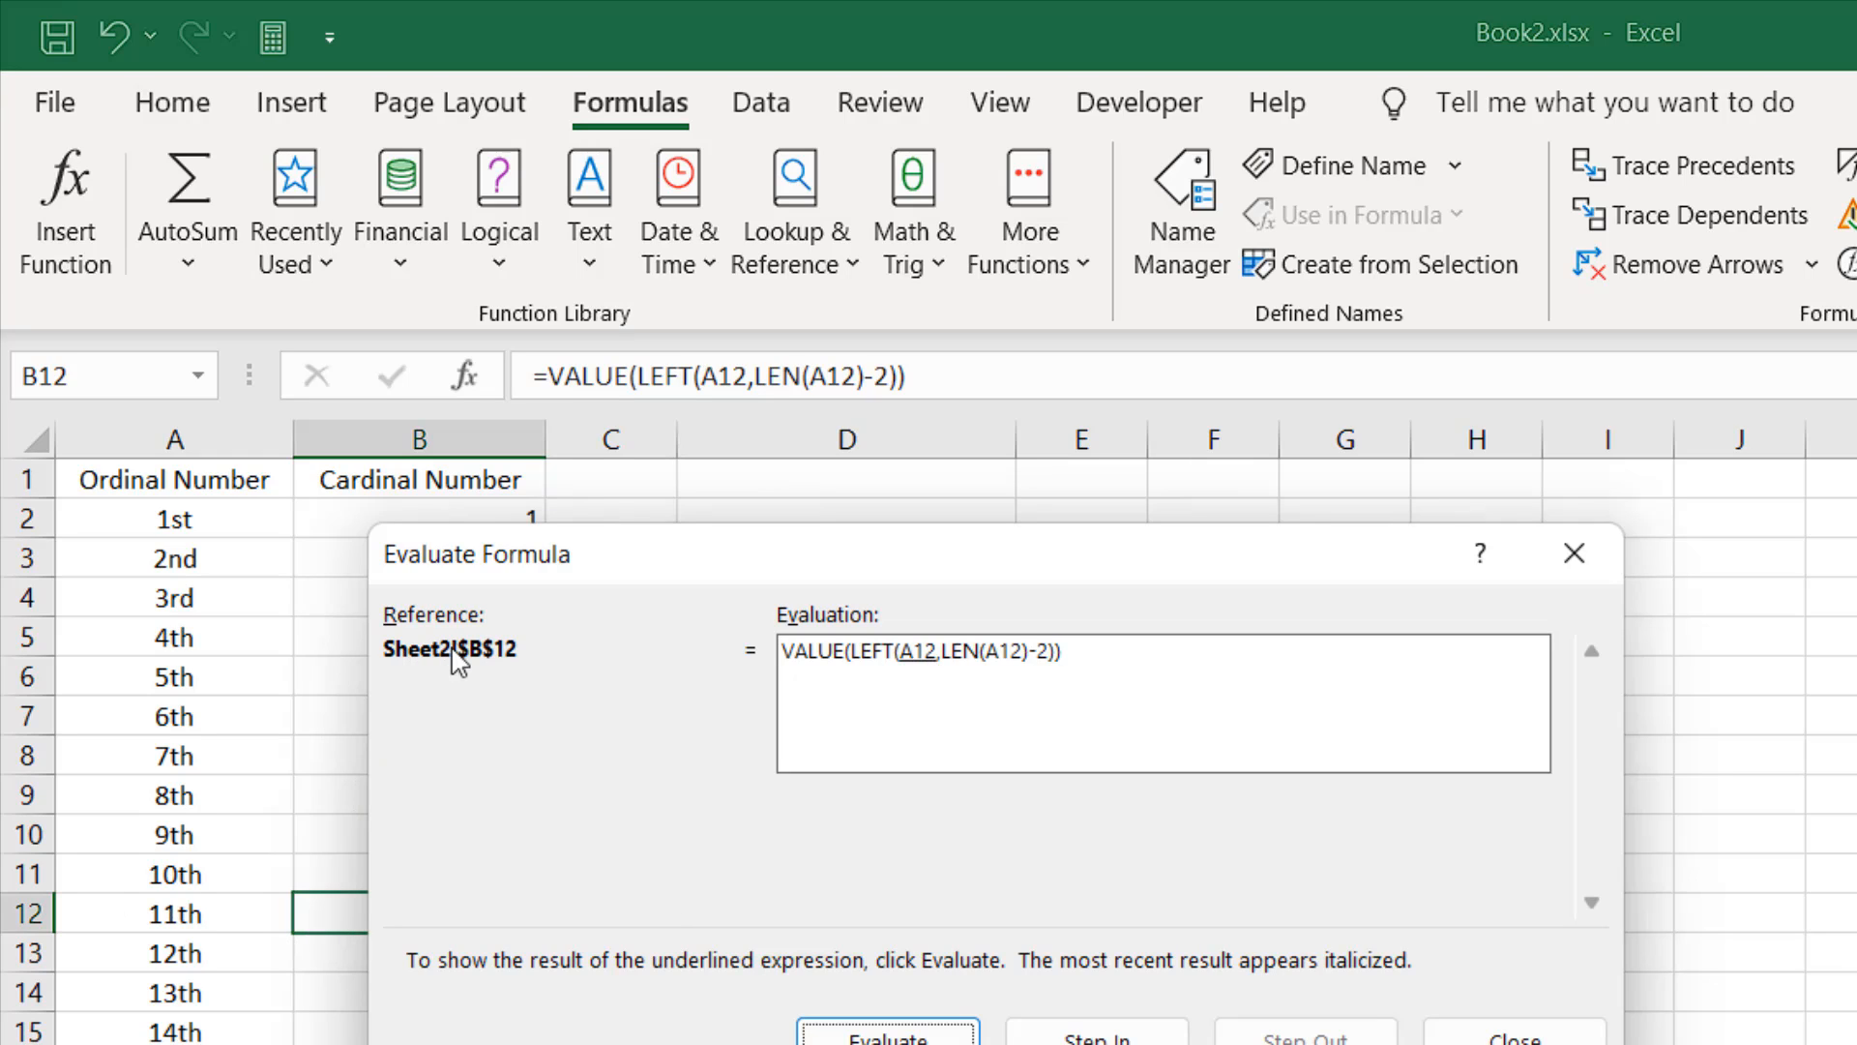
{"action": "mouse_move", "coordinate": [933, 690]}
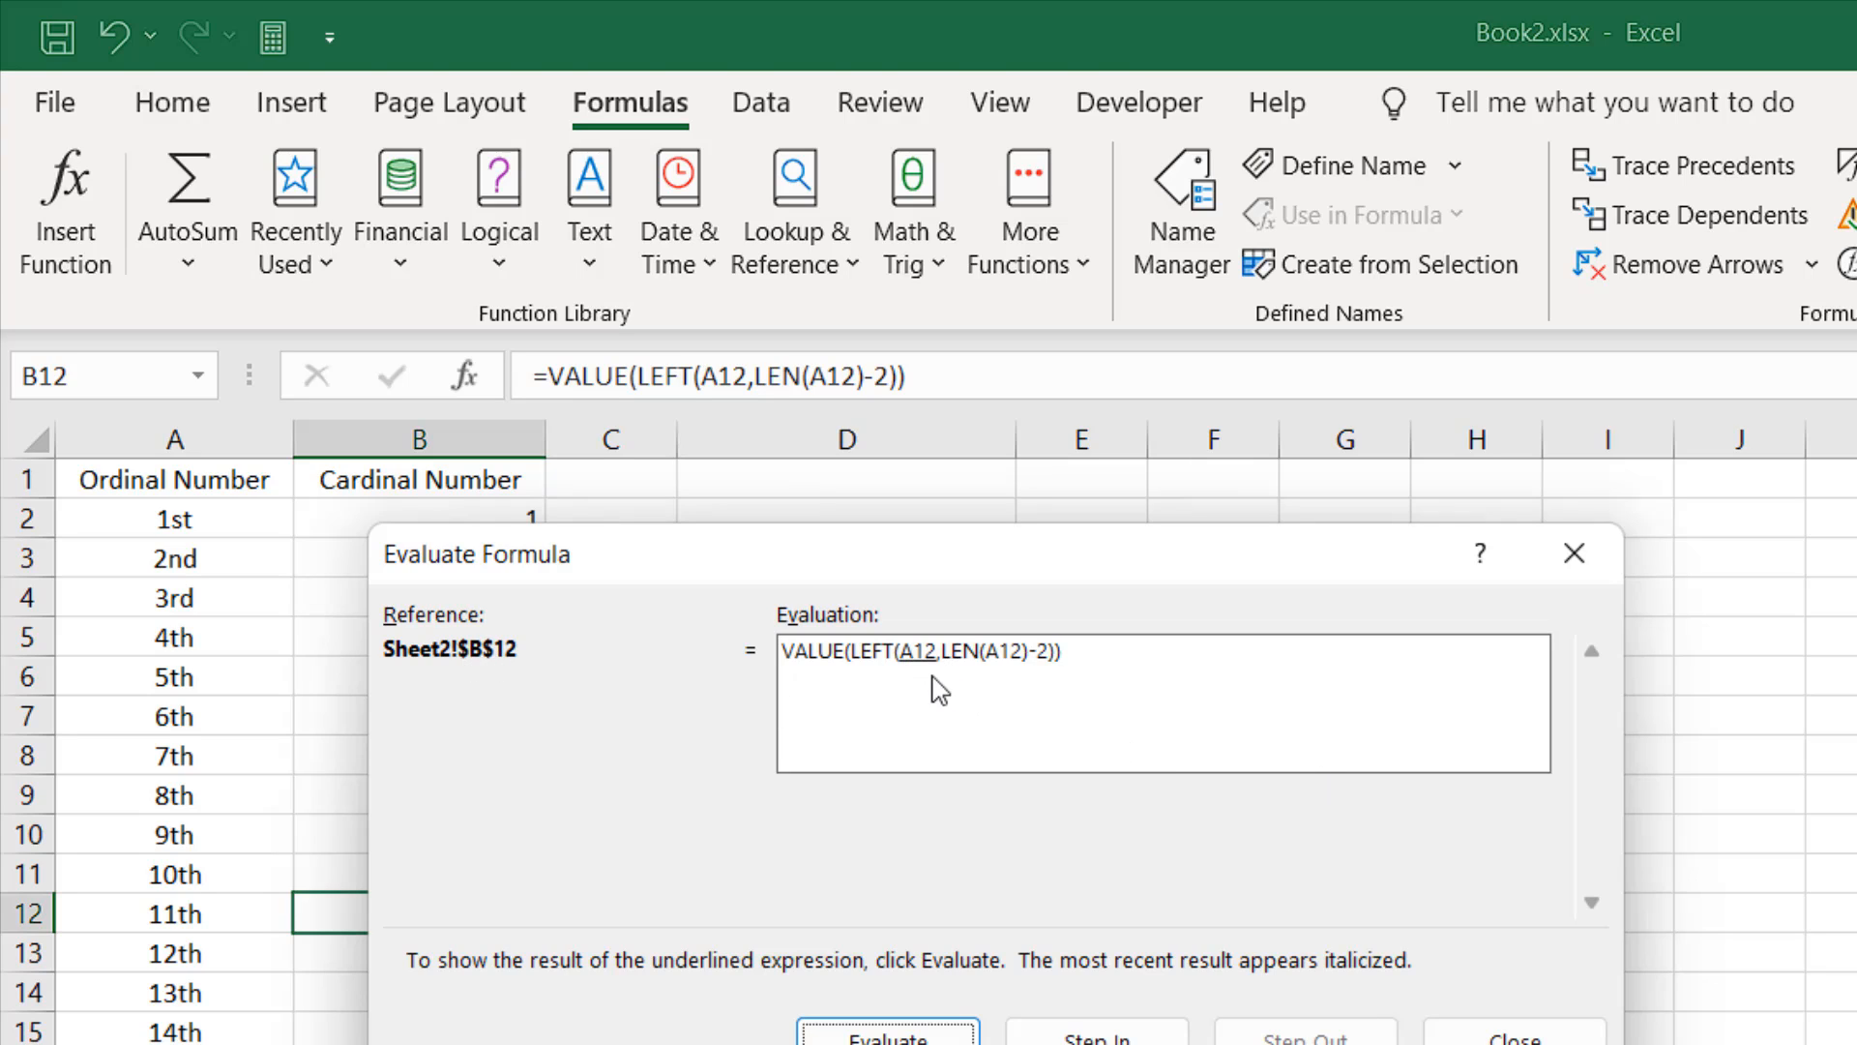
{"action": "left_click", "coordinate": [886, 1035]}
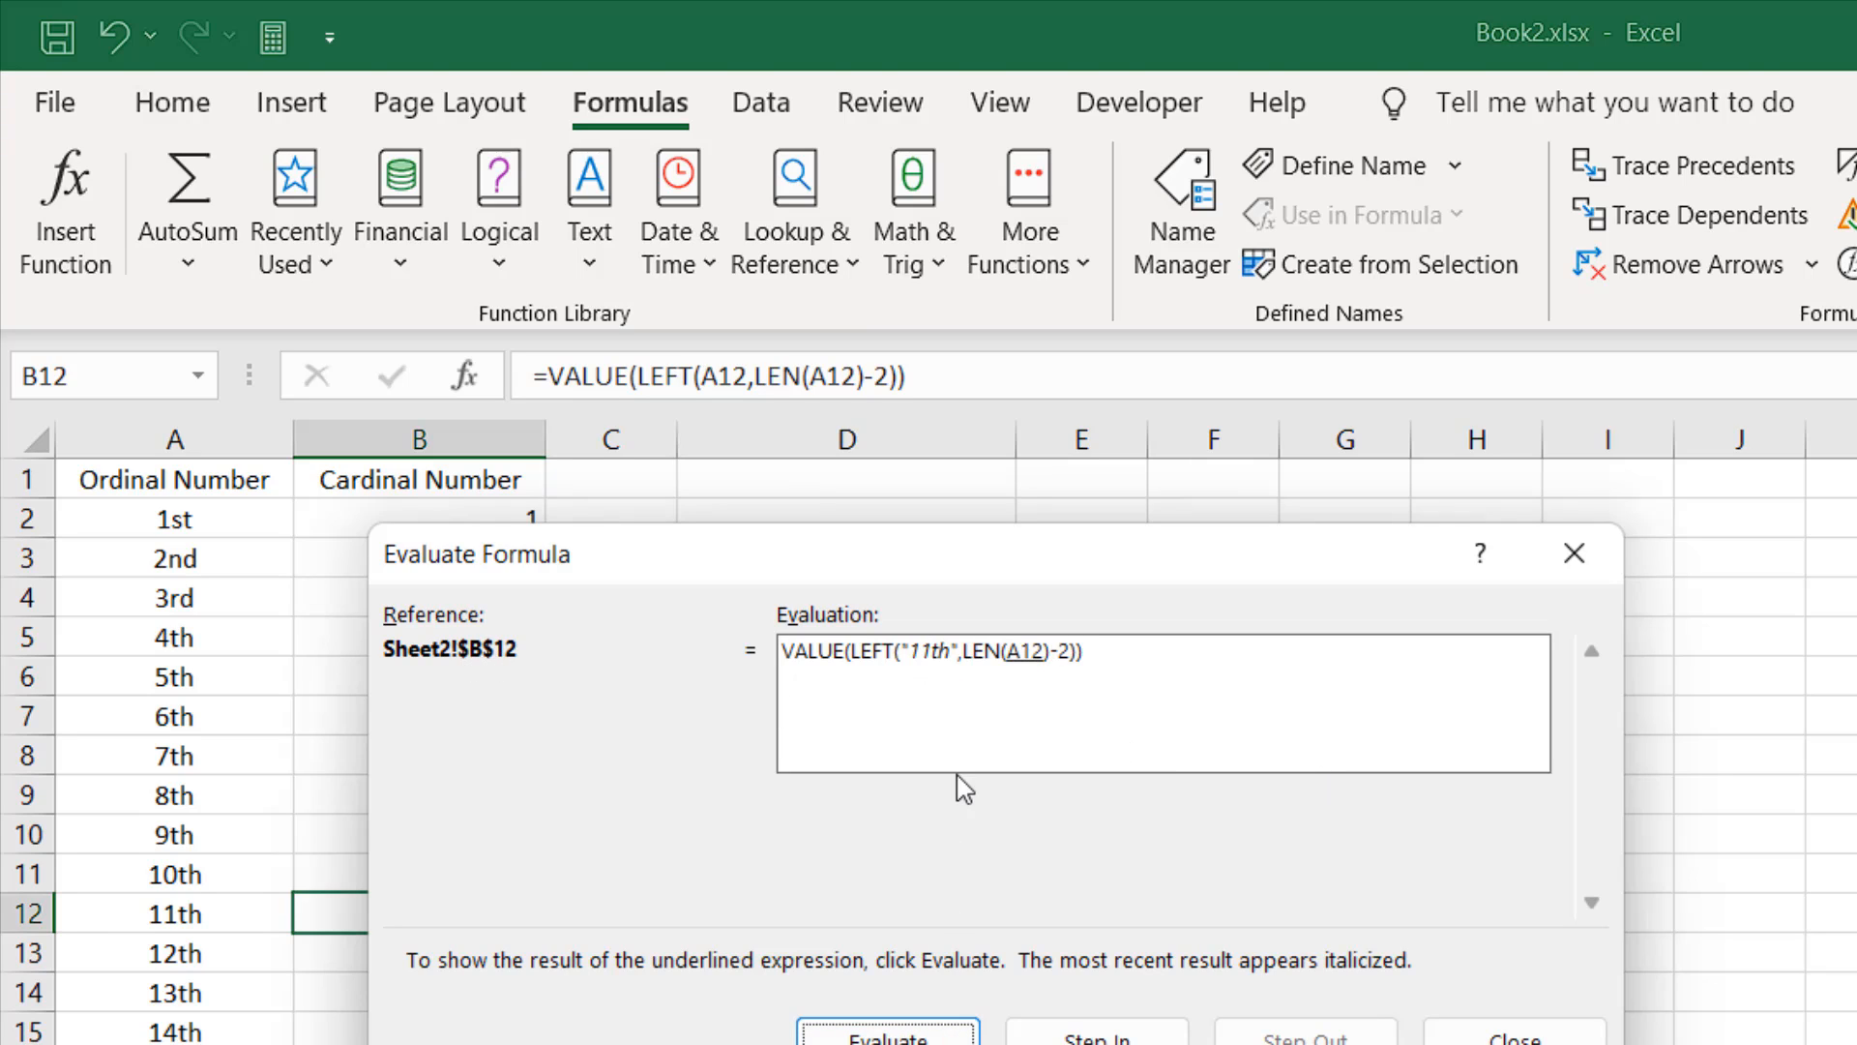
{"action": "mouse_move", "coordinate": [114, 927]}
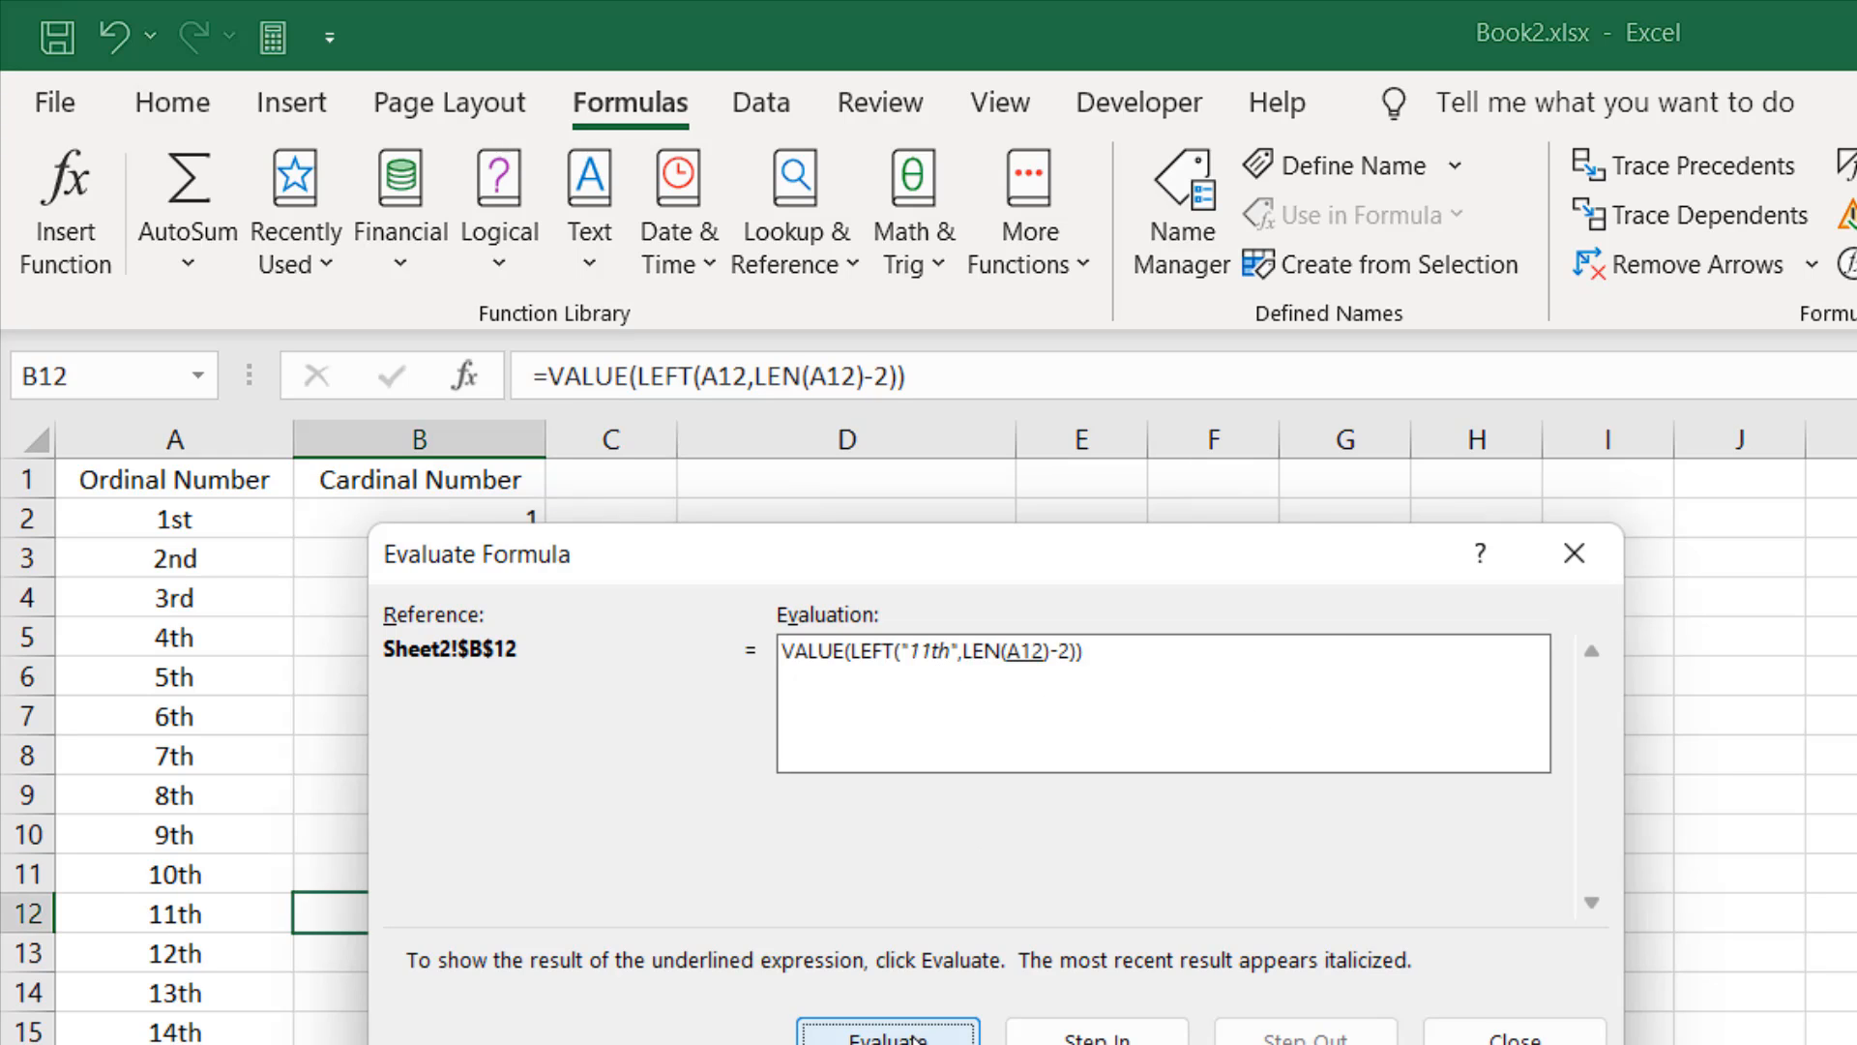
Evaluate further until the A12 inside LEN becomes "11th" and LEN("11th") resolves to 4.
{"action": "left_click", "coordinate": [890, 1043]}
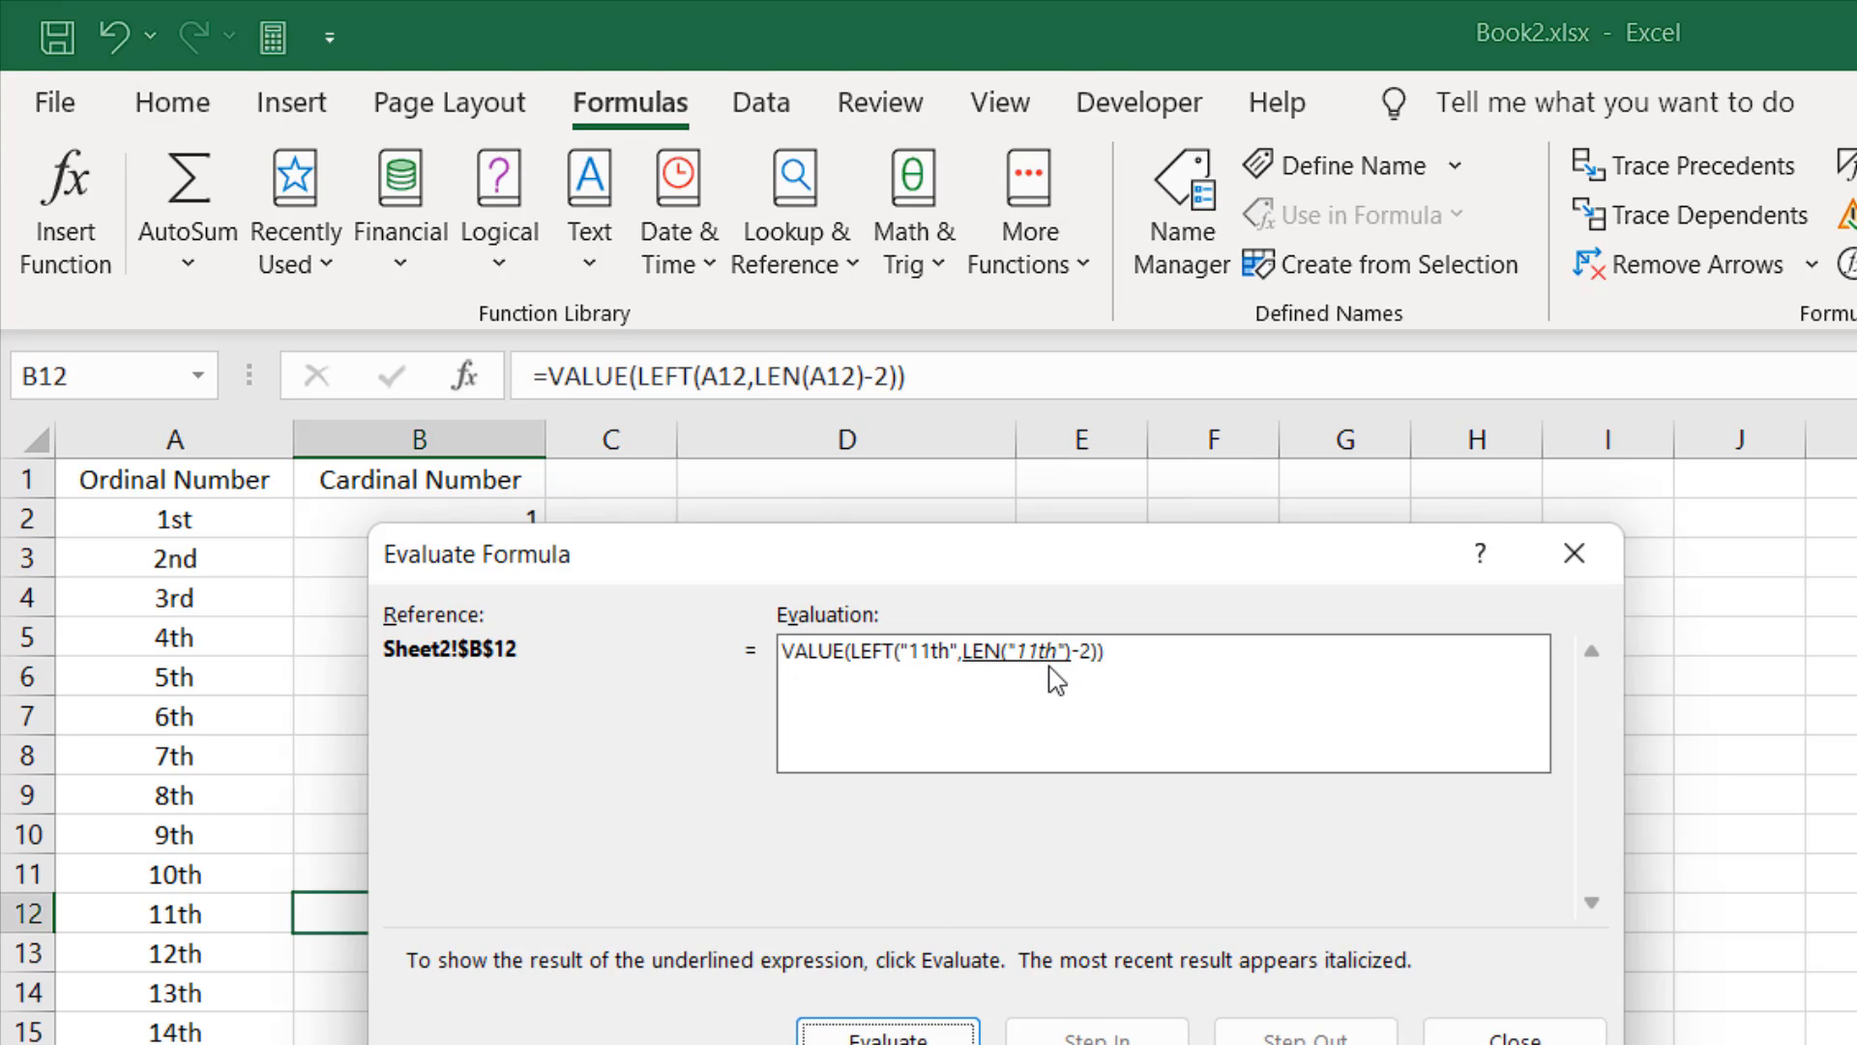
{"action": "mouse_move", "coordinate": [1029, 671]}
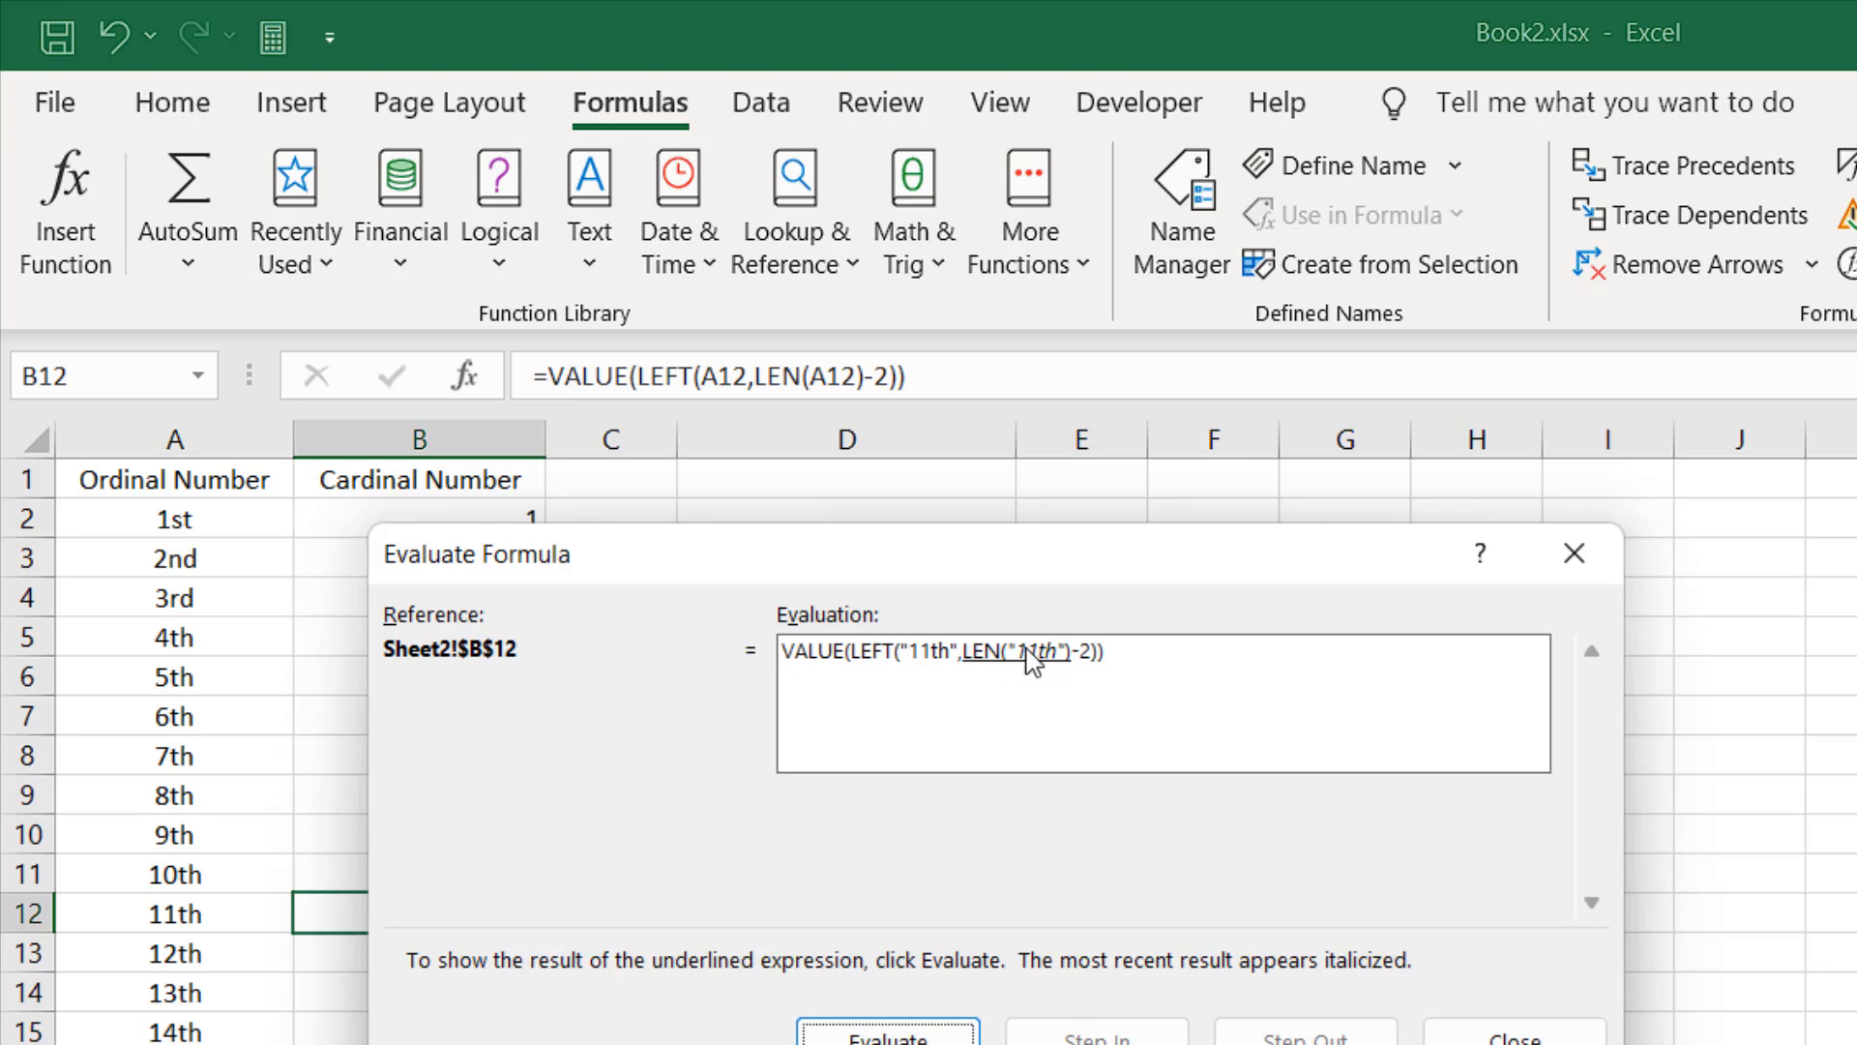
{"action": "left_click", "coordinate": [881, 1044]}
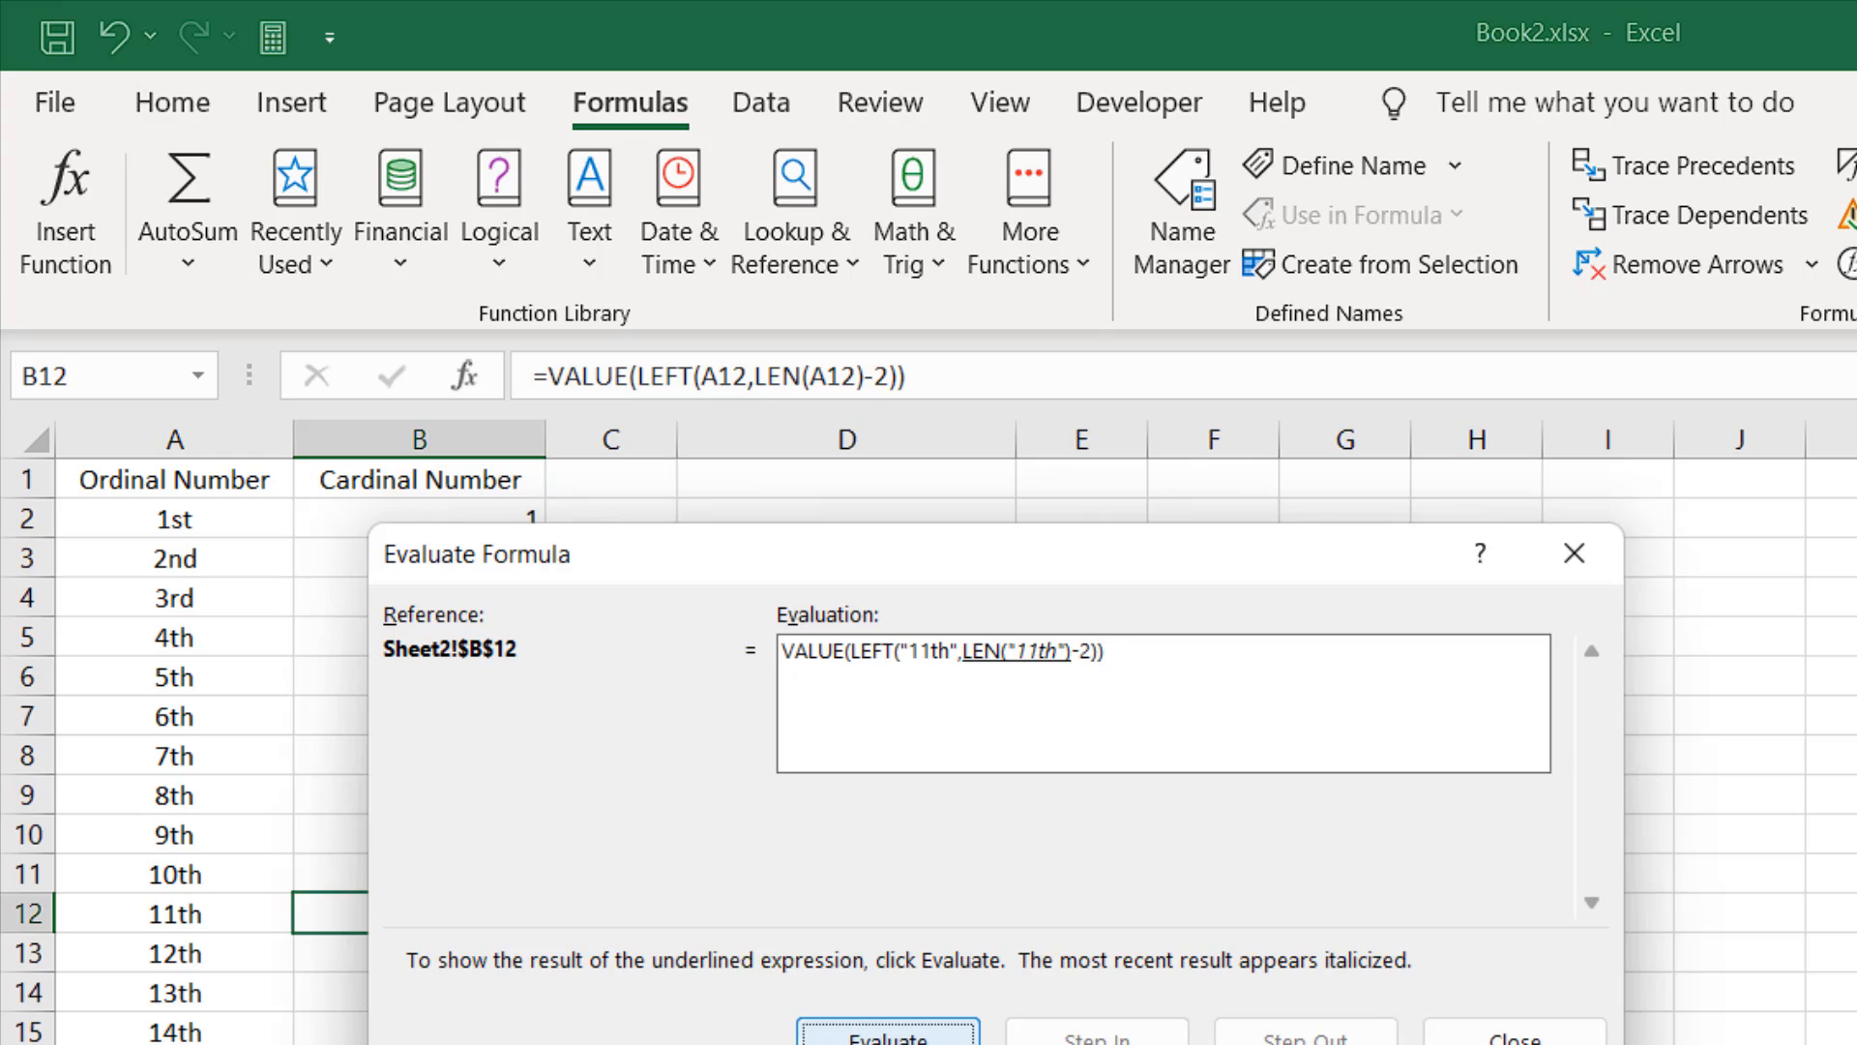
{"action": "mouse_move", "coordinate": [1012, 681]}
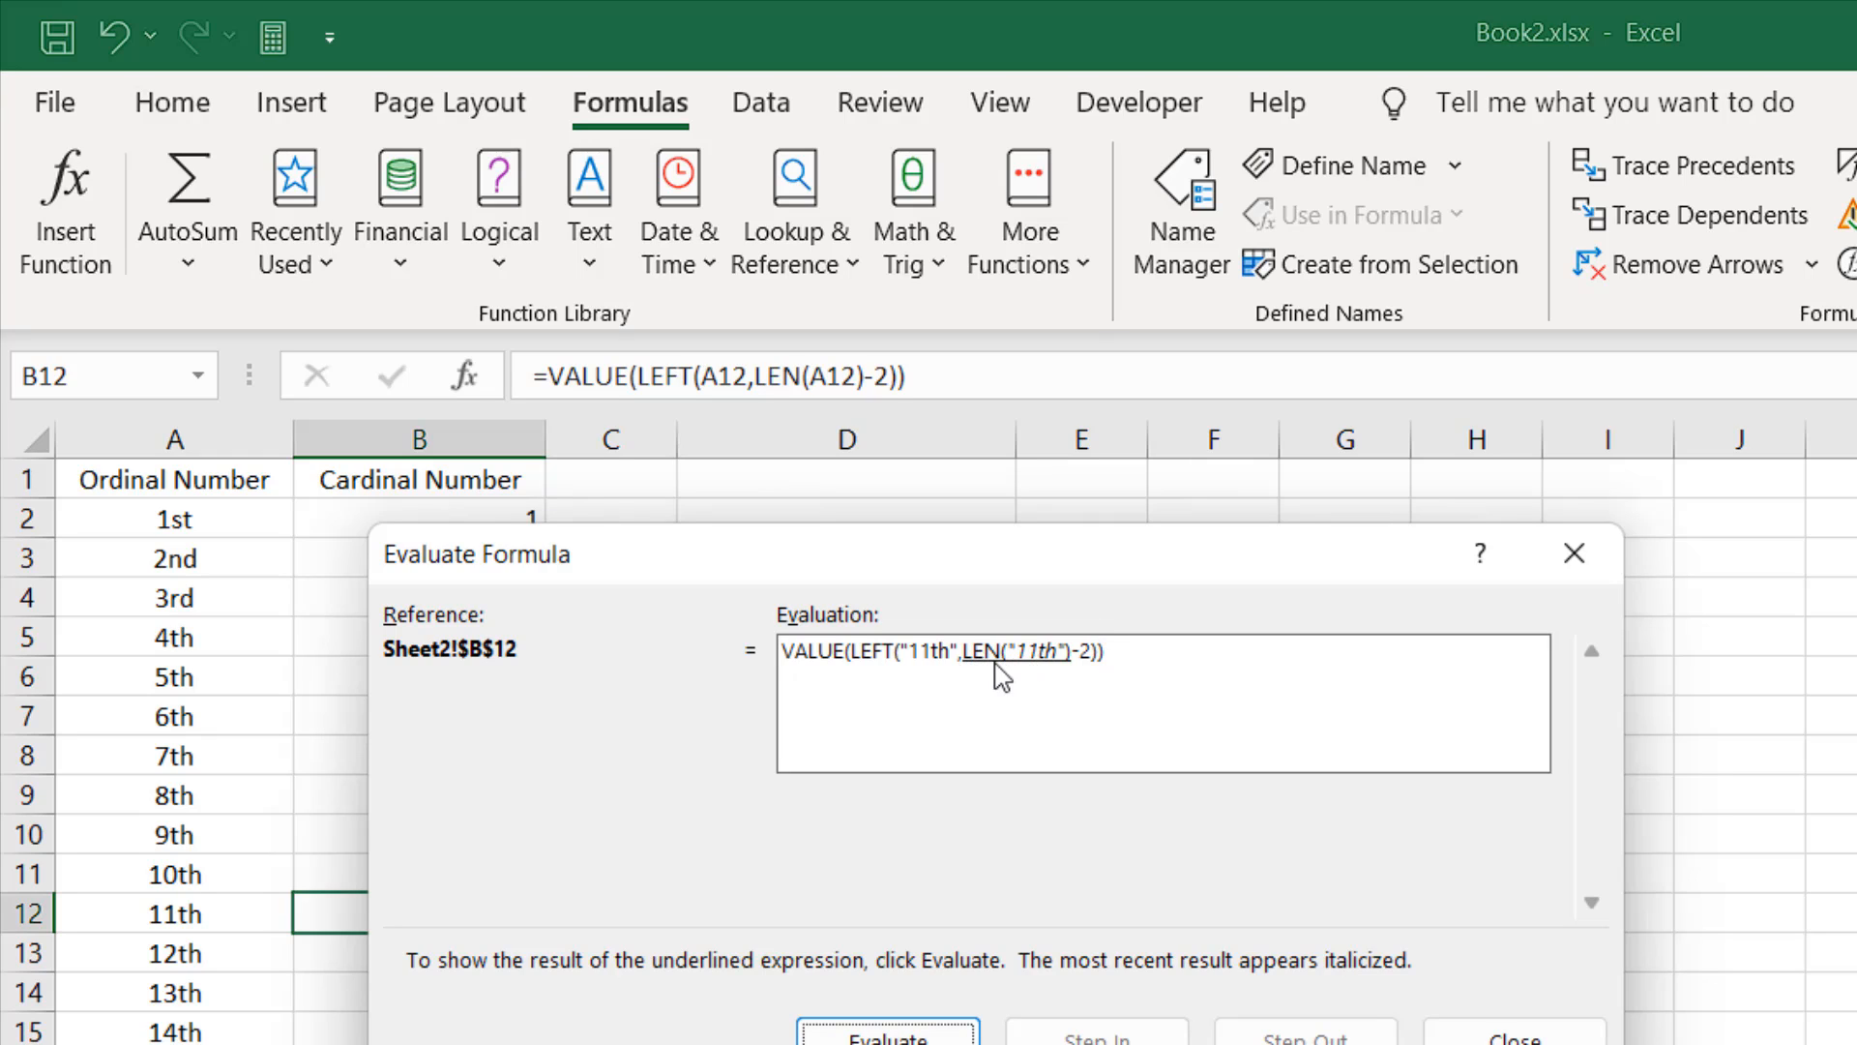
{"action": "mouse_move", "coordinate": [1041, 700]}
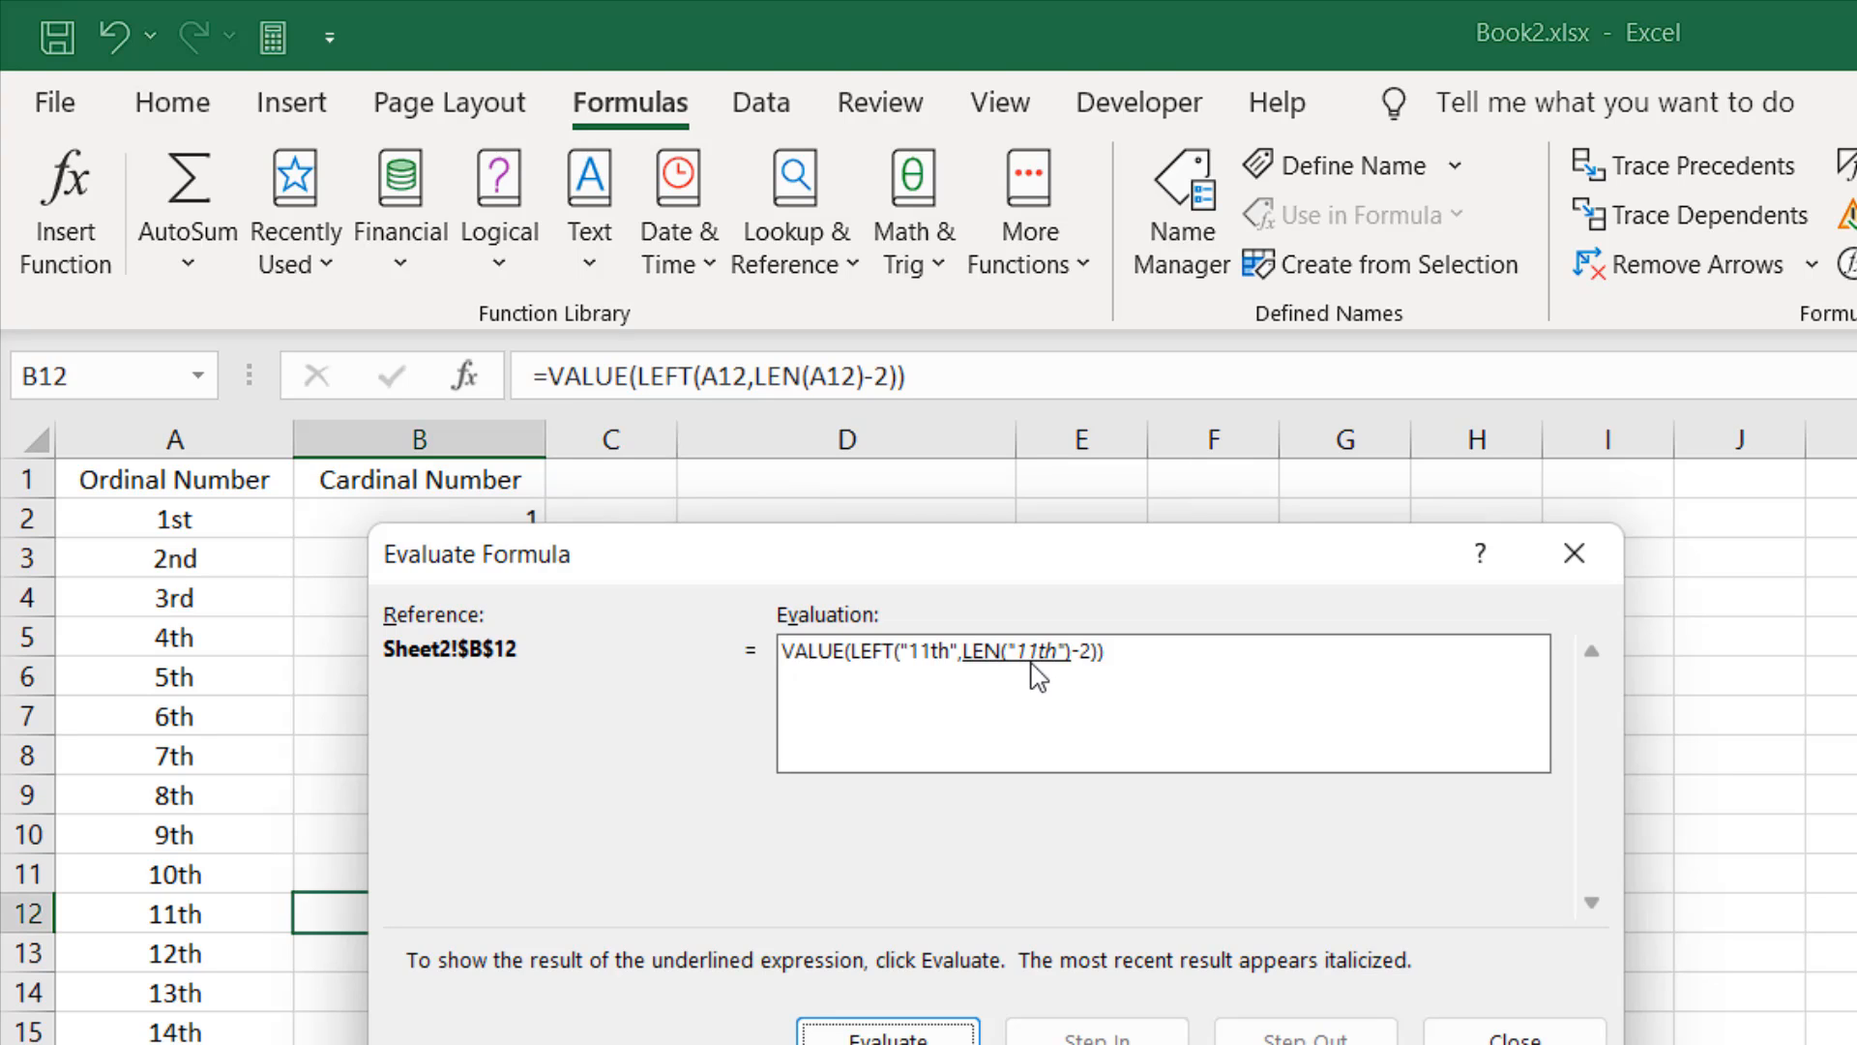
{"action": "mouse_move", "coordinate": [1037, 702]}
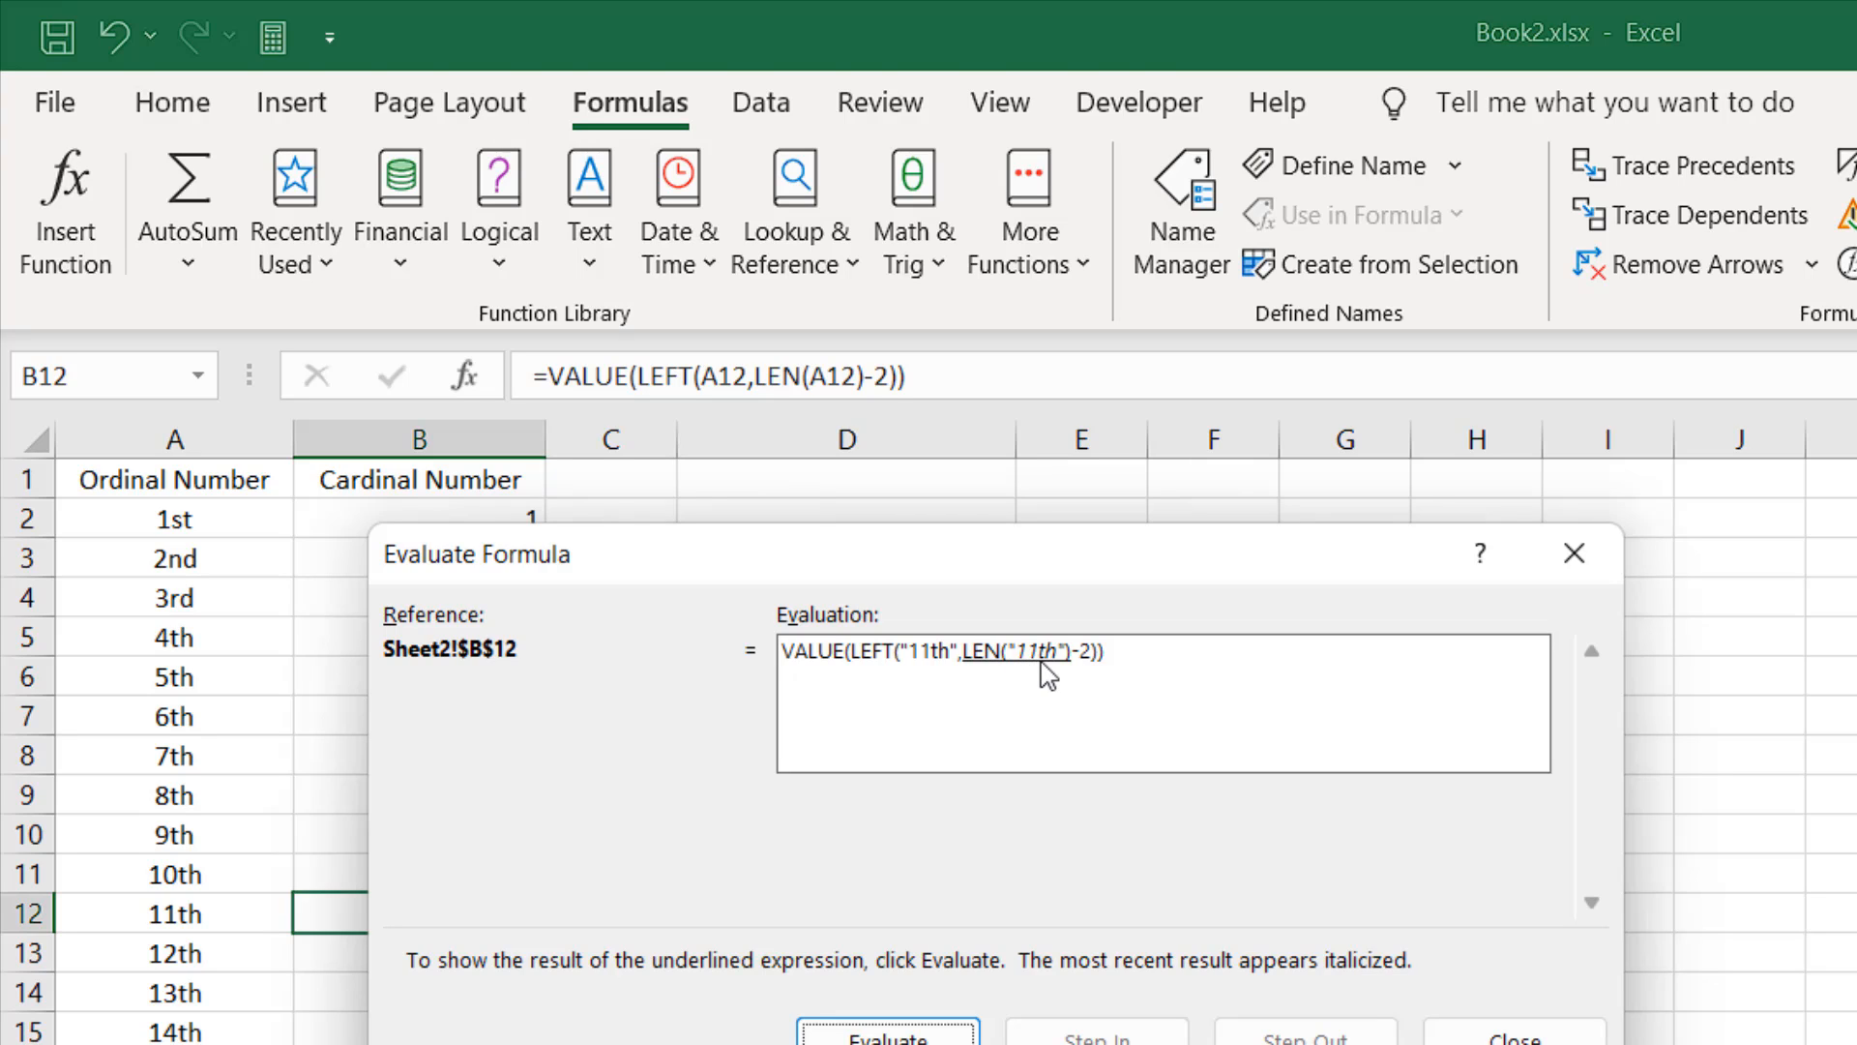
{"action": "mouse_move", "coordinate": [1021, 698]}
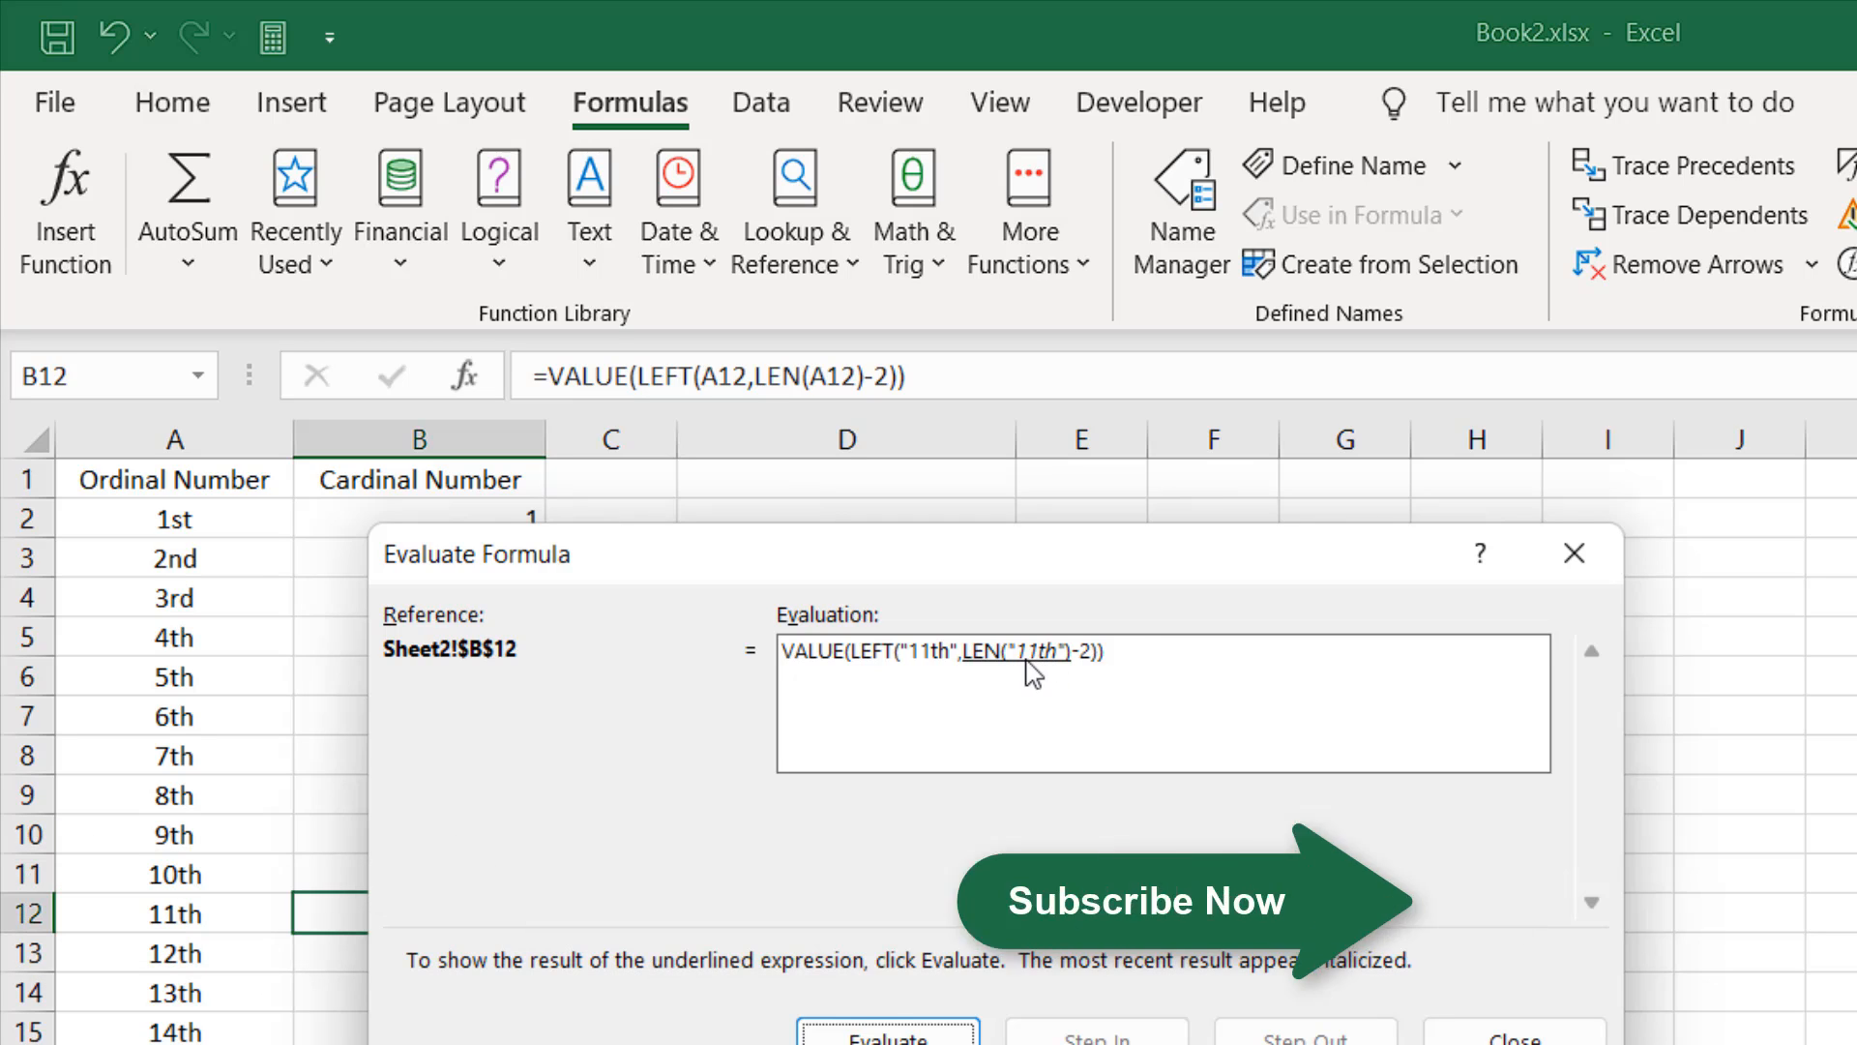
{"action": "left_click", "coordinate": [890, 1041]}
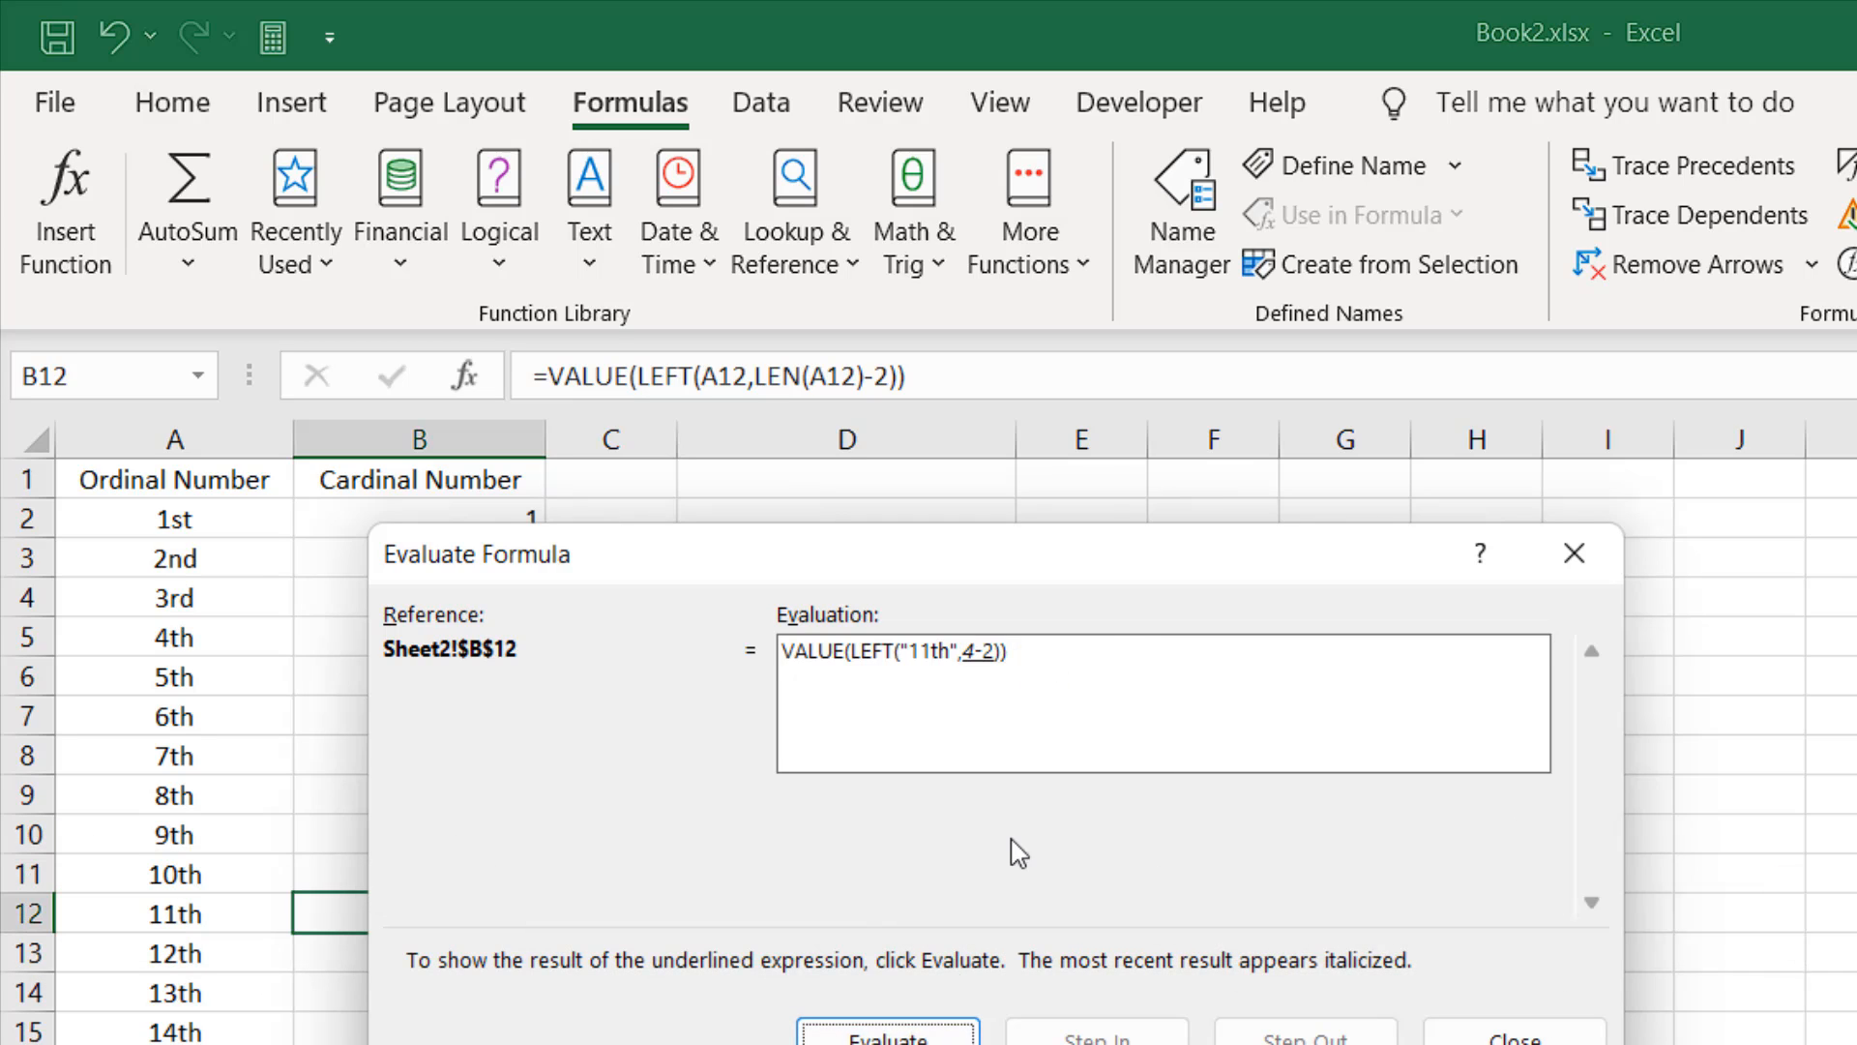
{"action": "mouse_move", "coordinate": [973, 690]}
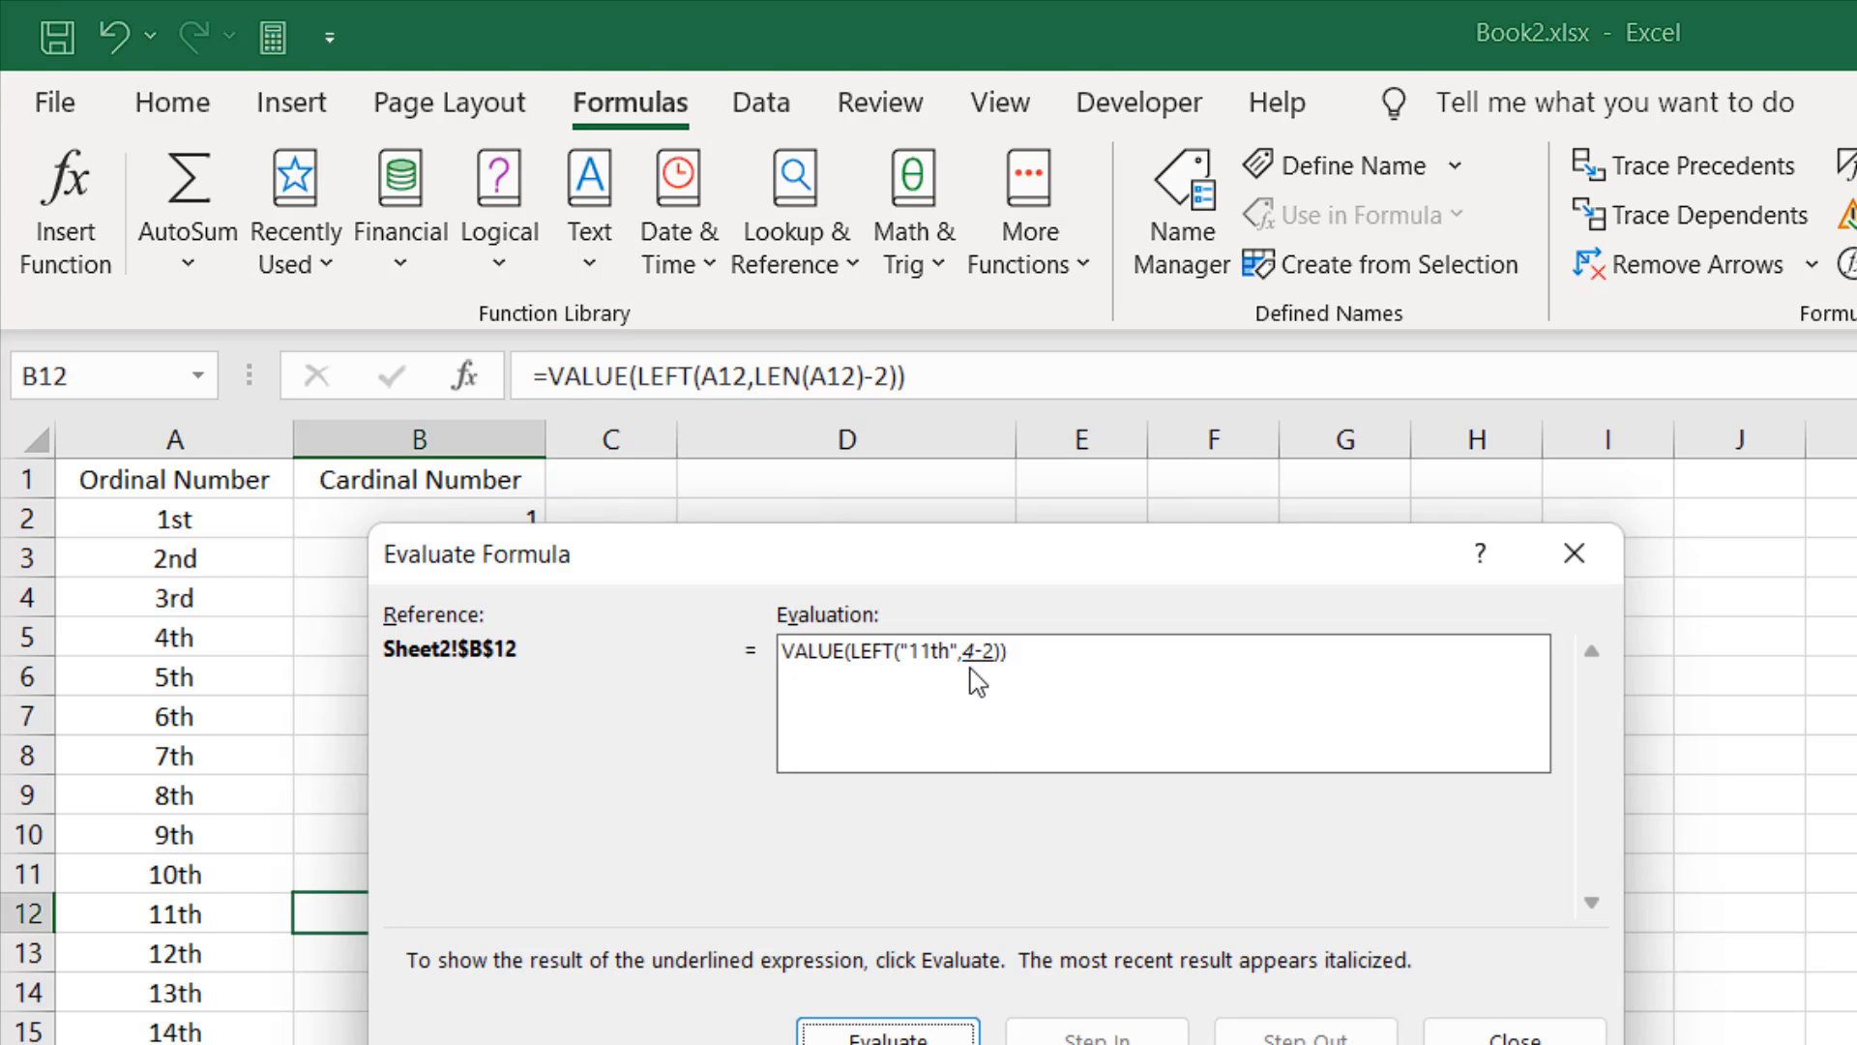
{"action": "mouse_move", "coordinate": [989, 704]}
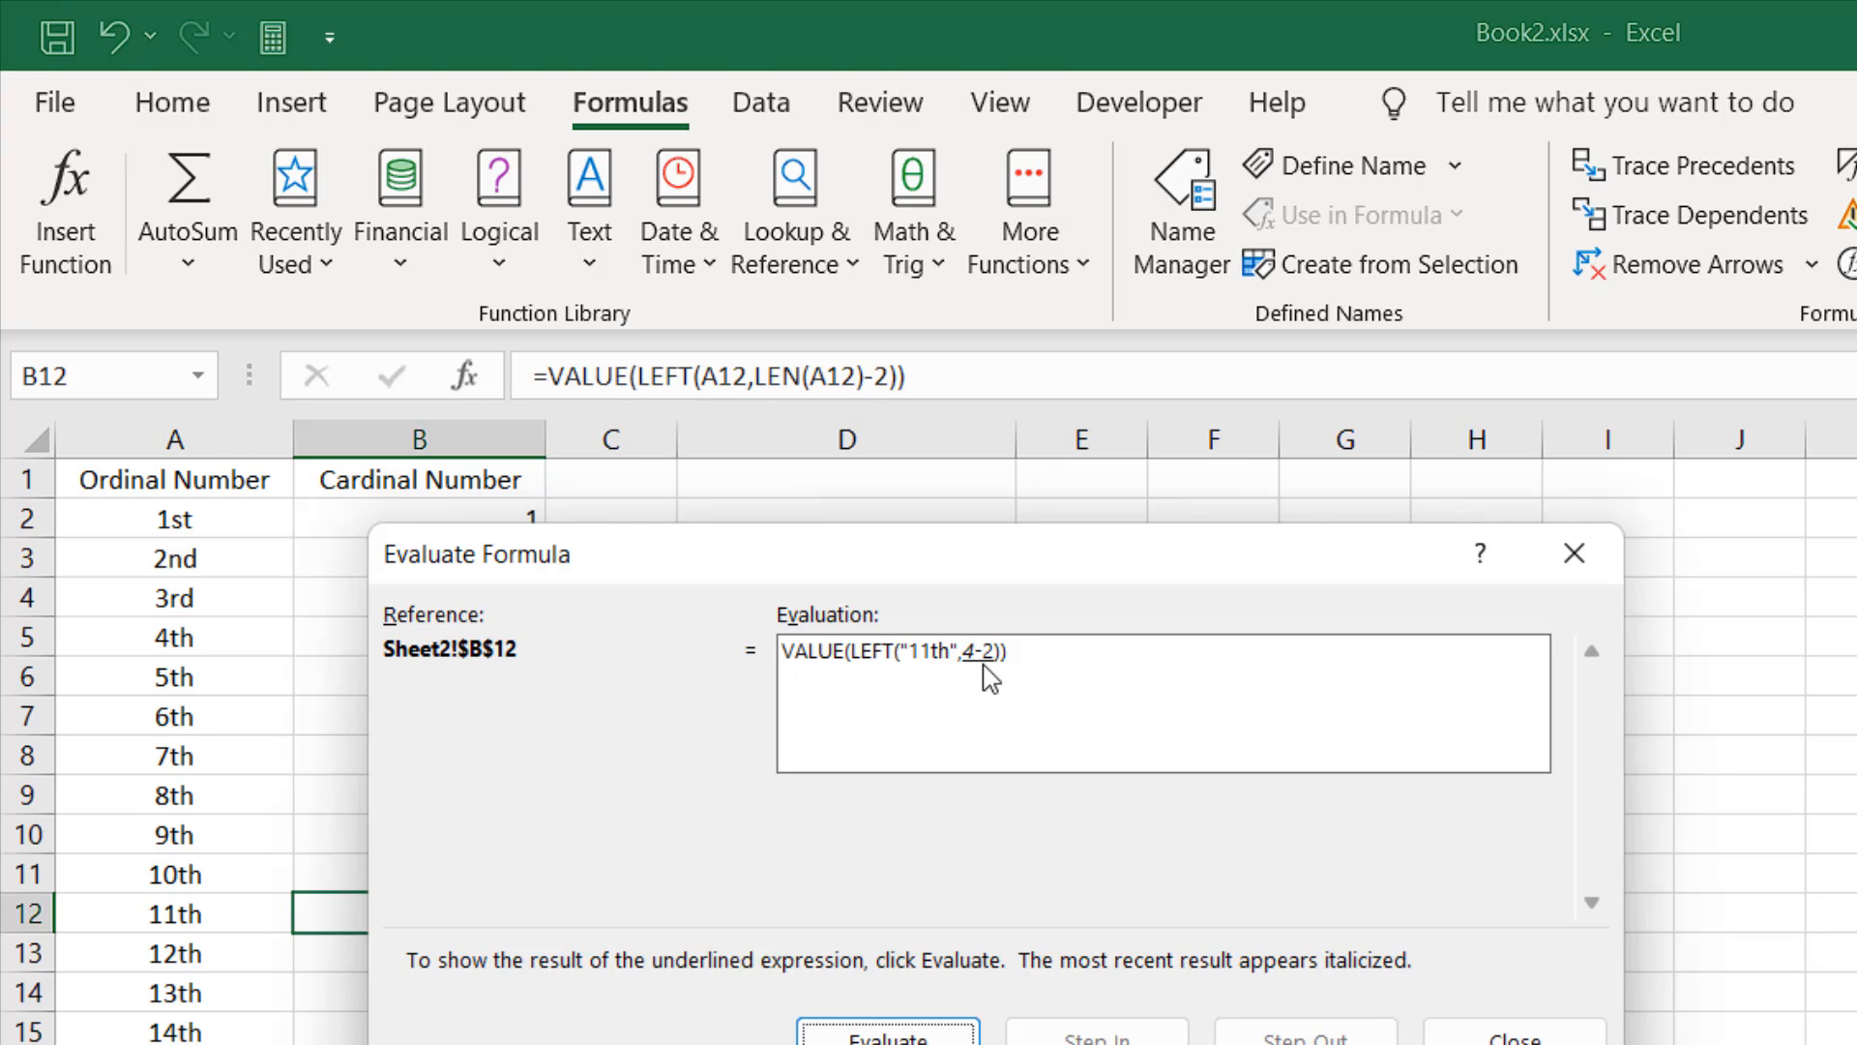
Evaluate 4-2 to 2, LEFT to "11", VALUE to 11, then close the Evaluate Formula dialog.
{"action": "left_click", "coordinate": [888, 1033]}
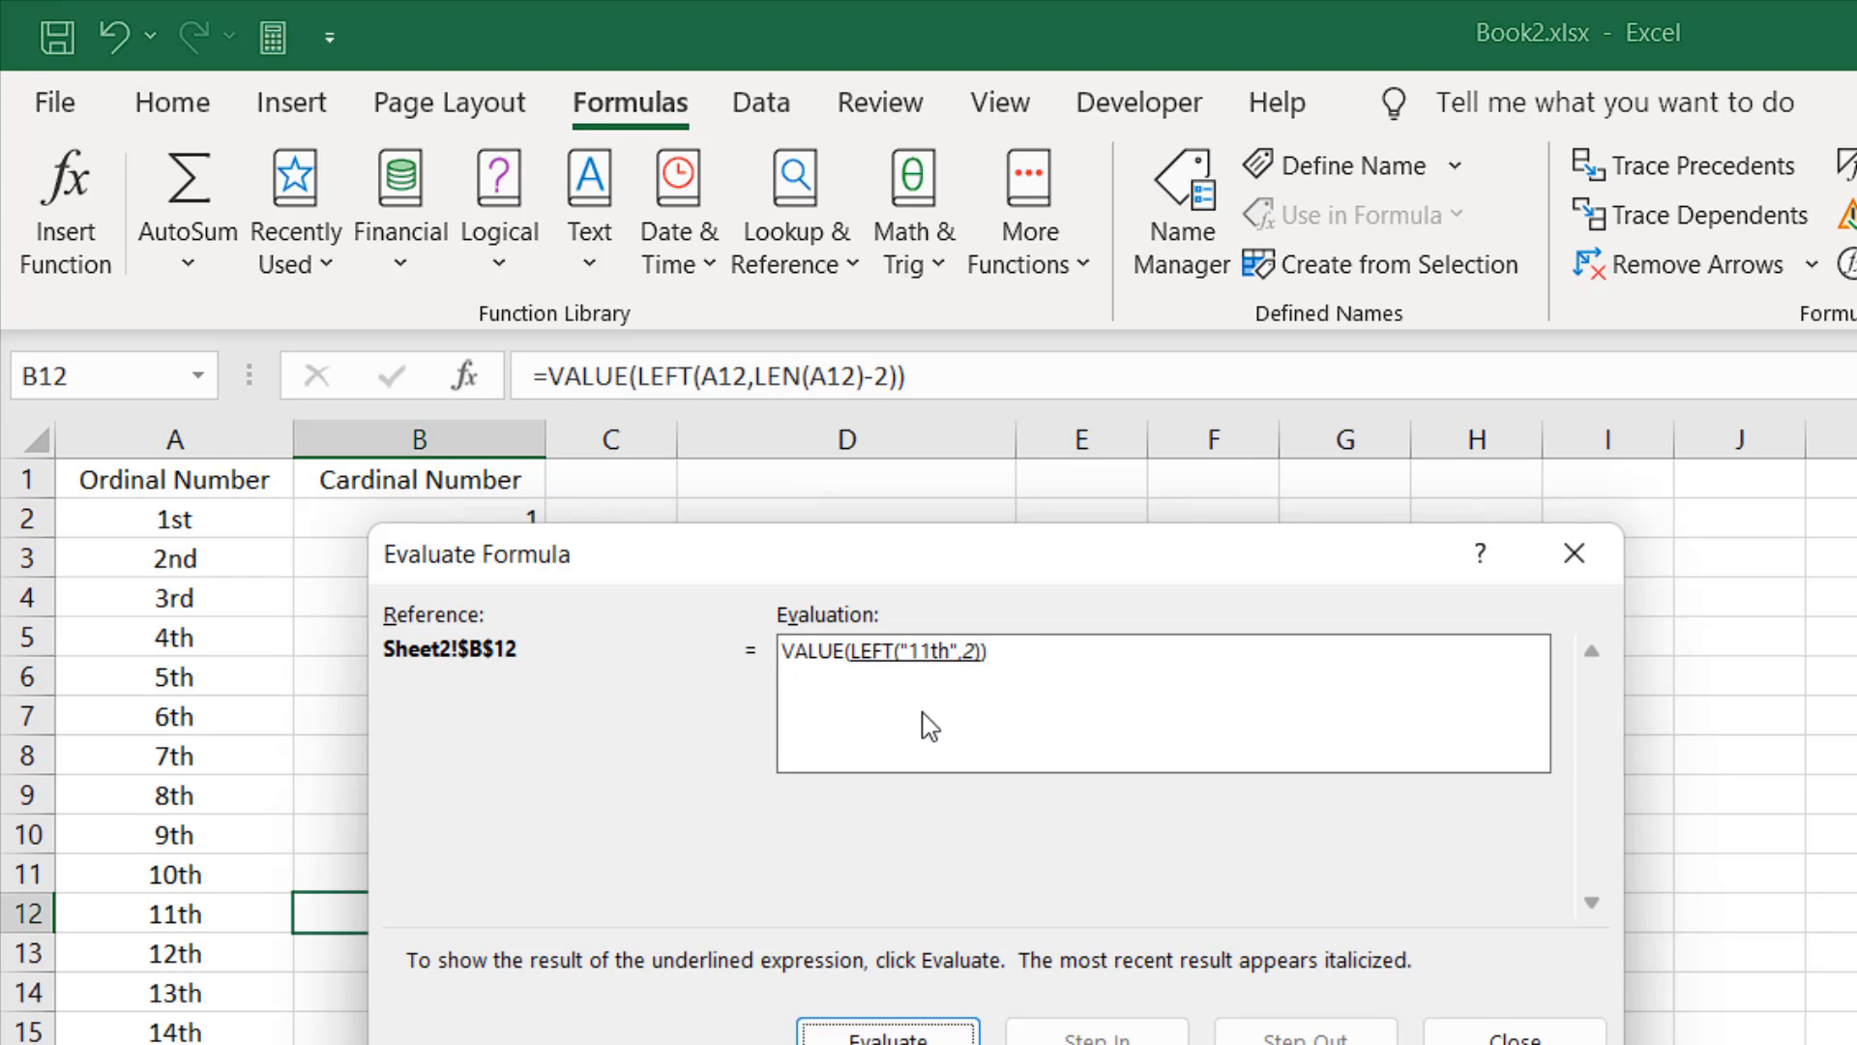
{"action": "mouse_move", "coordinate": [891, 681]}
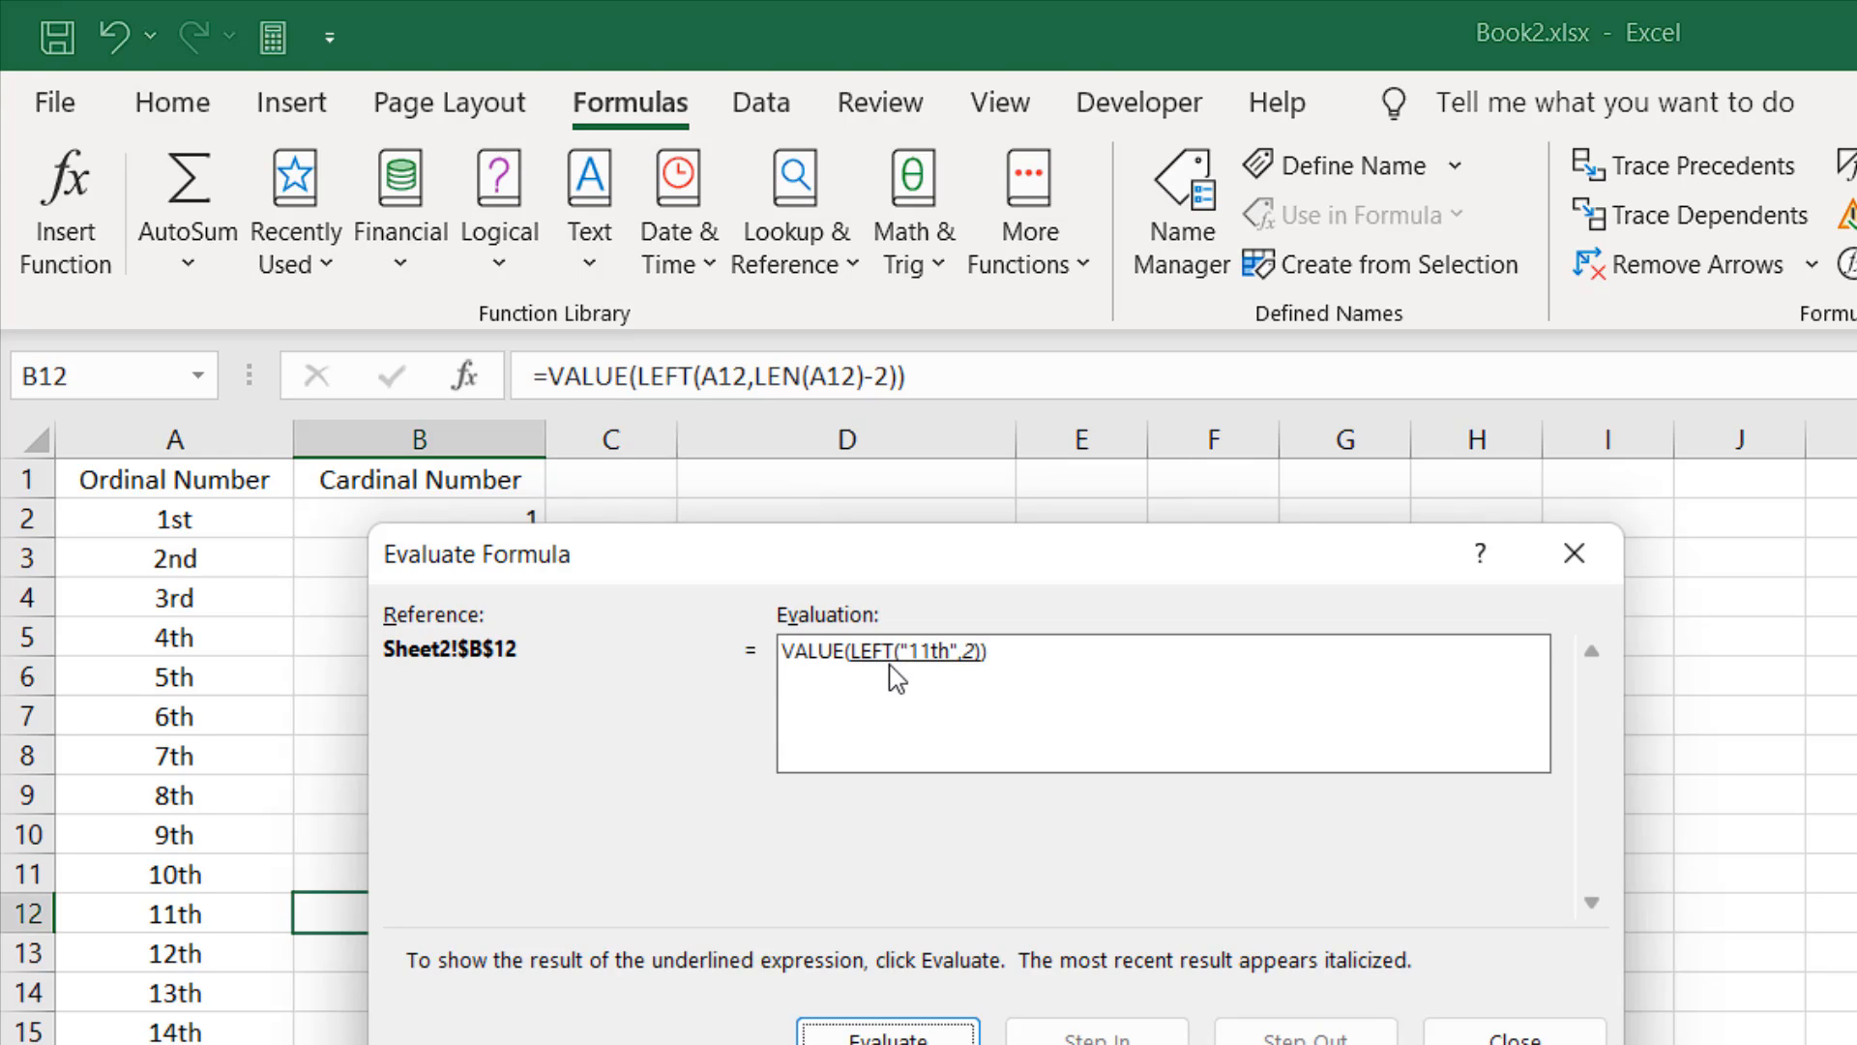
{"action": "mouse_move", "coordinate": [883, 673]}
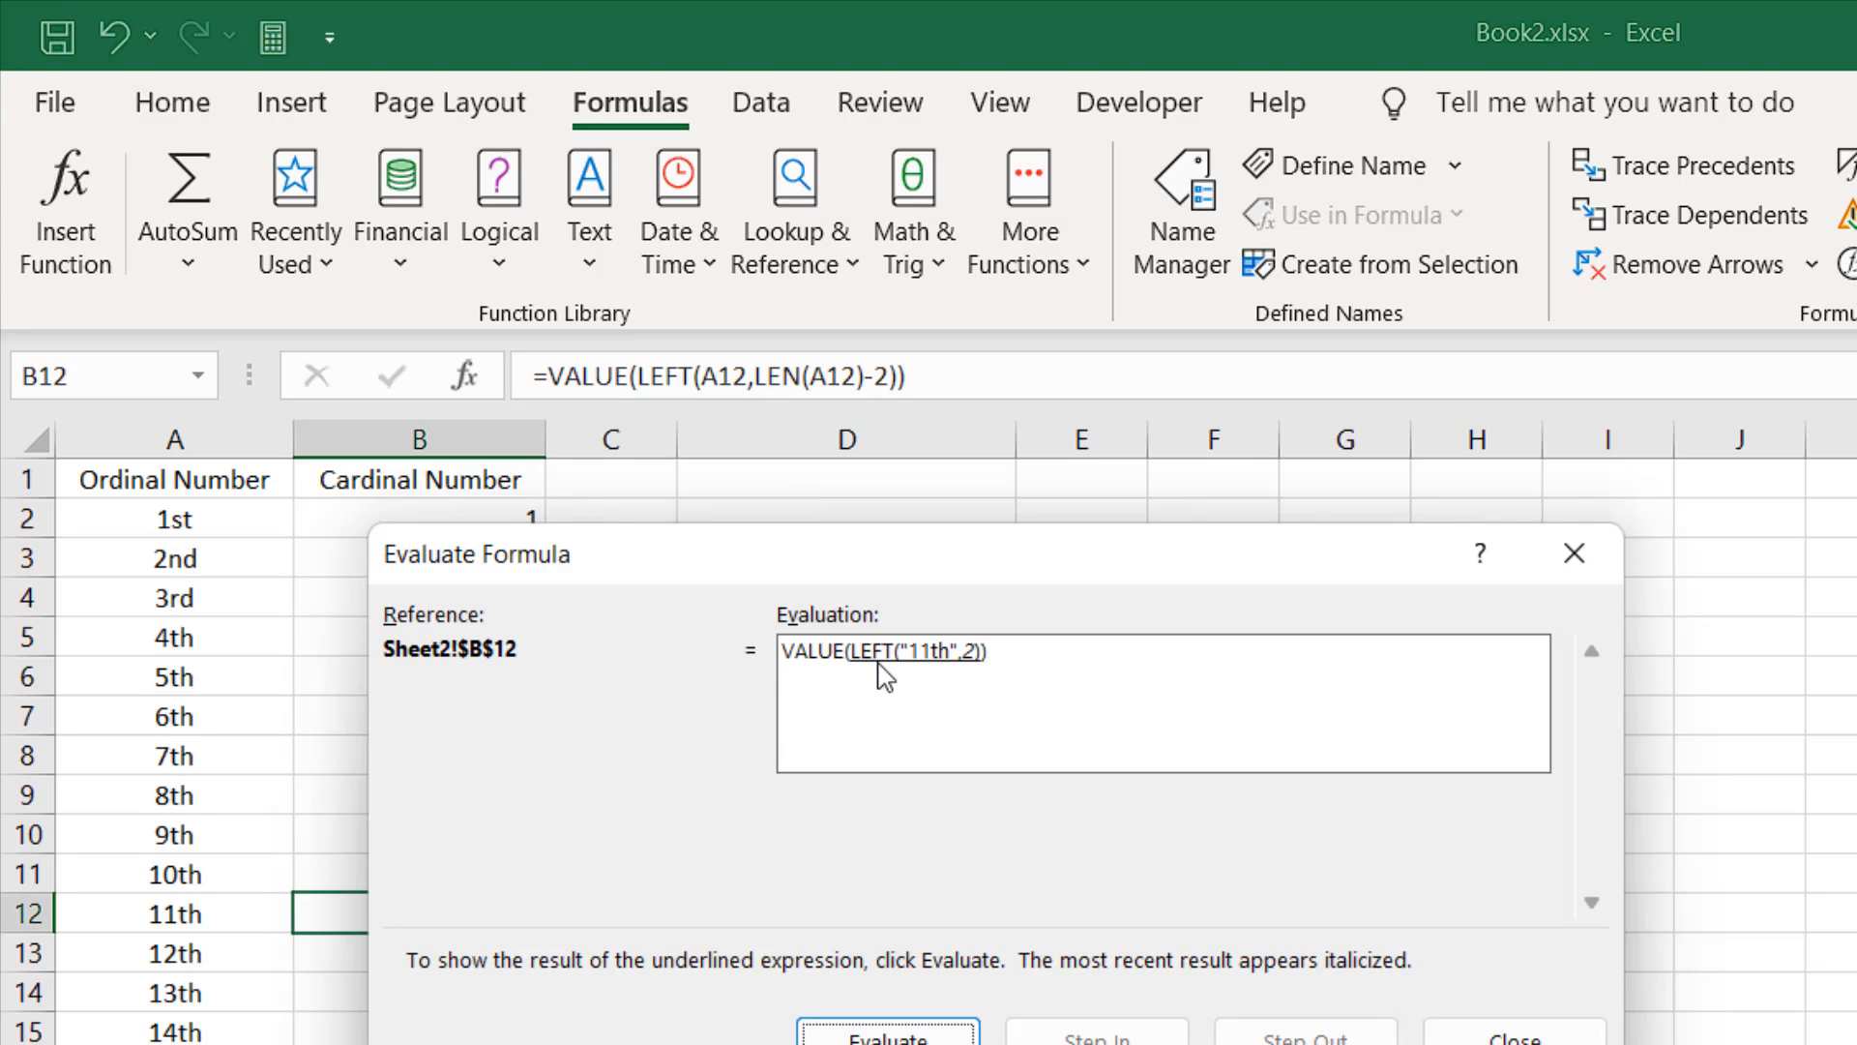
{"action": "mouse_move", "coordinate": [924, 689]}
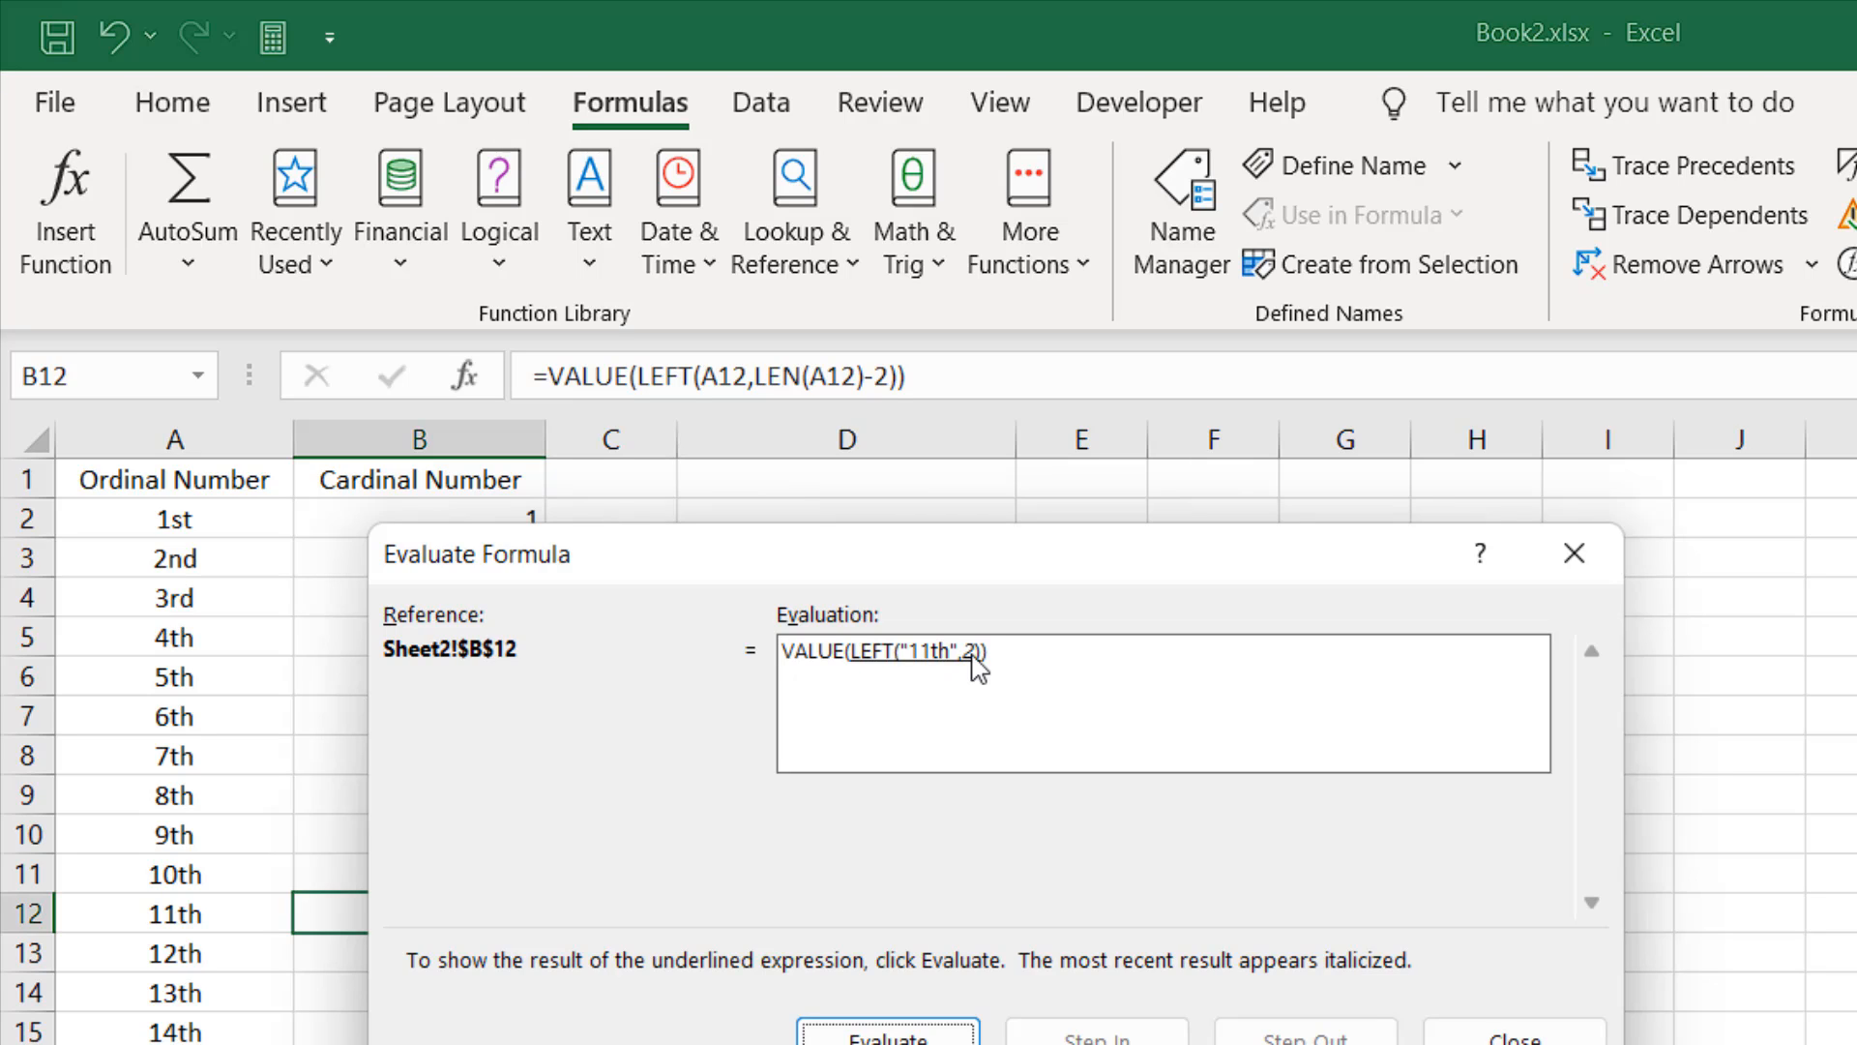
{"action": "left_click", "coordinate": [880, 1040]}
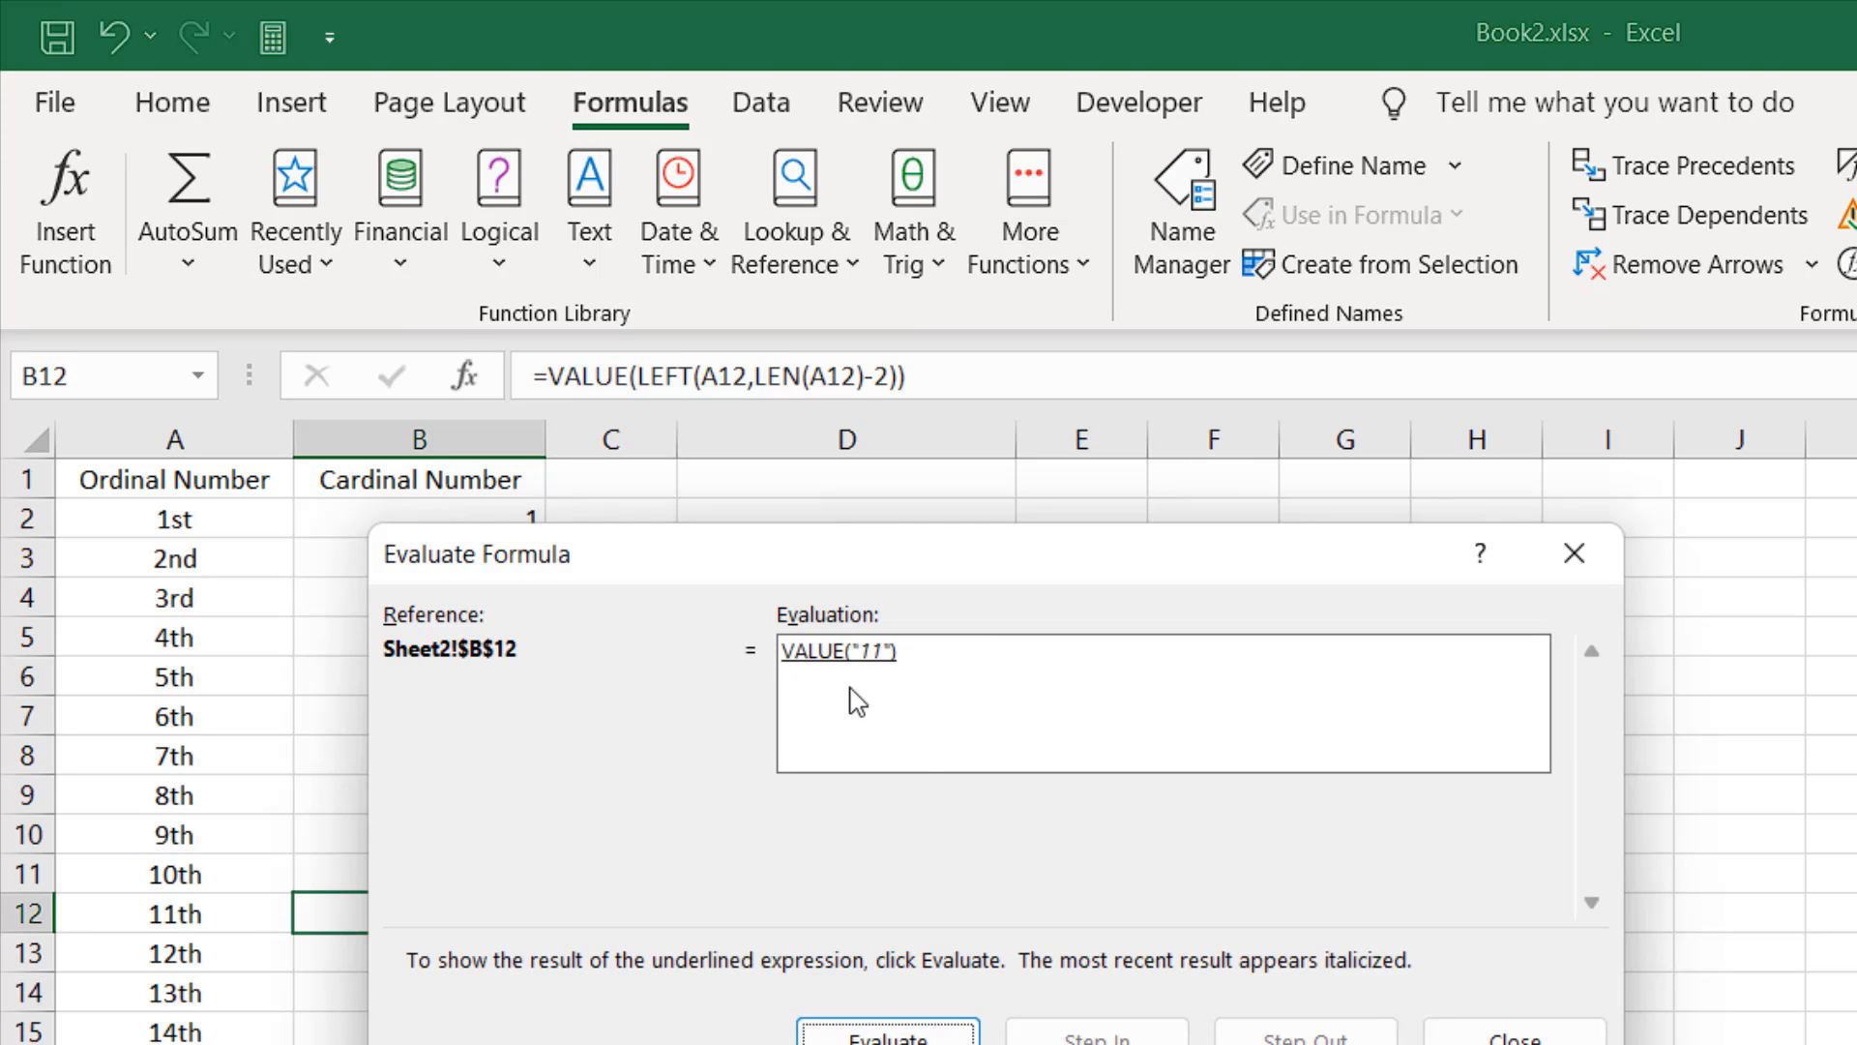
{"action": "mouse_move", "coordinate": [859, 677]}
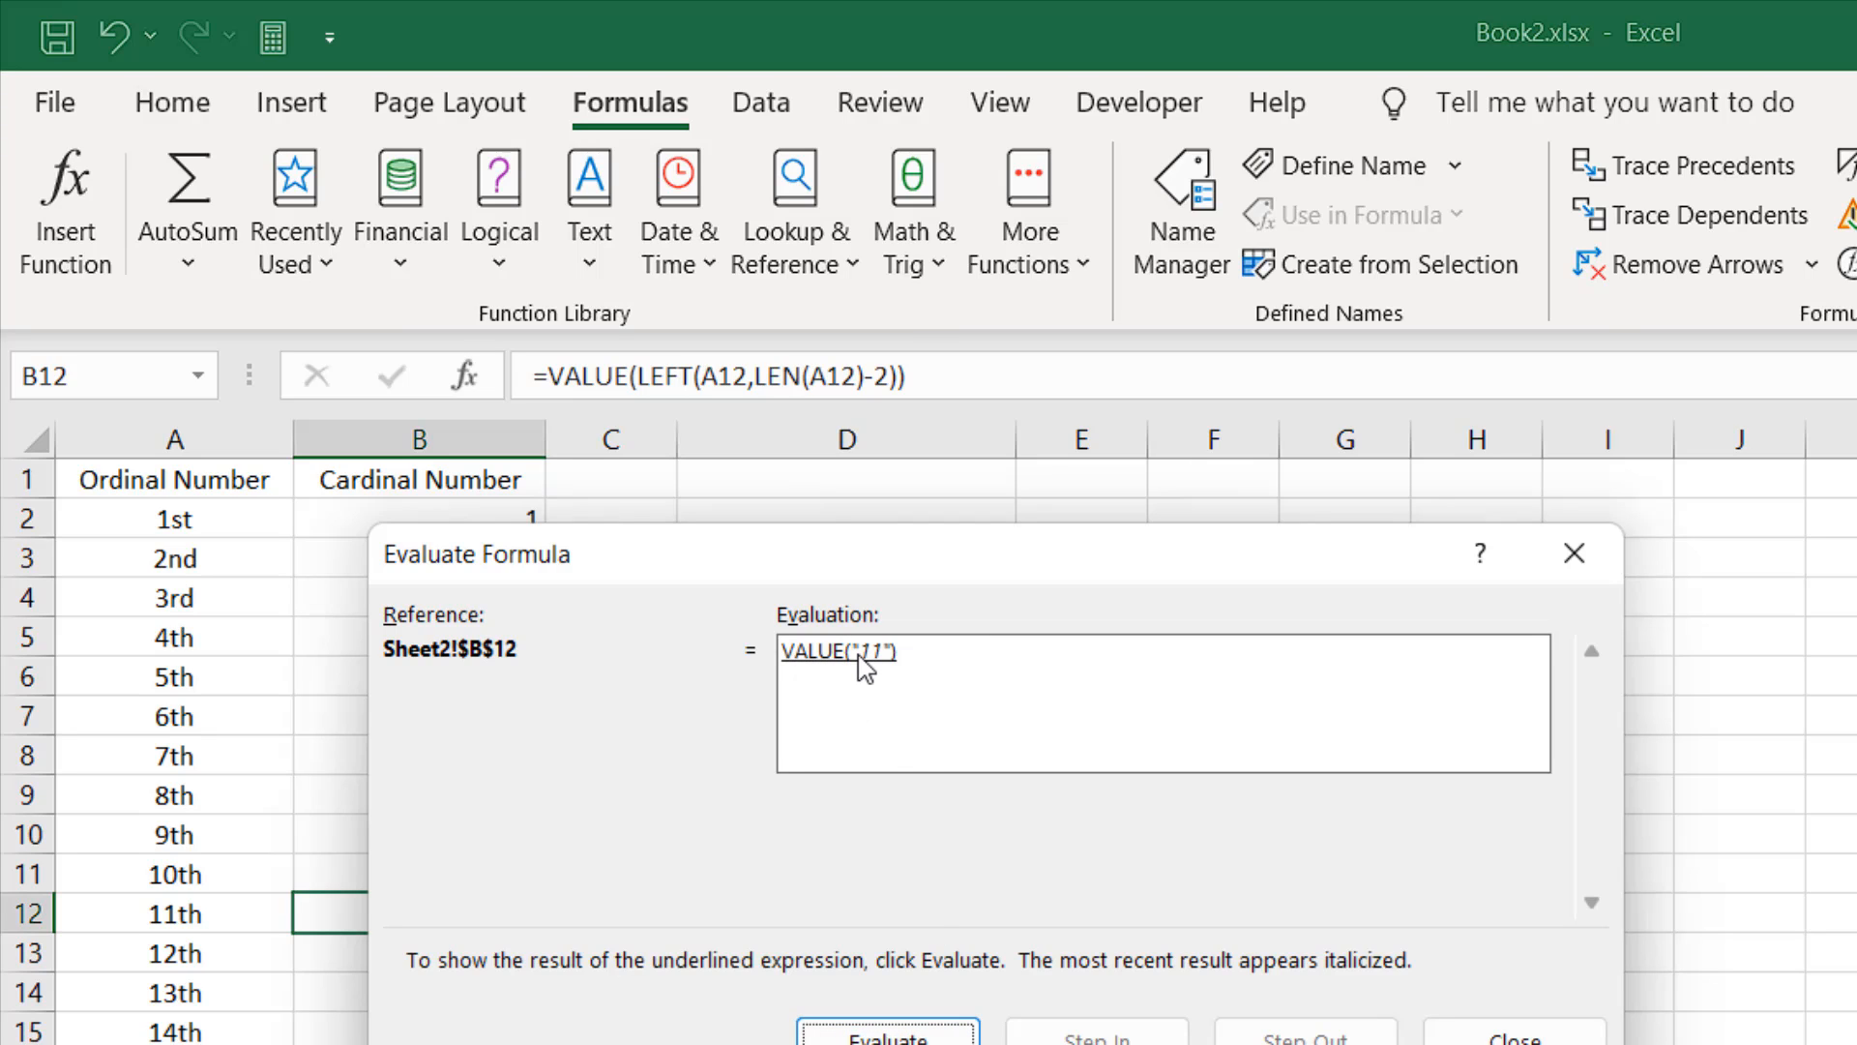
{"action": "mouse_move", "coordinate": [856, 682]}
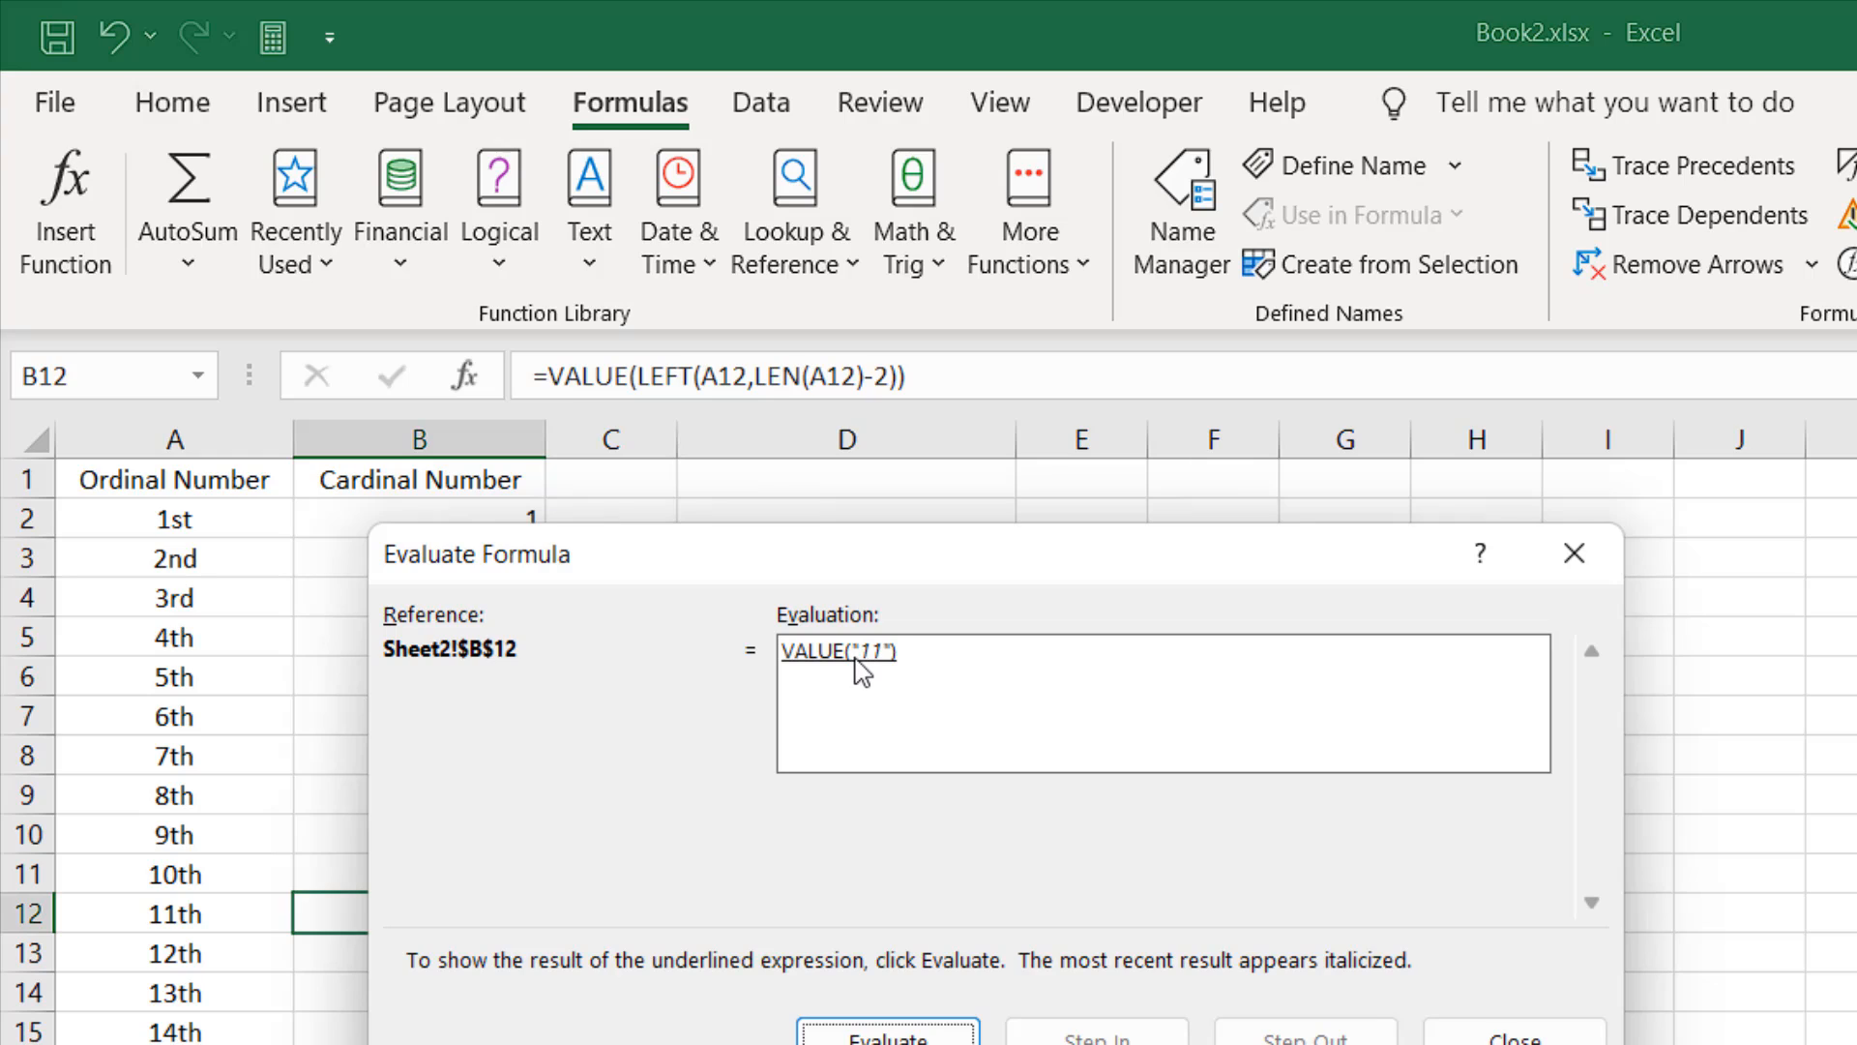
{"action": "mouse_move", "coordinate": [835, 691]}
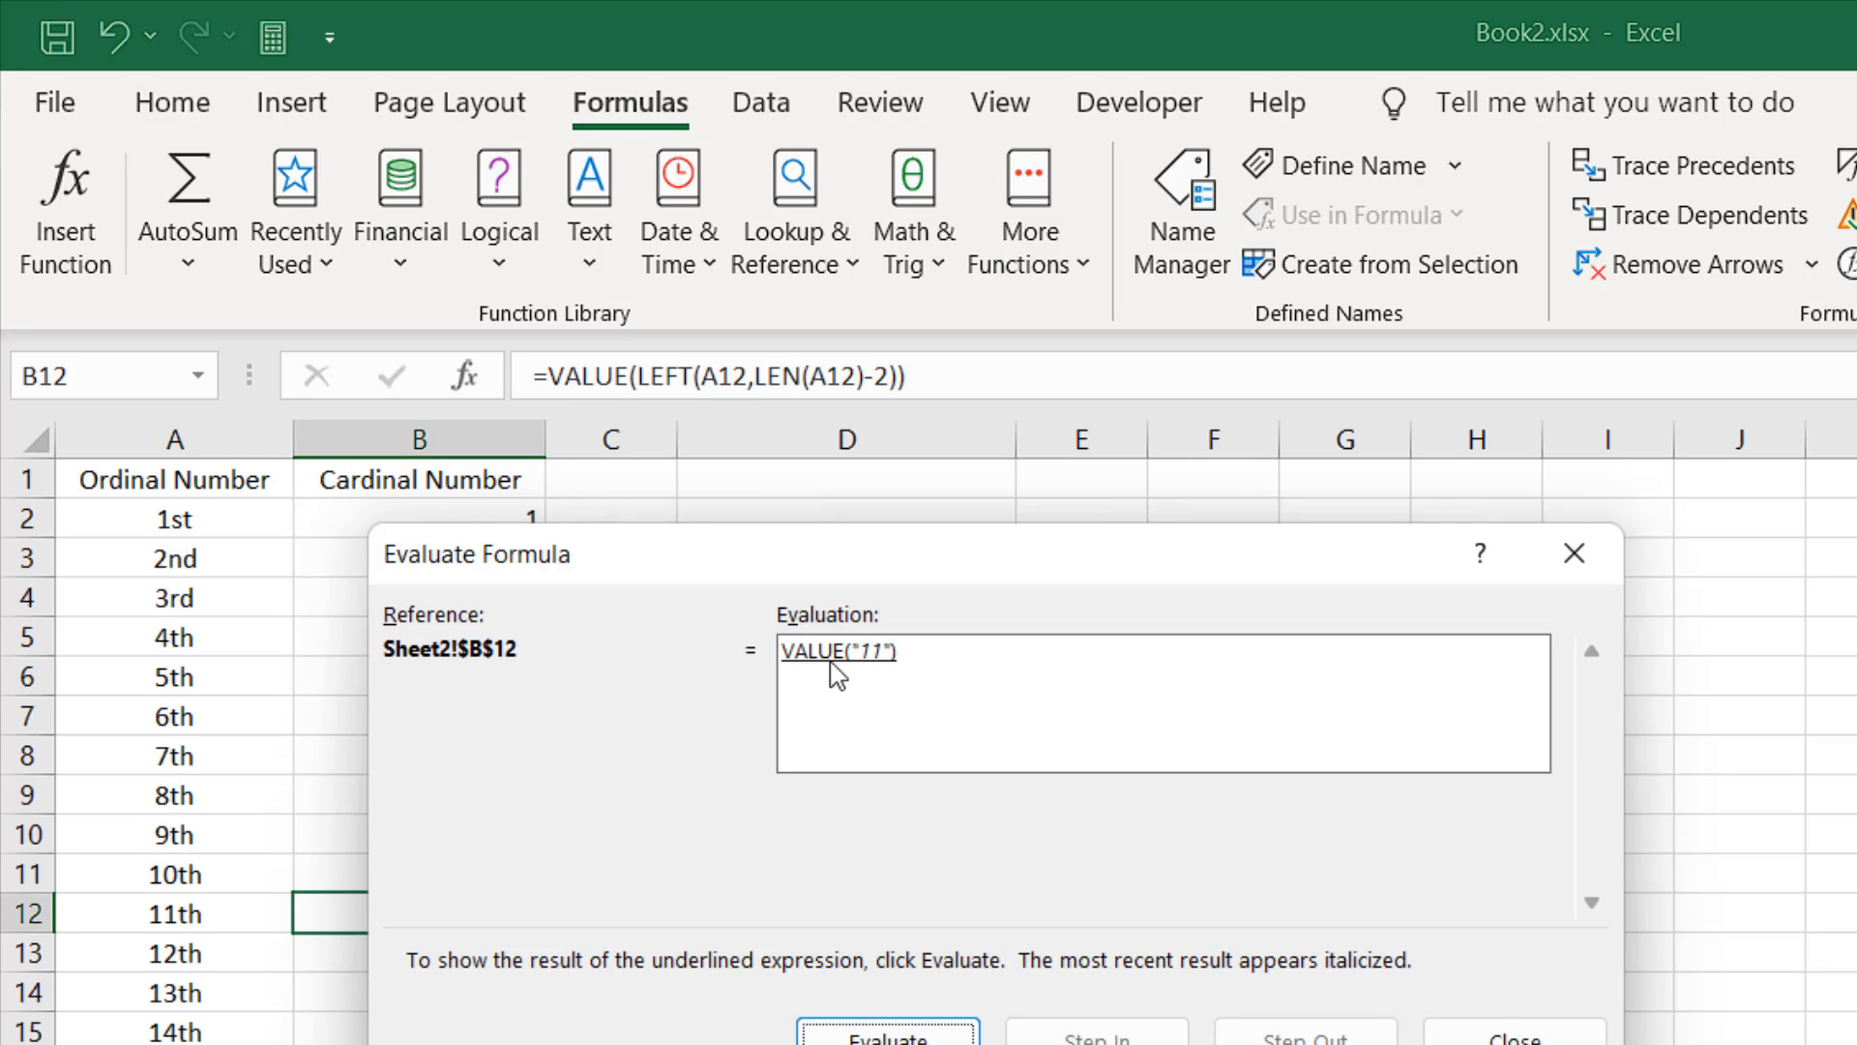
{"action": "mouse_move", "coordinate": [859, 689]}
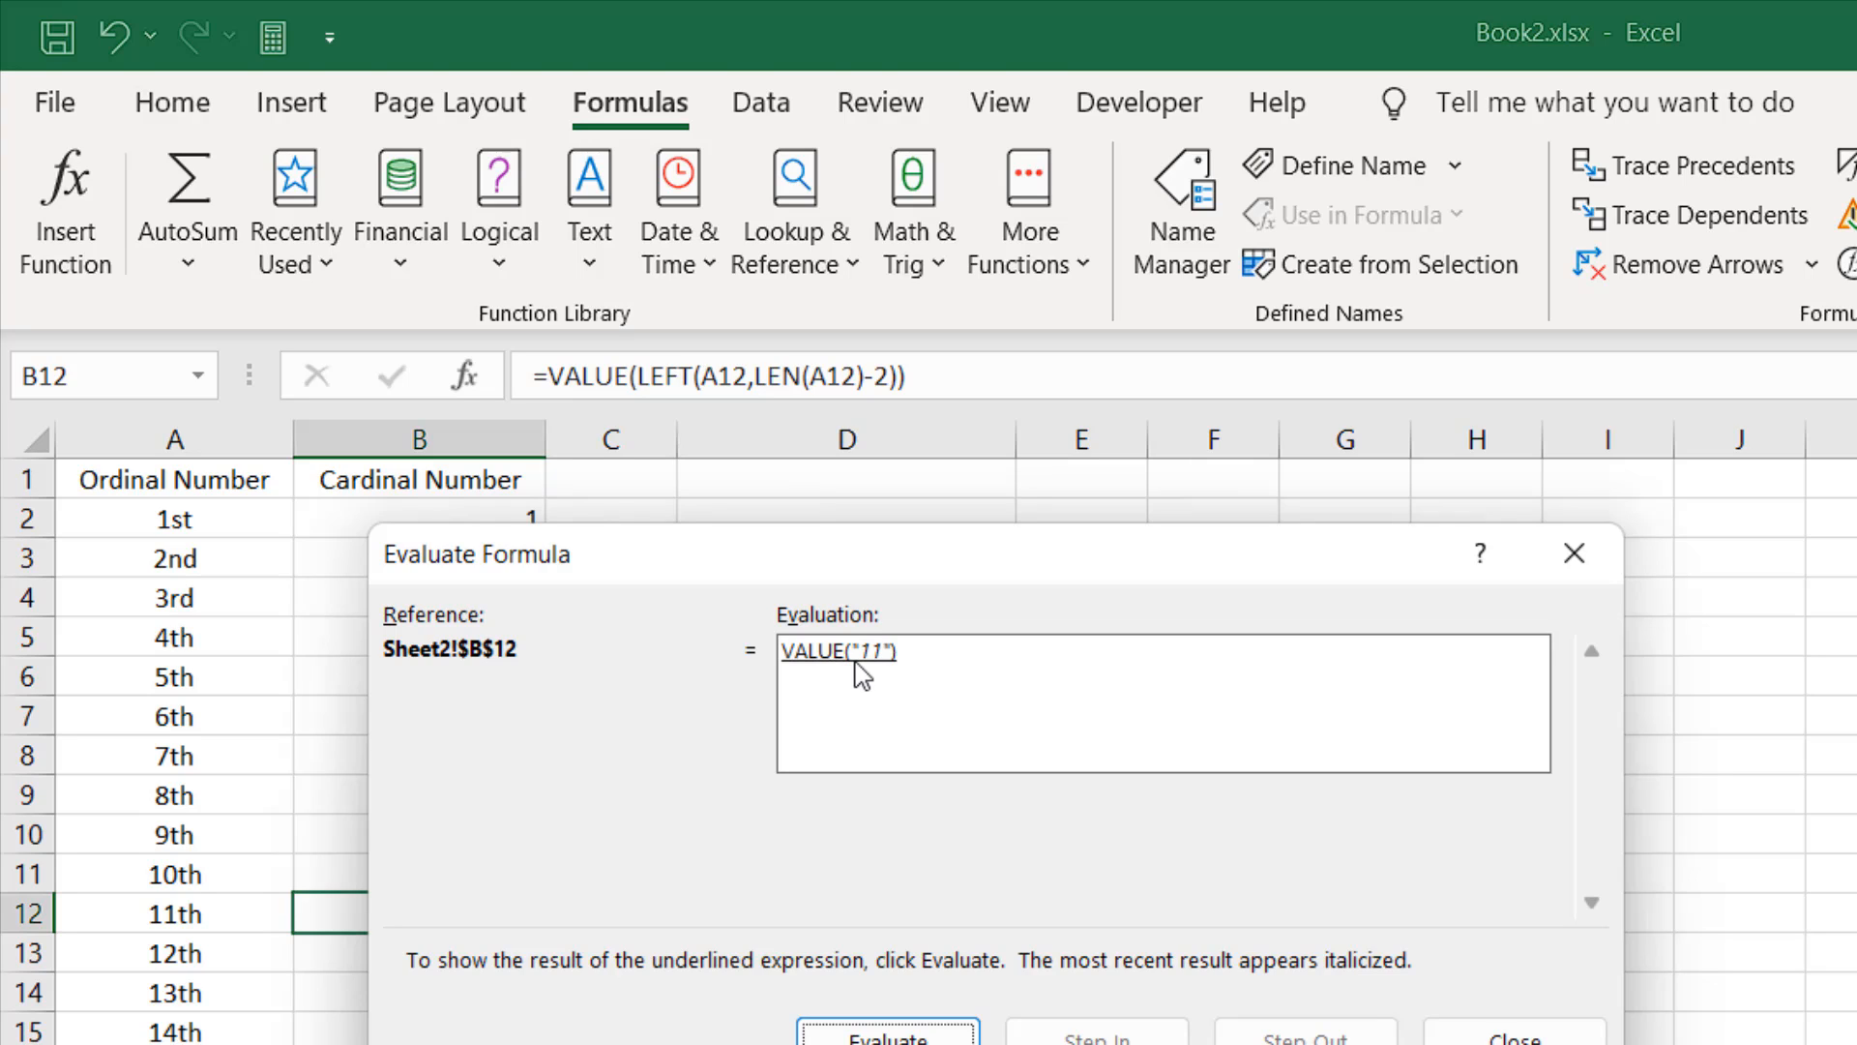
{"action": "left_click", "coordinate": [882, 1037]}
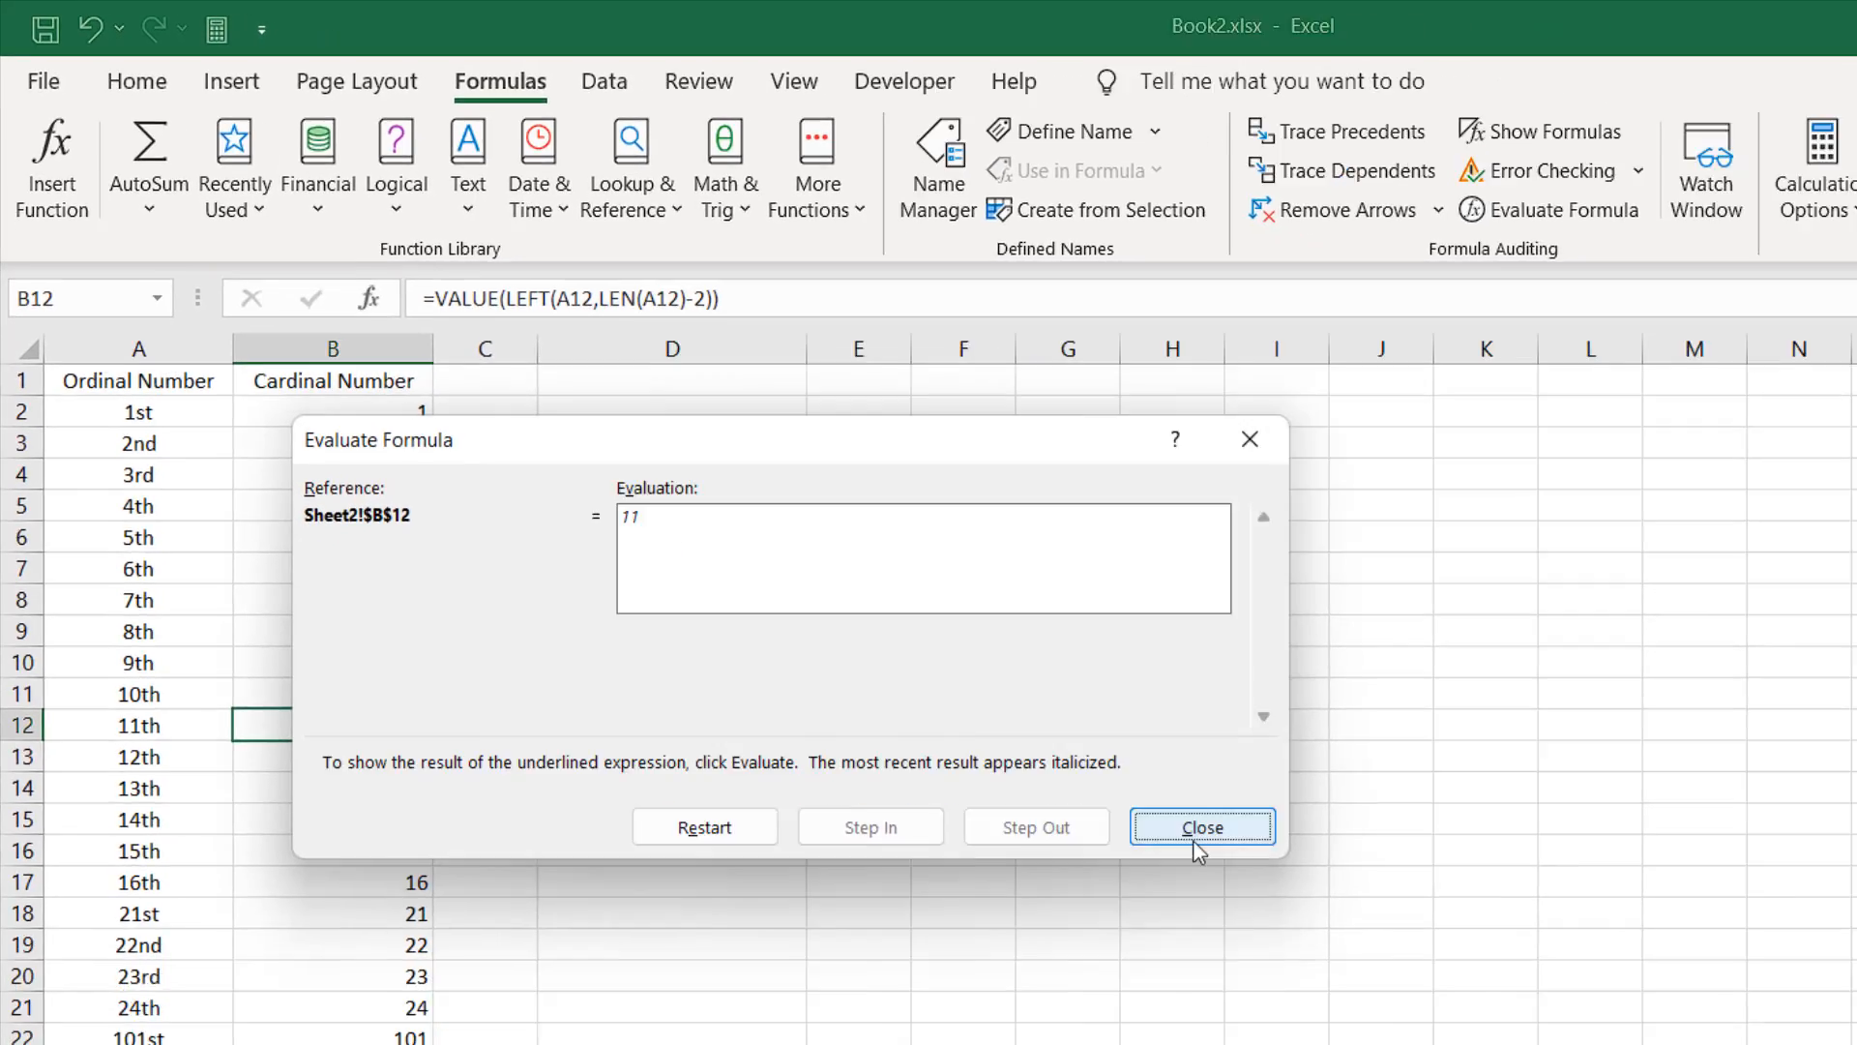
{"action": "left_click", "coordinate": [1204, 826]}
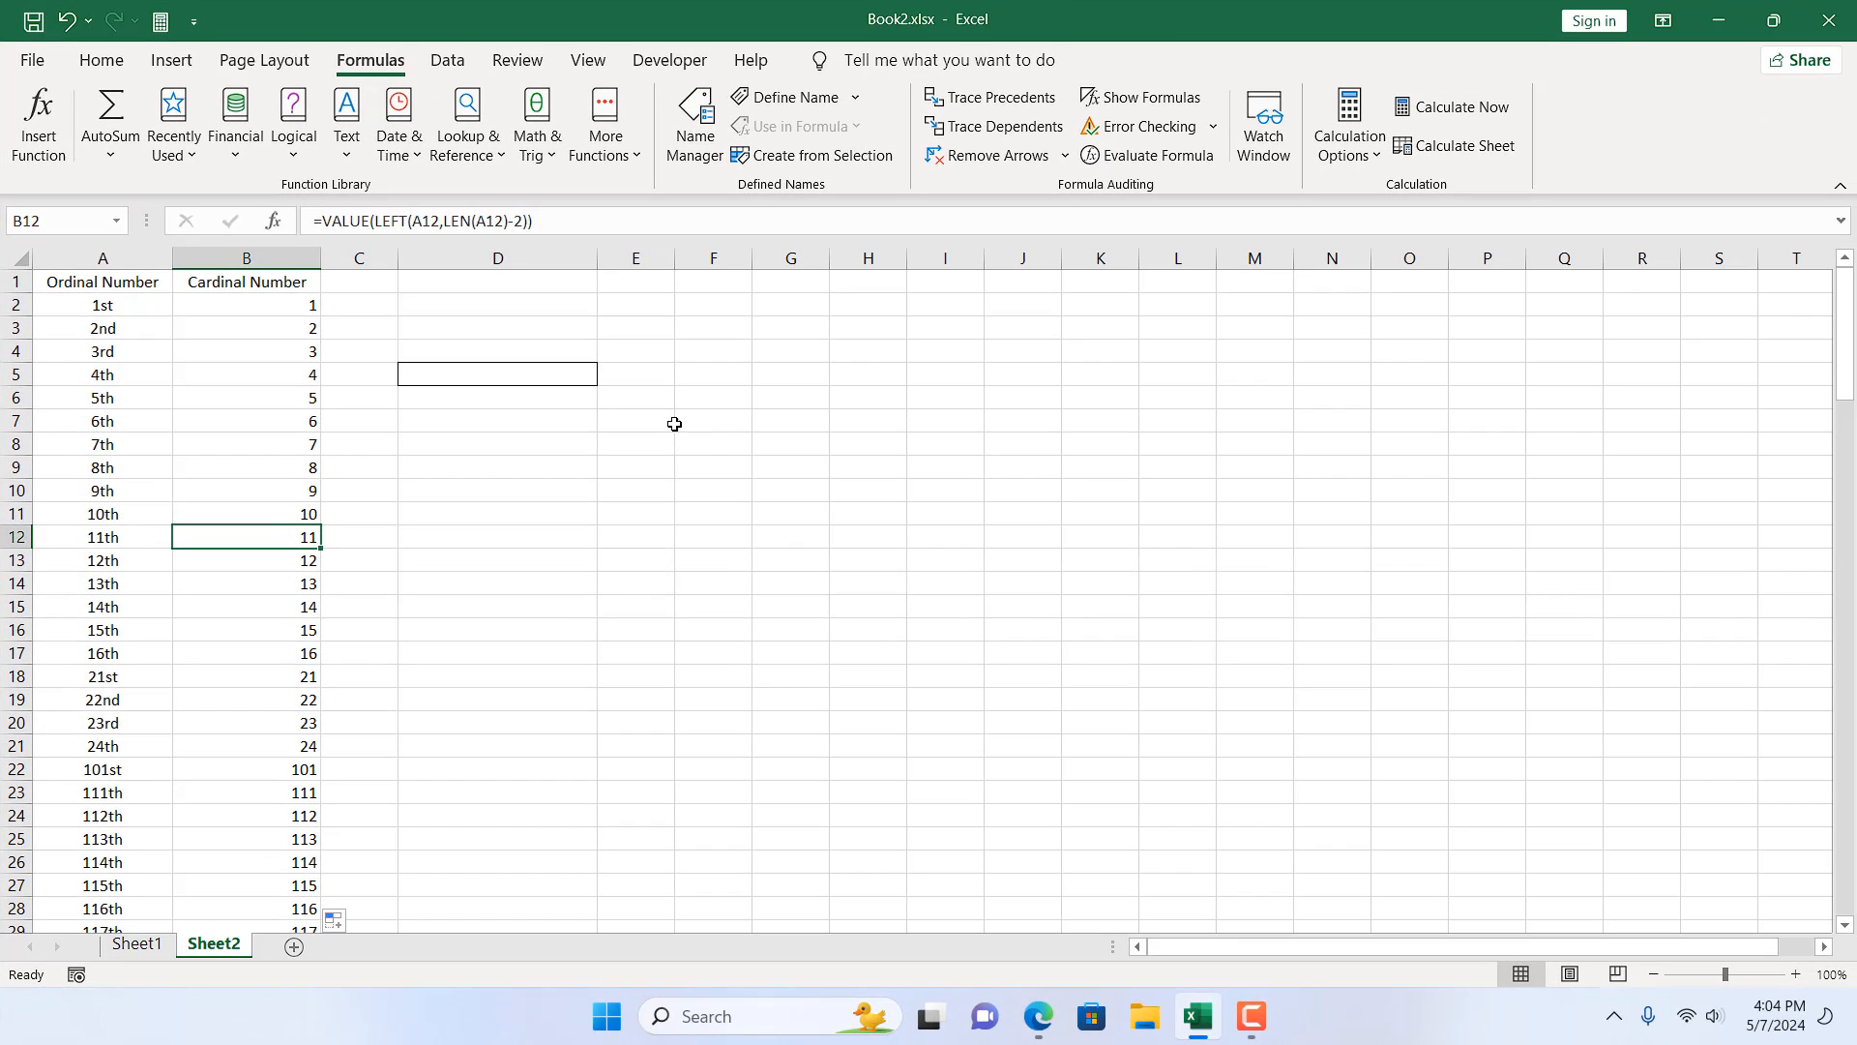
{"action": "mouse_move", "coordinate": [224, 279]}
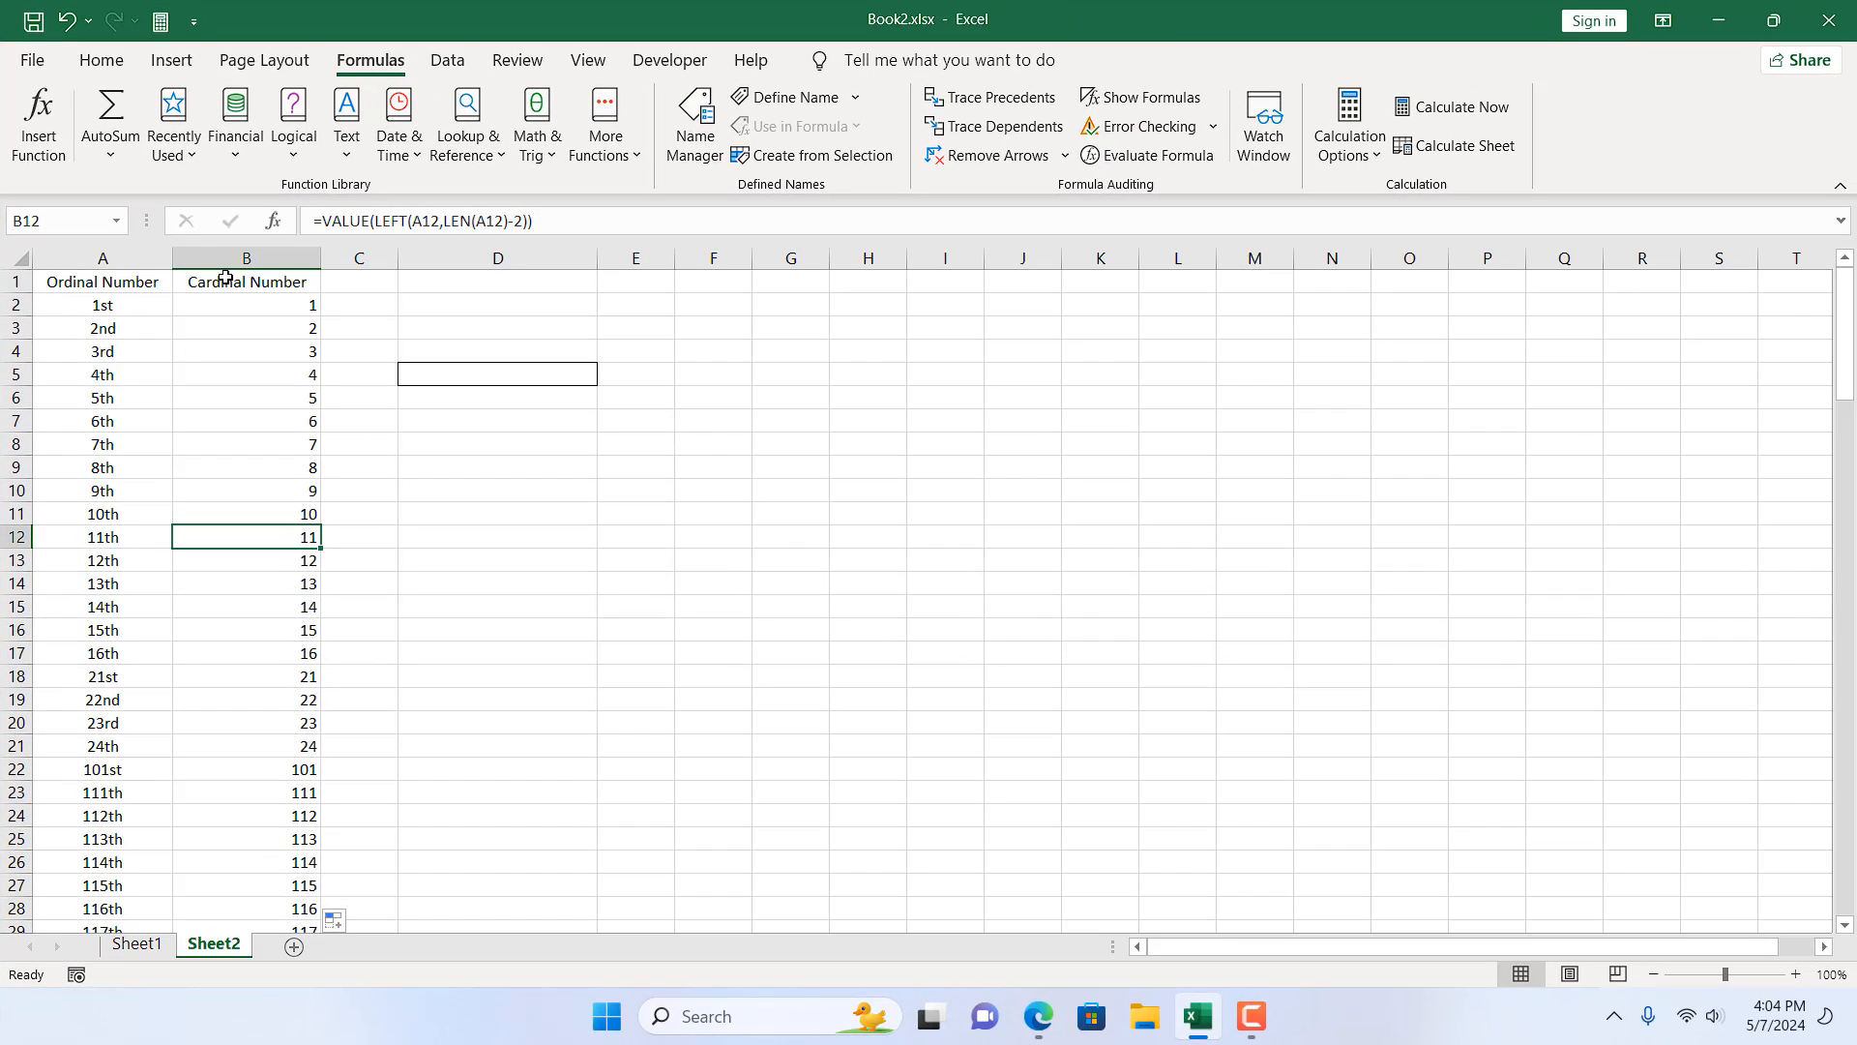